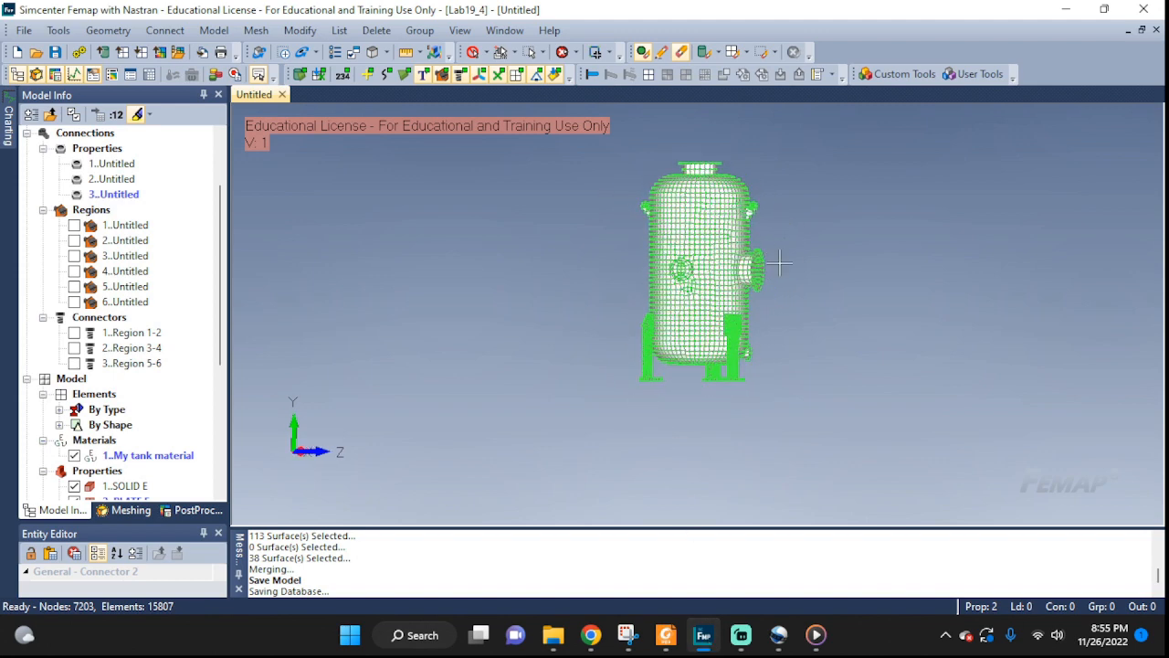
- Create a new body load set named Gravity
left_click_drag(782, 265, 939, 329)
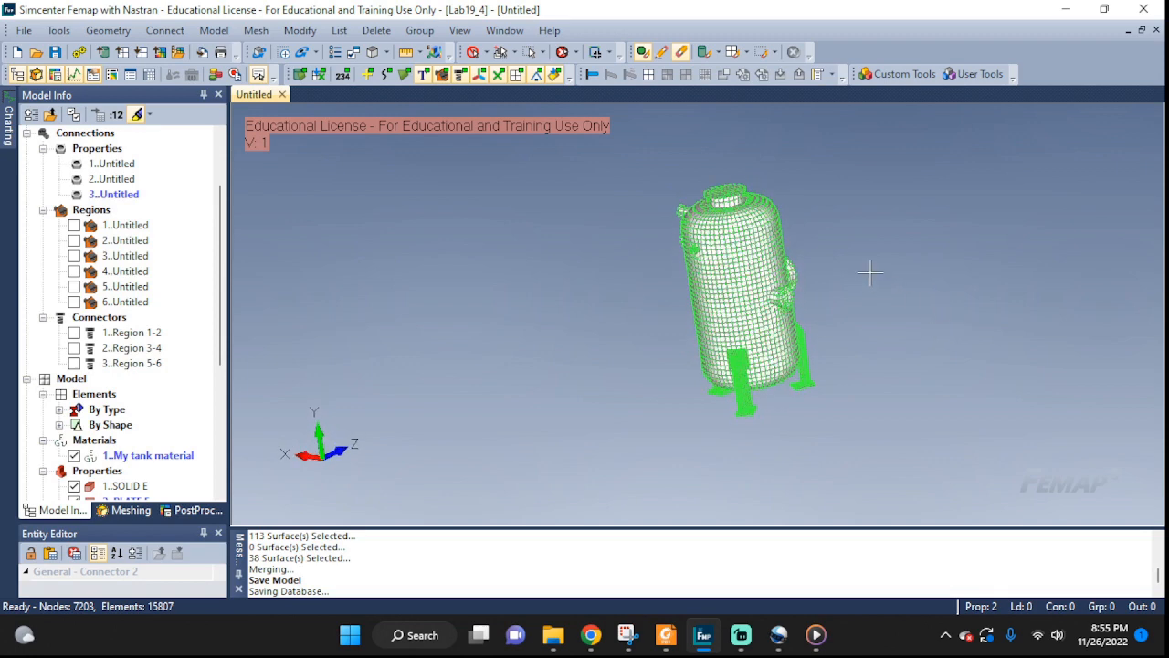
mouse_move(841, 261)
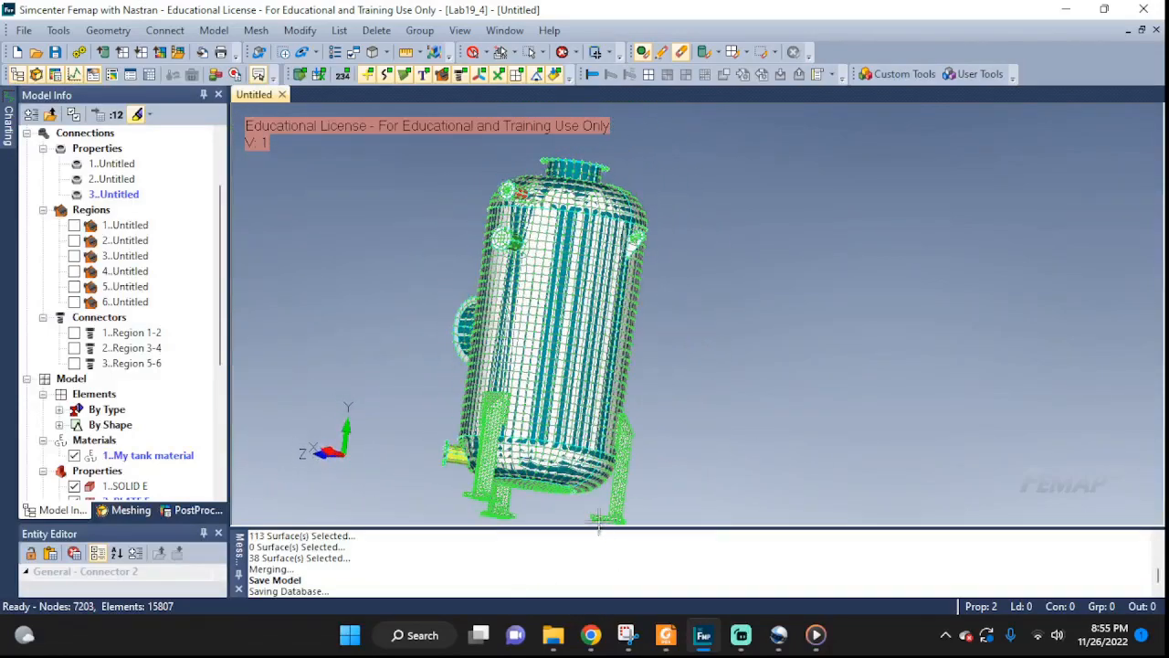
left_click(212, 29)
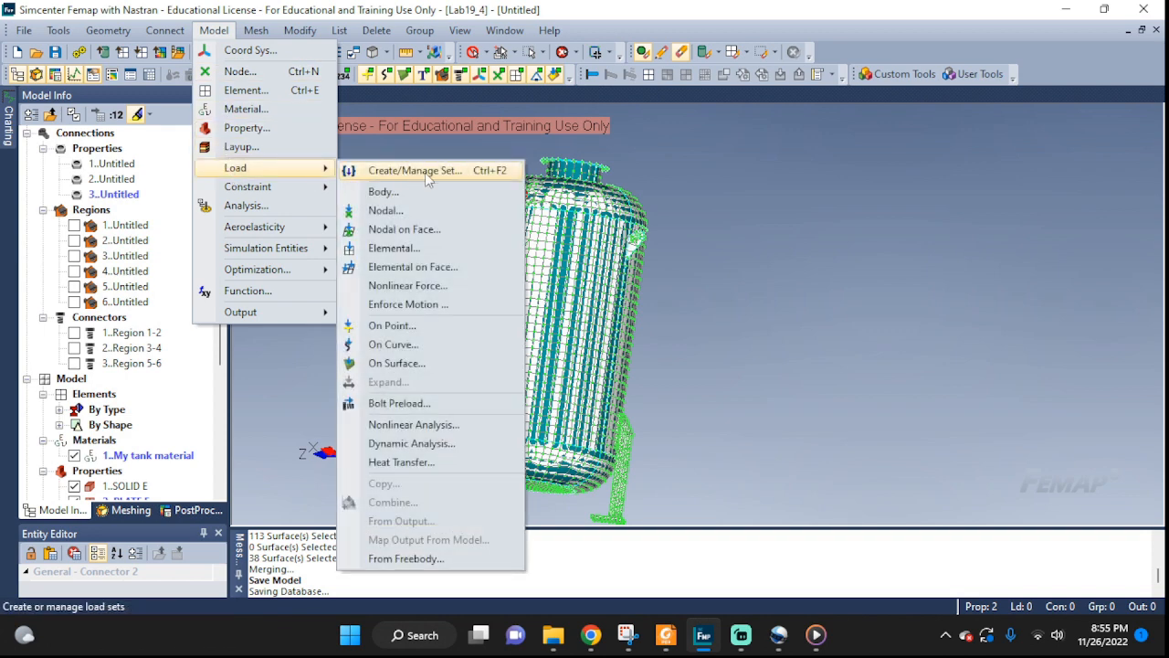
mouse_move(383, 192)
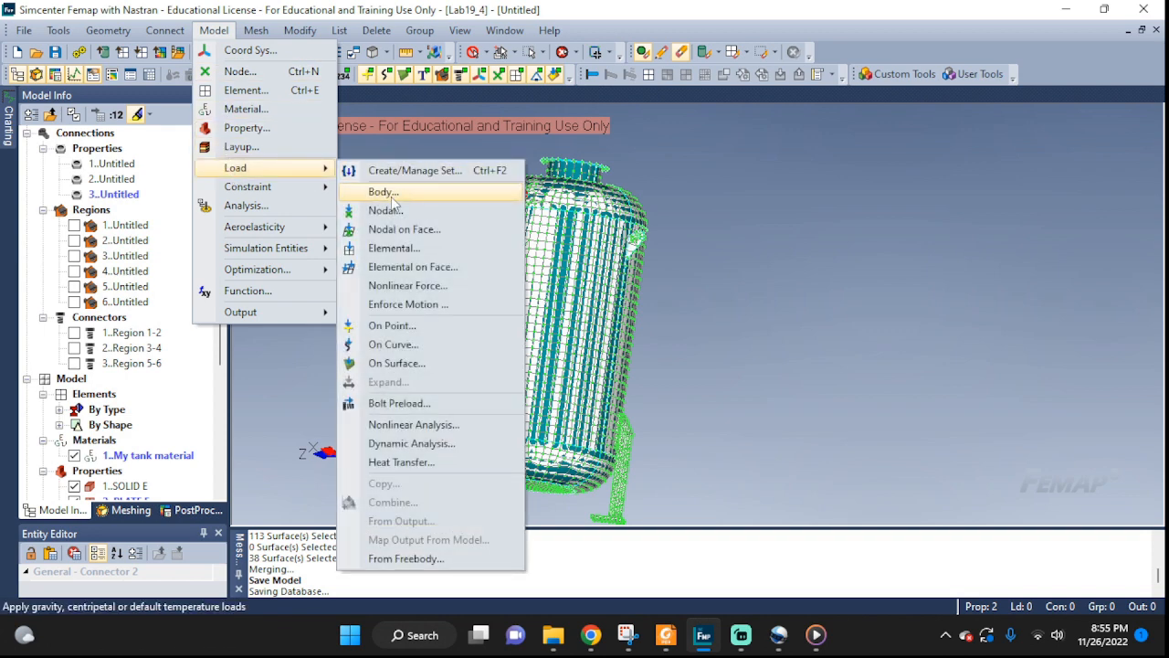
left_click(382, 192)
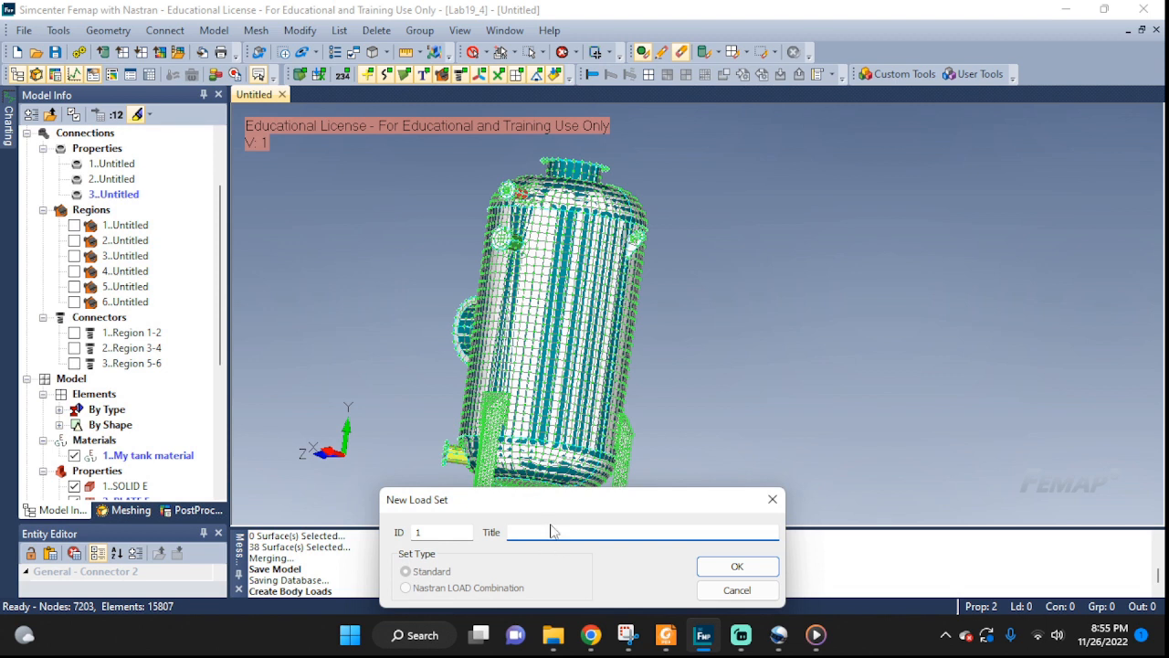
type("Gravity")
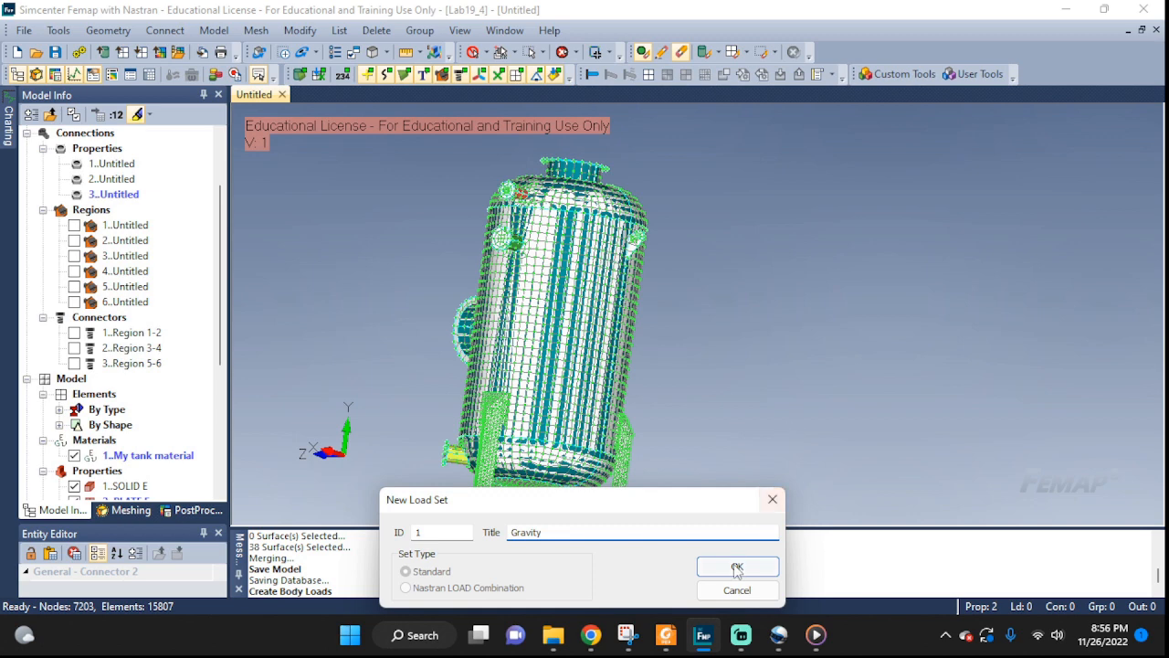
left_click(736, 567)
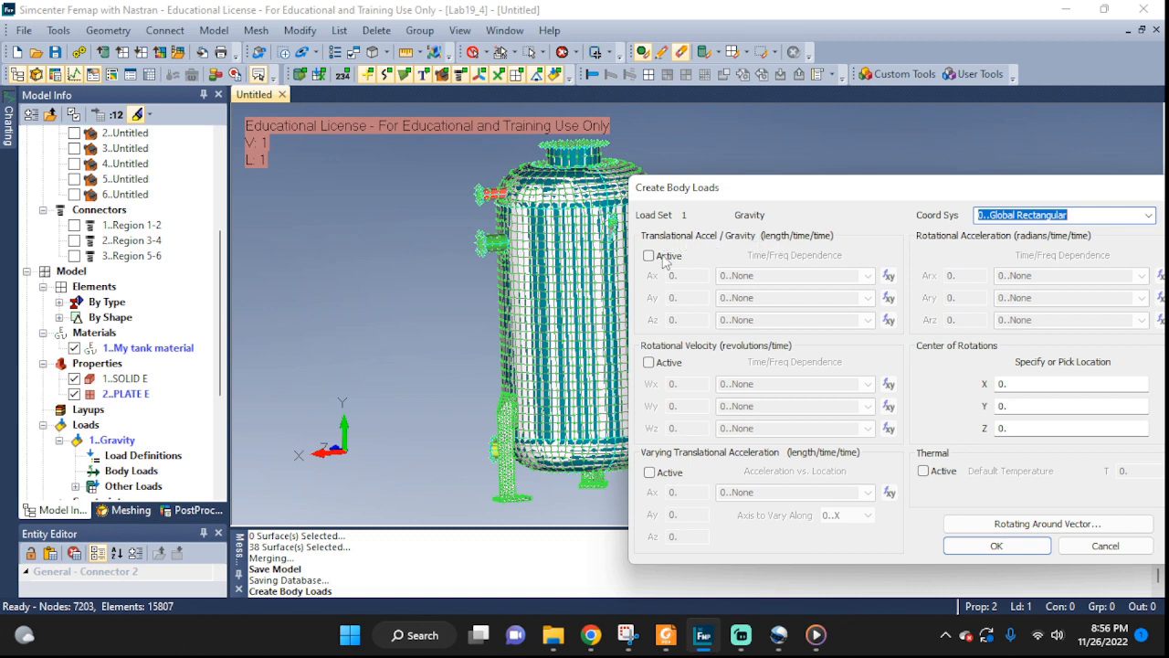
- Activate translational acceleration with Ay = -9.8 and apply the gravity body load
left_click(648, 255)
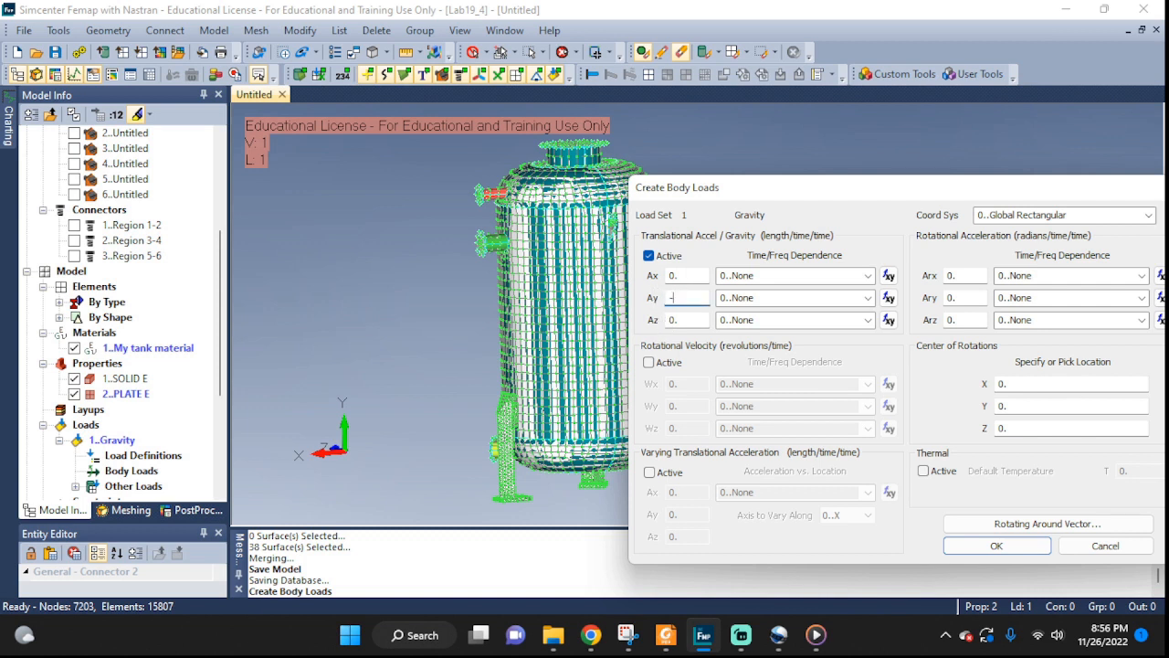
type("-9.81")
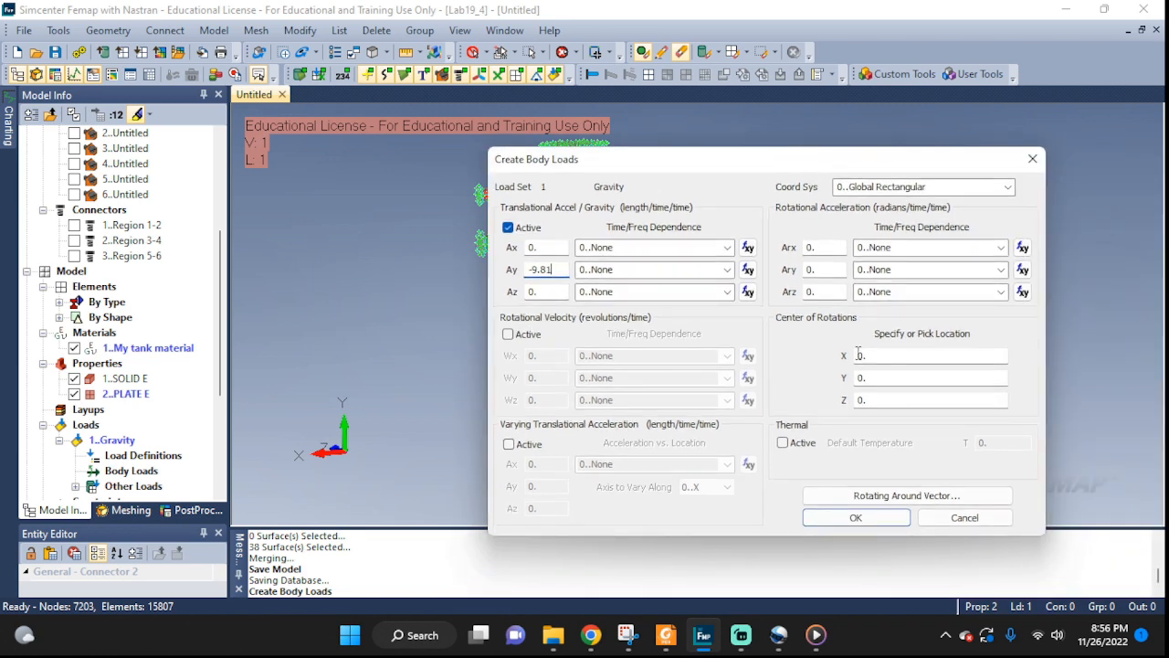
left_click(855, 517)
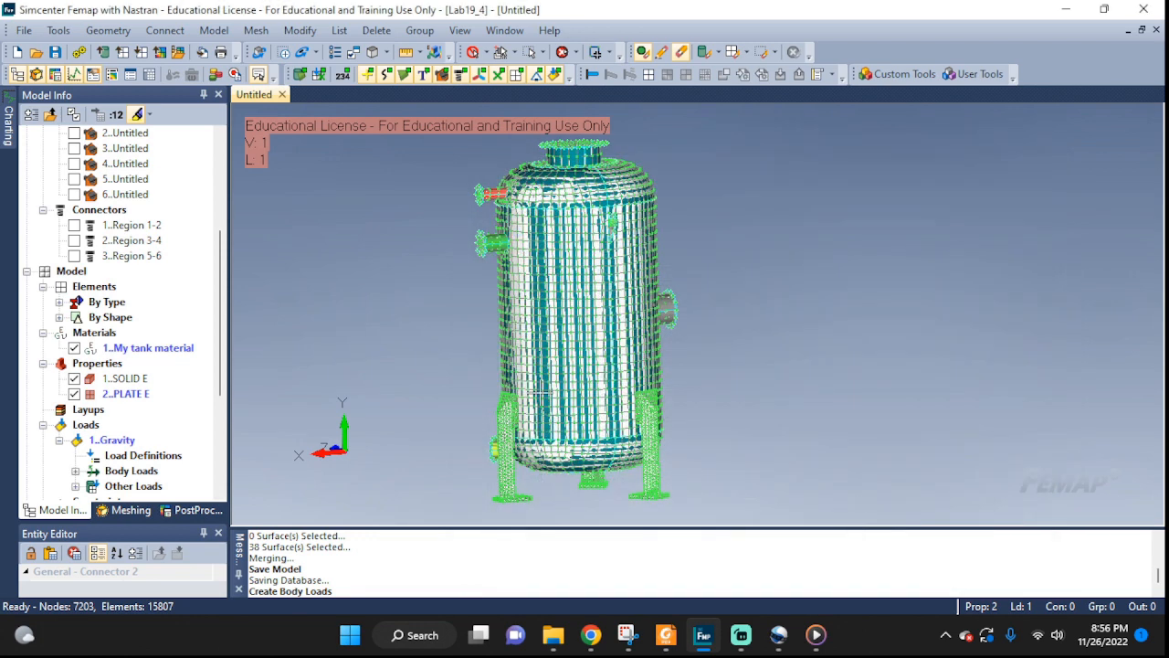
mouse_move(422, 331)
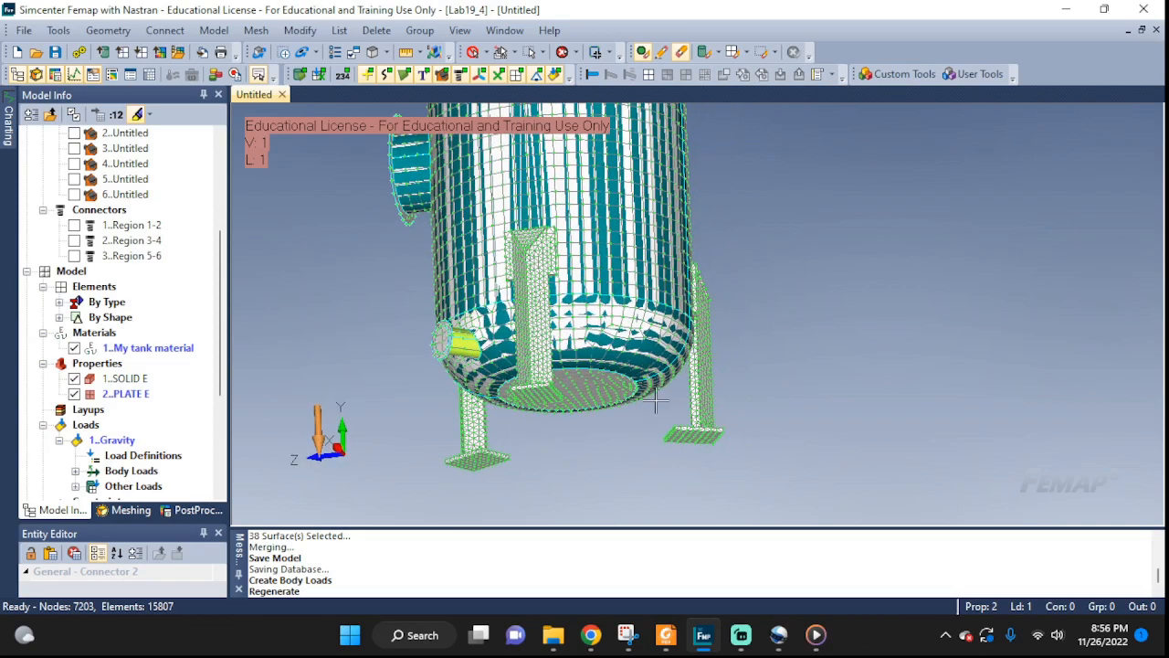
- Start a surface constraint and create a new constraint set named Grounding
left_click_drag(658, 402, 665, 402)
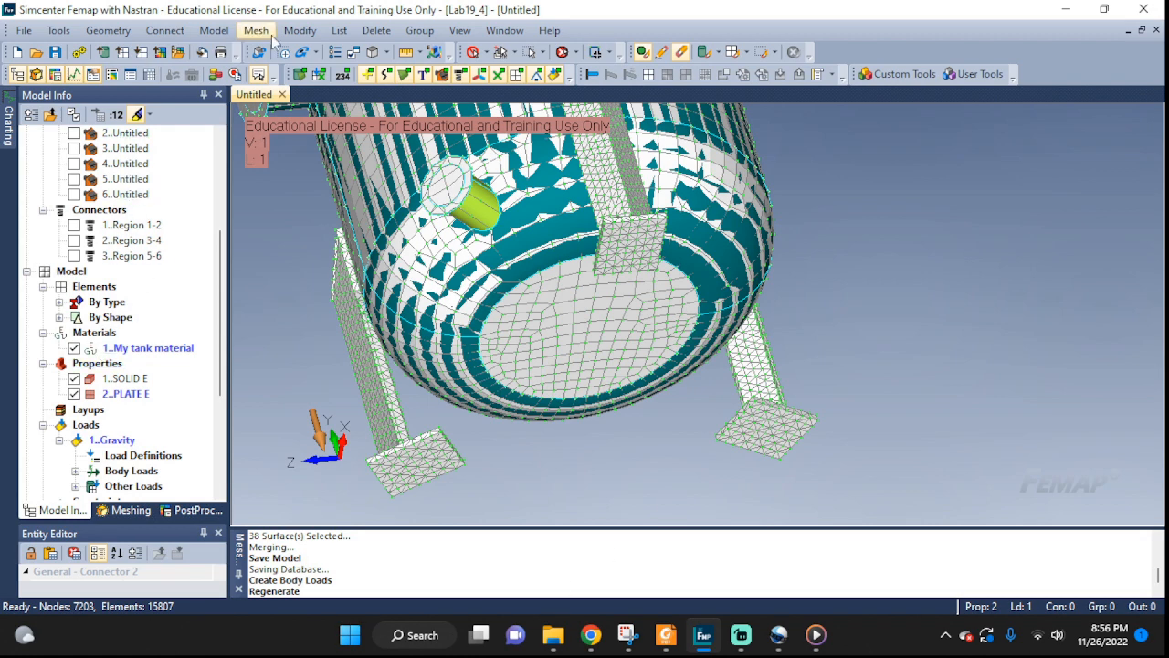
left_click(214, 29)
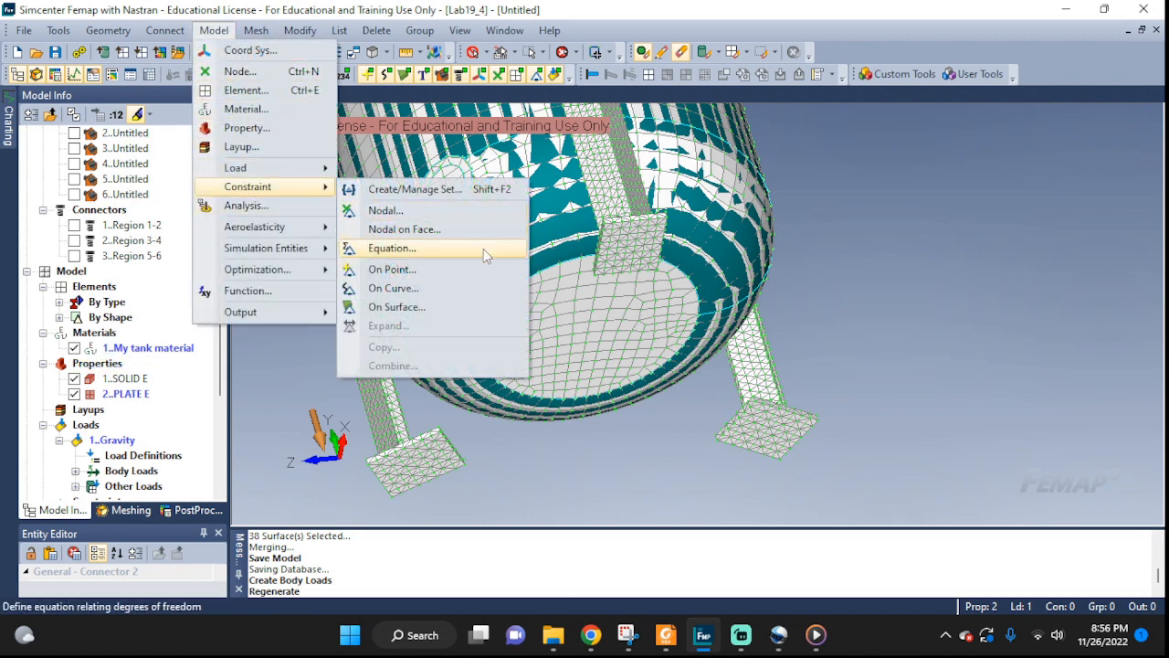
mouse_move(395, 307)
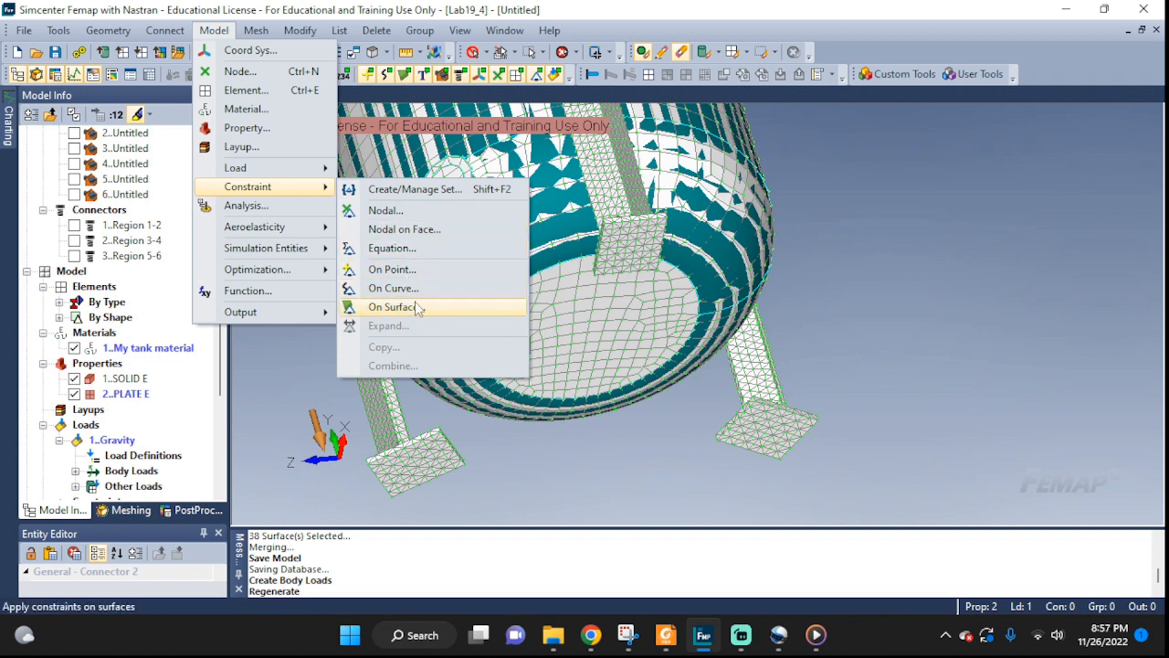
left_click(391, 307)
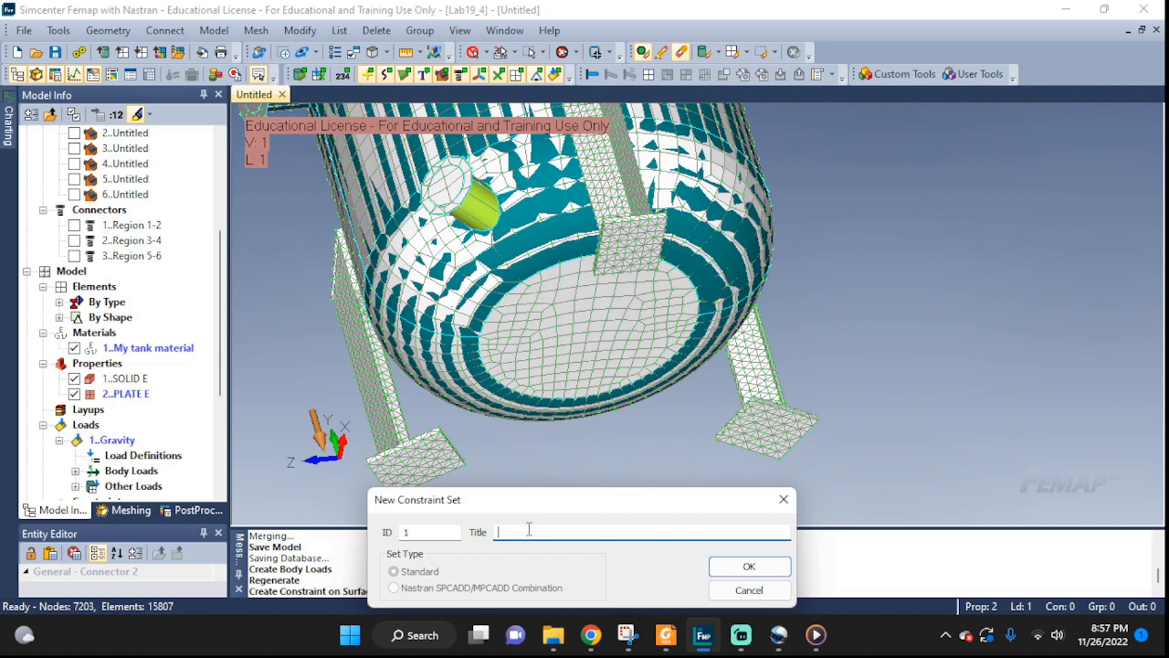
type("Grounding")
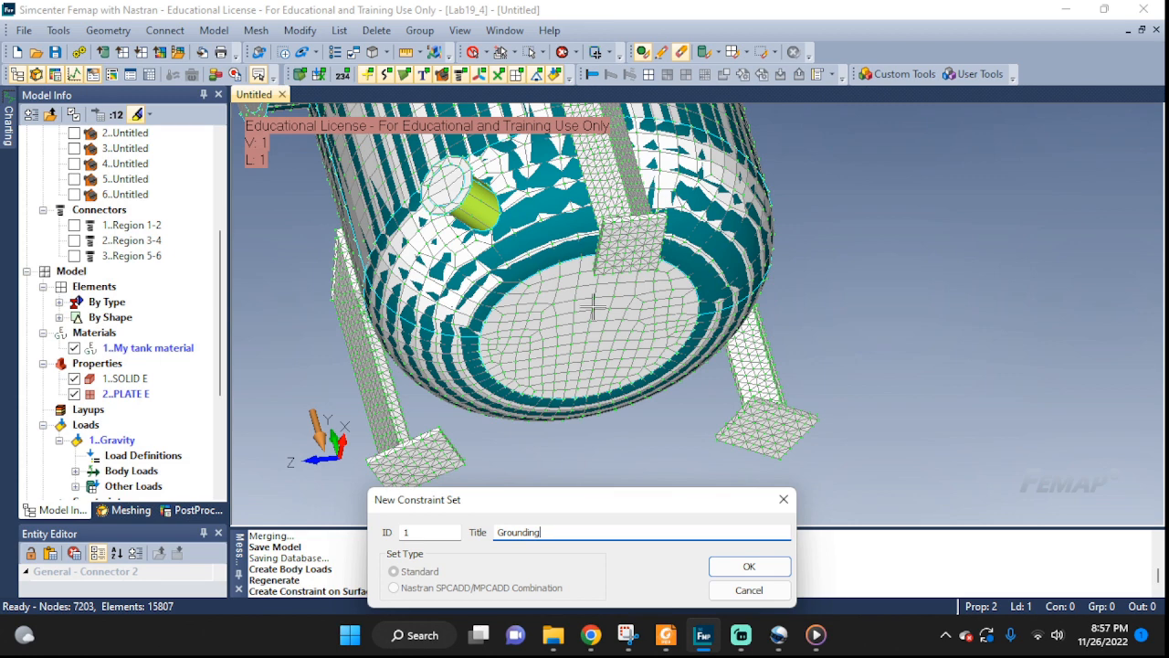
left_click(749, 566)
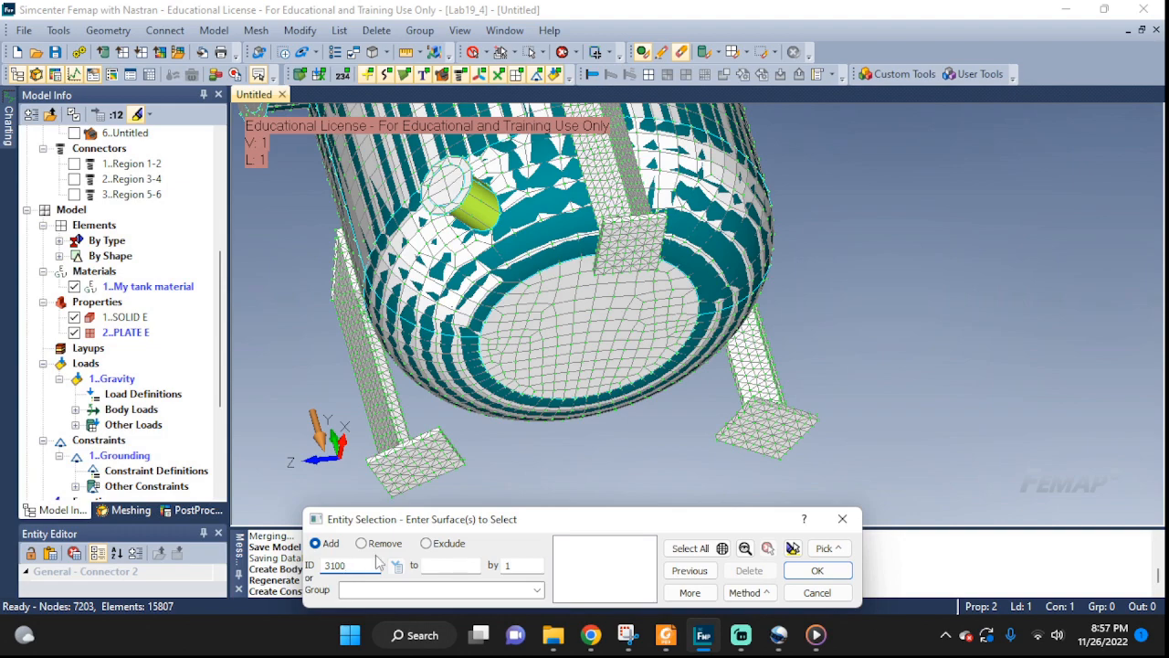
- Select the leg foot surfaces on the model as the surfaces to constrain
left_click(677, 289)
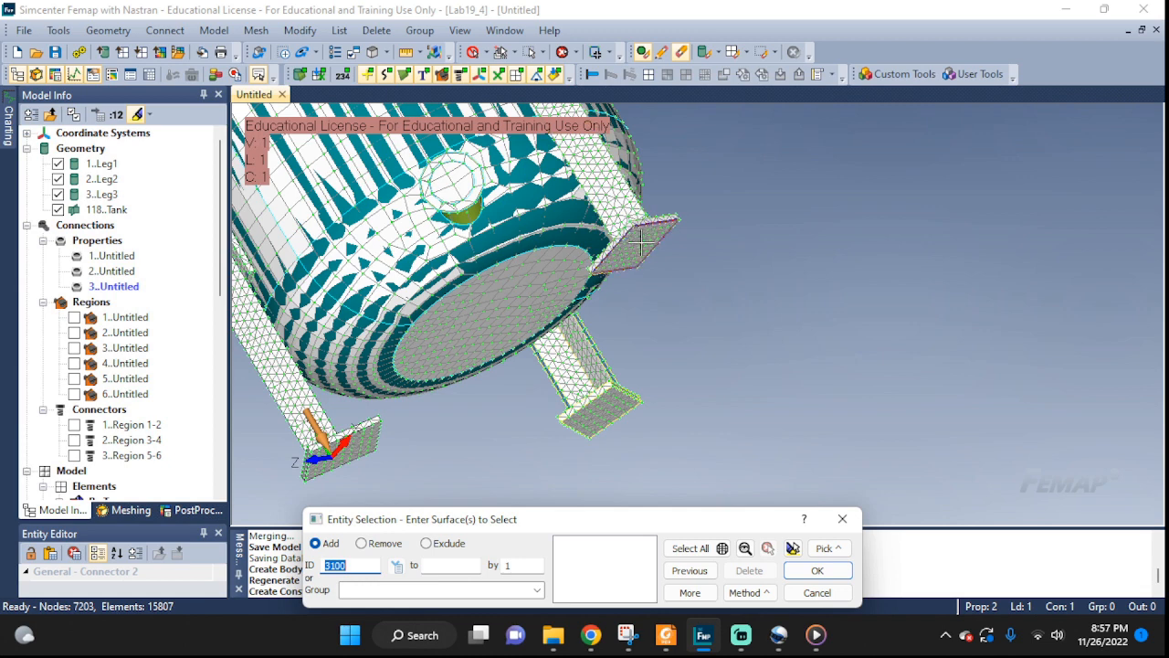
left_click(639, 247)
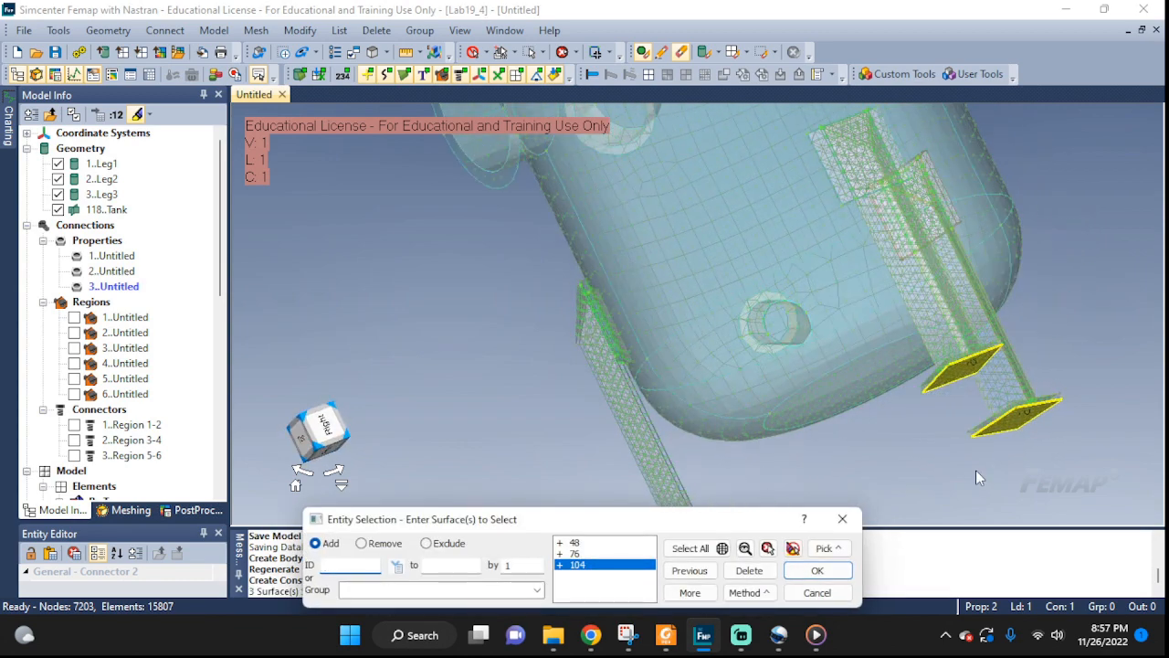
left_click(817, 570)
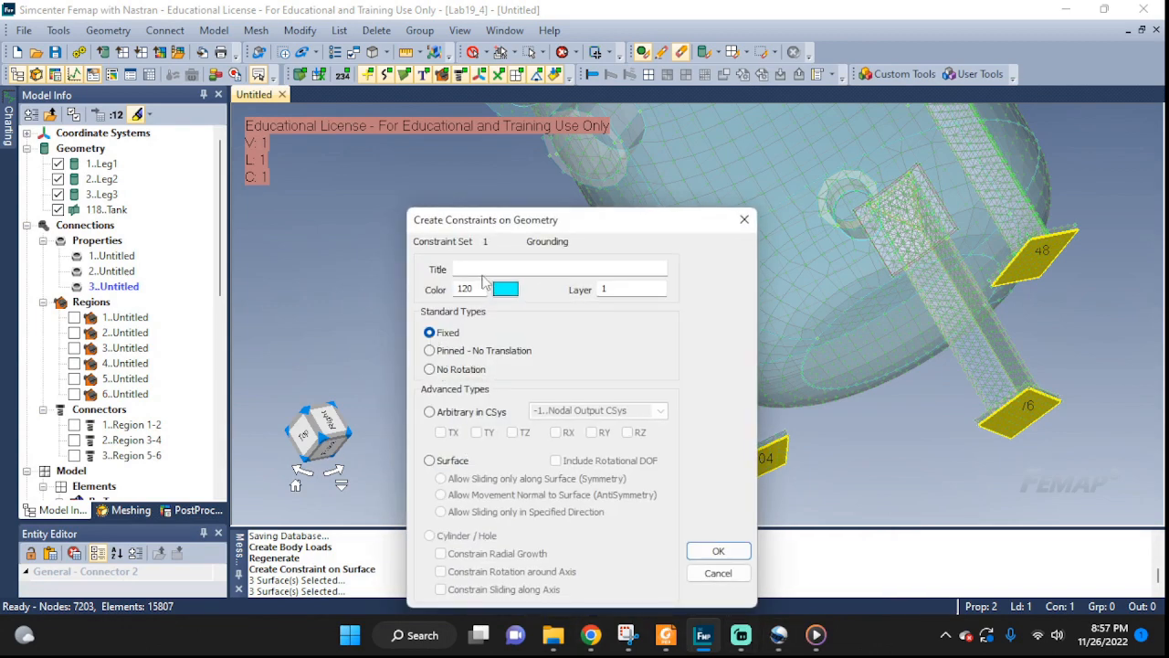
- Title the constraint Feet123 and apply it as fully Fixed
type("F")
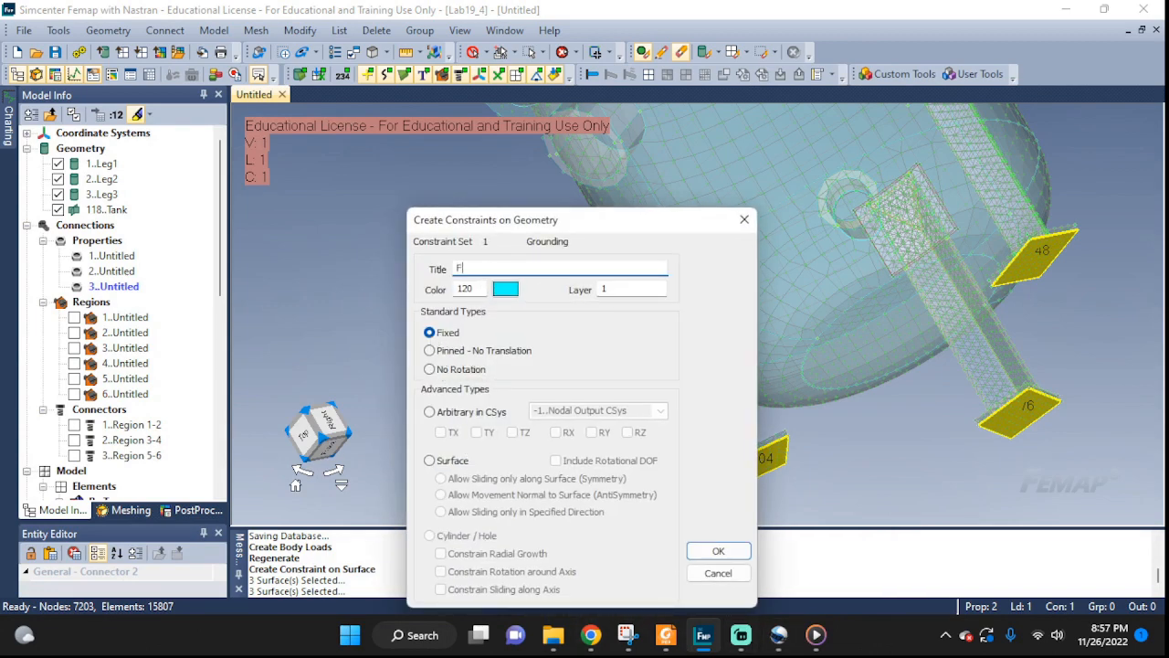
type("oot")
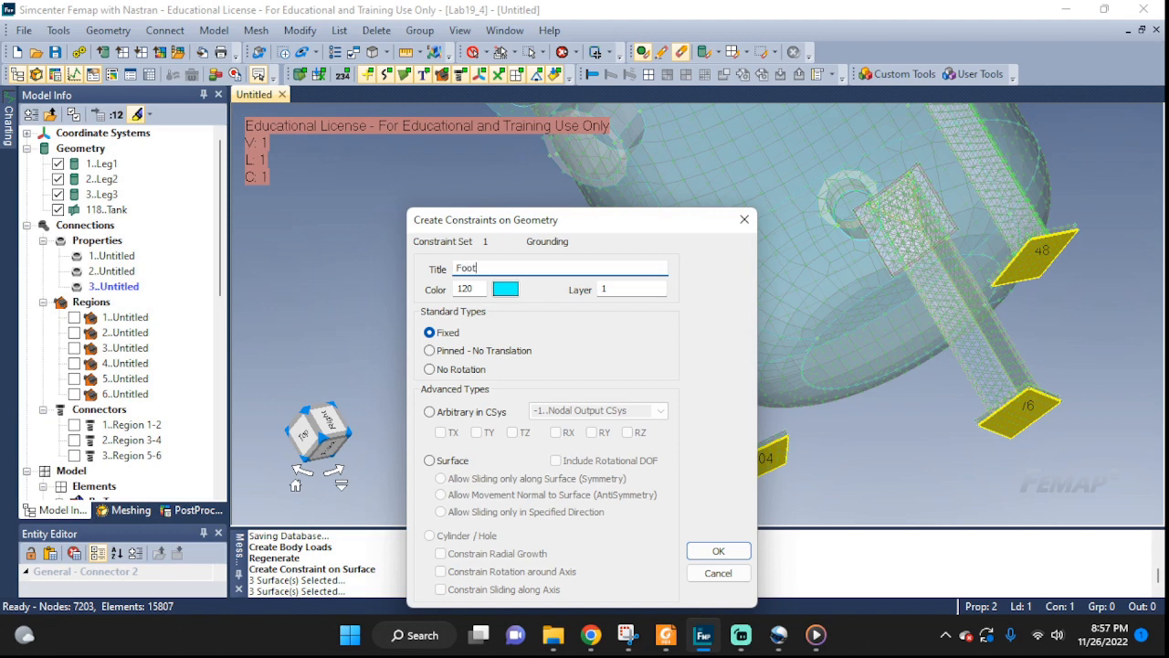
key("BackSpace")
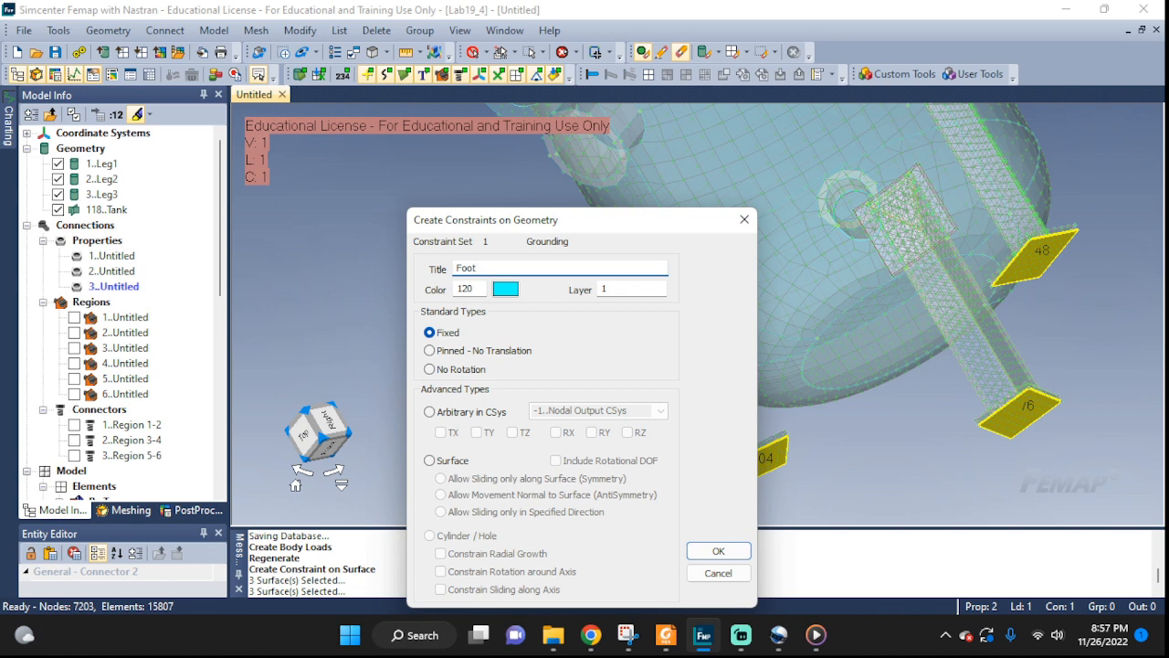
type("123")
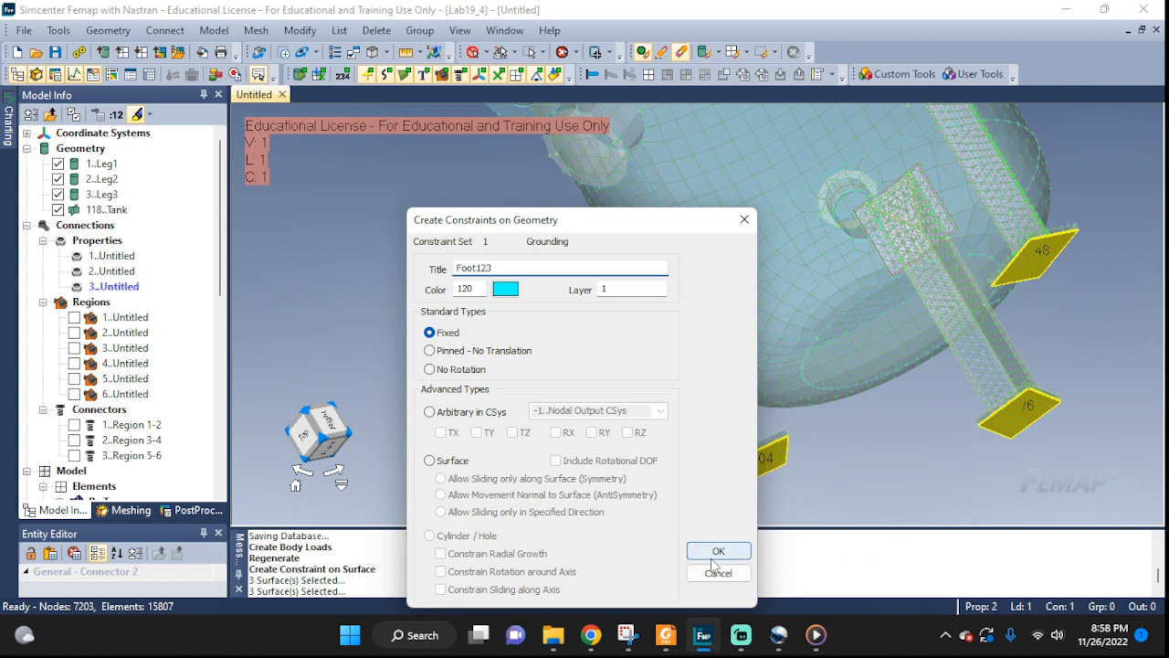
left_click(718, 549)
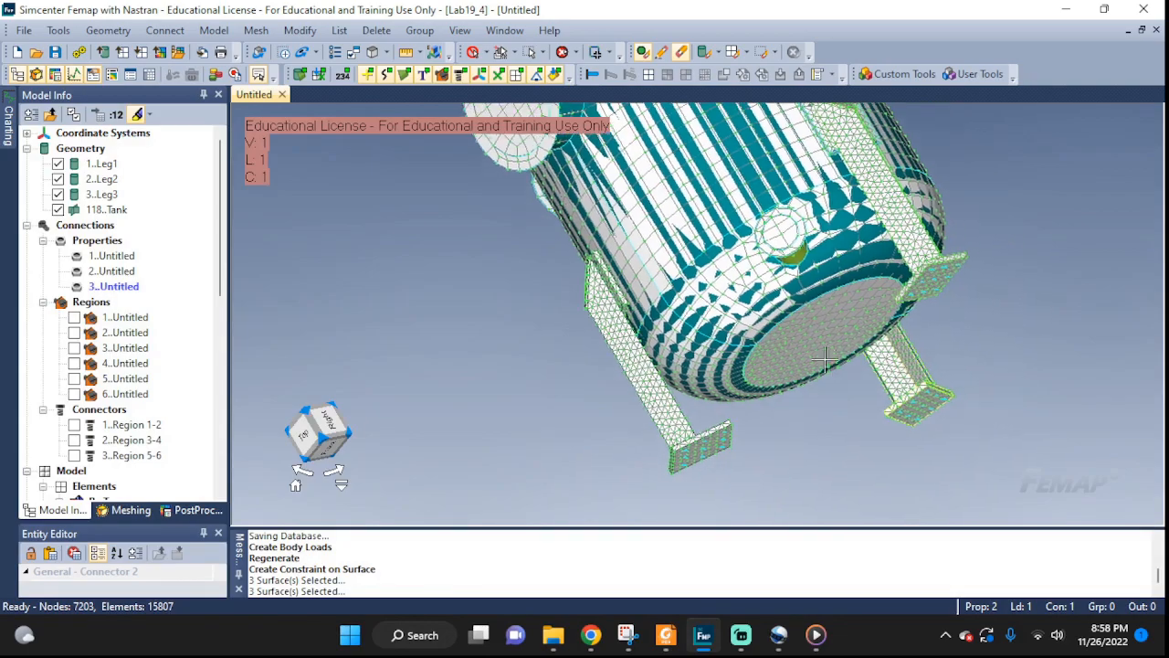
- Rotate the model to view another side of the vessel
left_click_drag(822, 356, 850, 387)
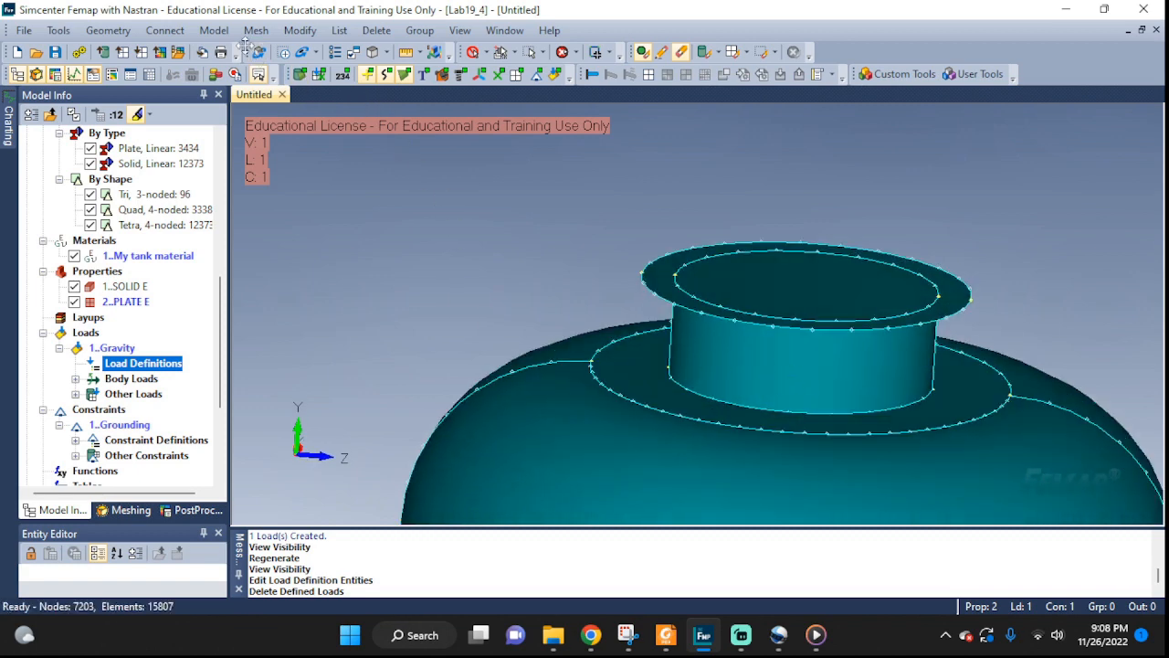
- Start a surface load and pick the vessel openings' end faces
left_click(214, 29)
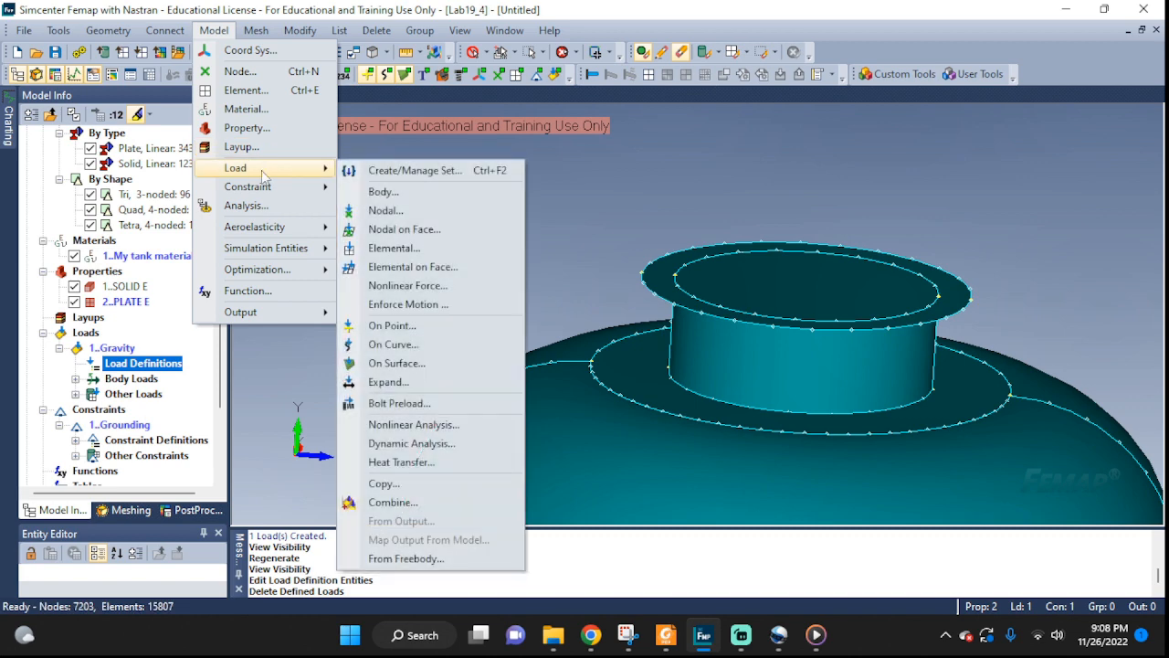
left_click(397, 362)
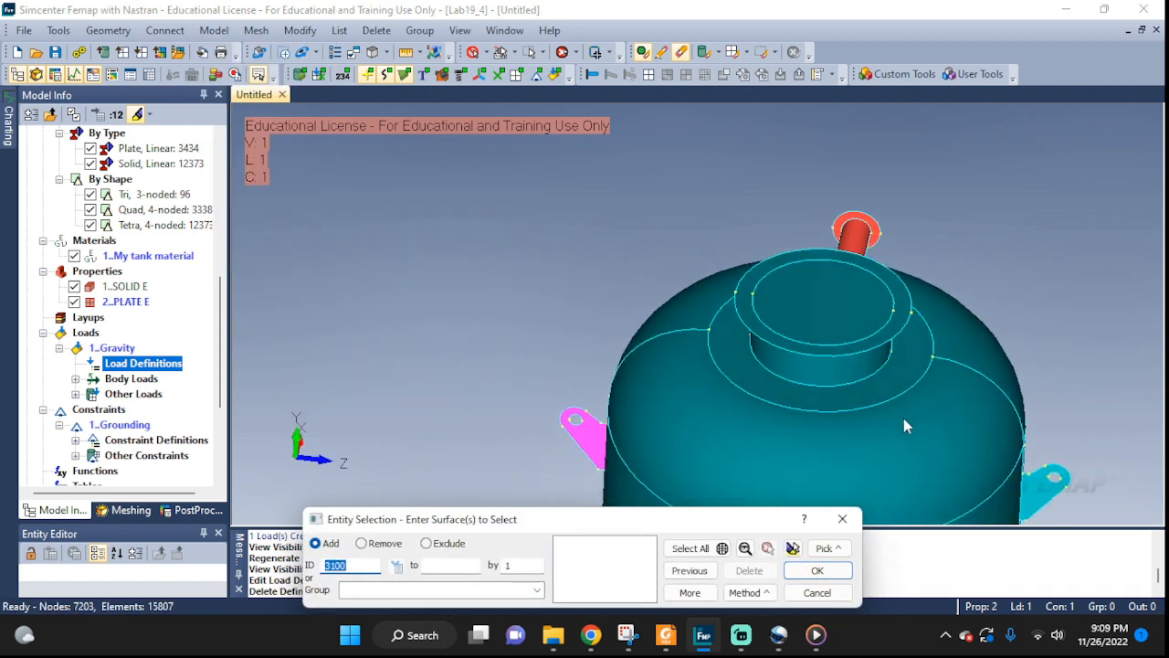
left_click(829, 309)
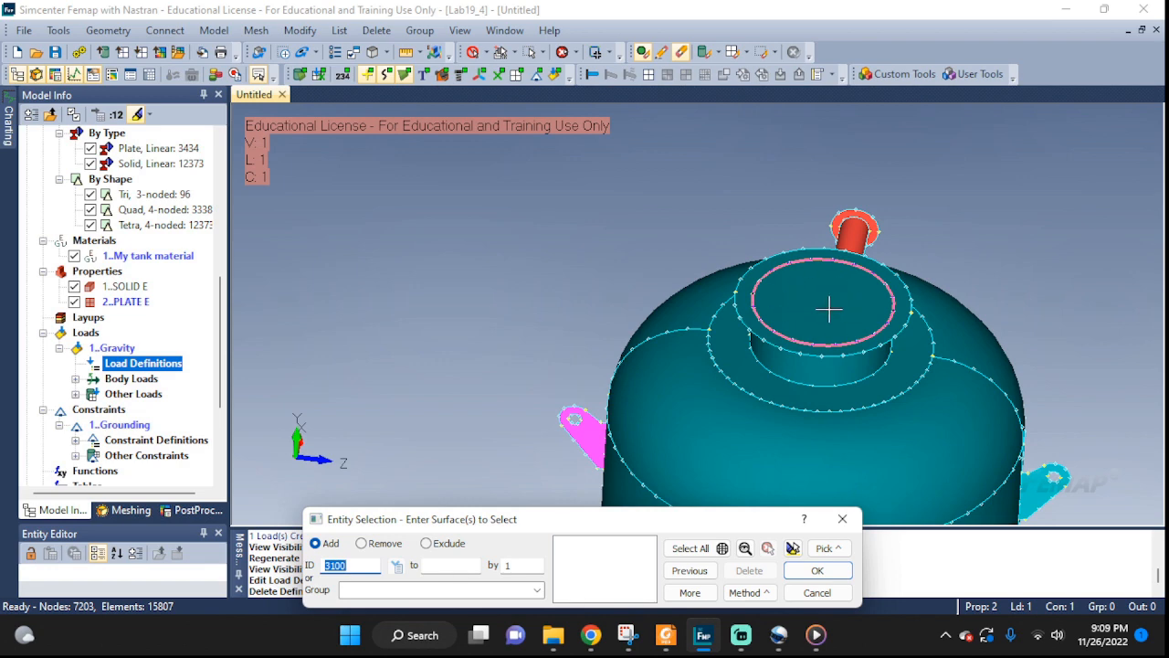
left_click(822, 307)
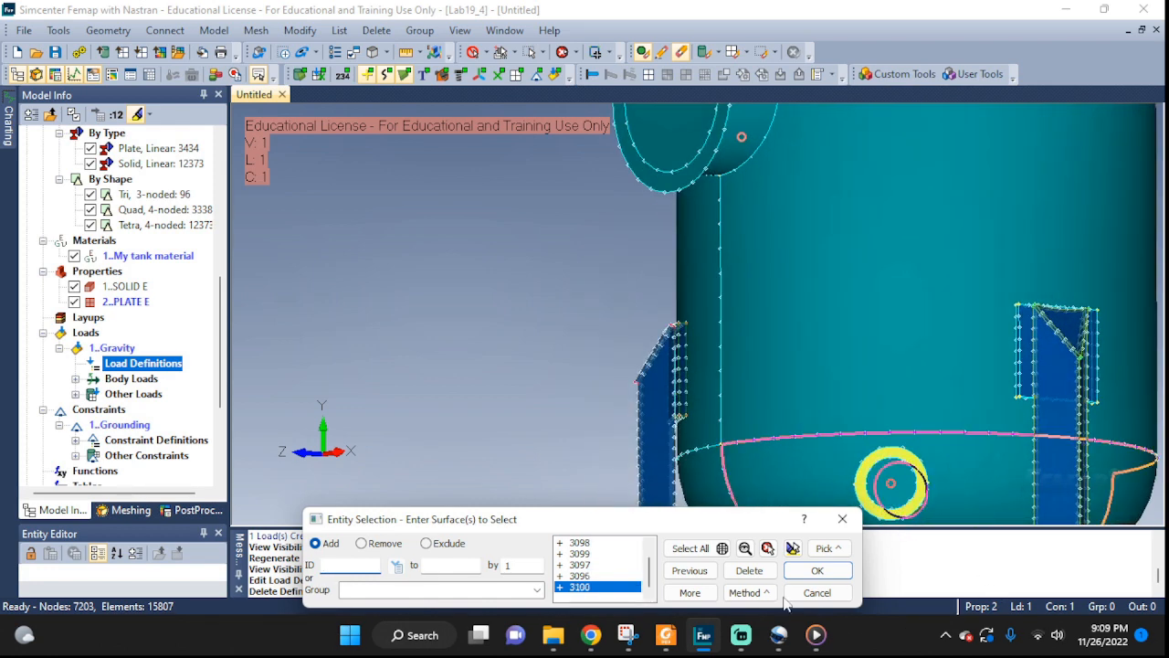
- Create a Pressure load of 100 titled 'P on openings' on the chosen opening surfaces
left_click(814, 569)
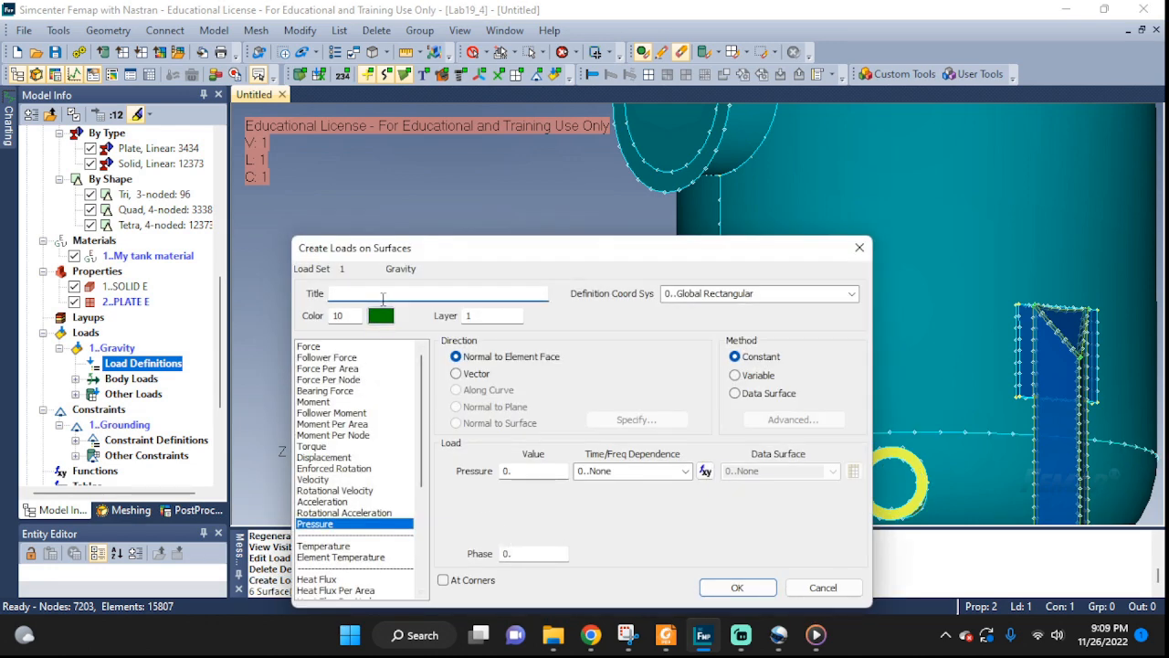
type("P")
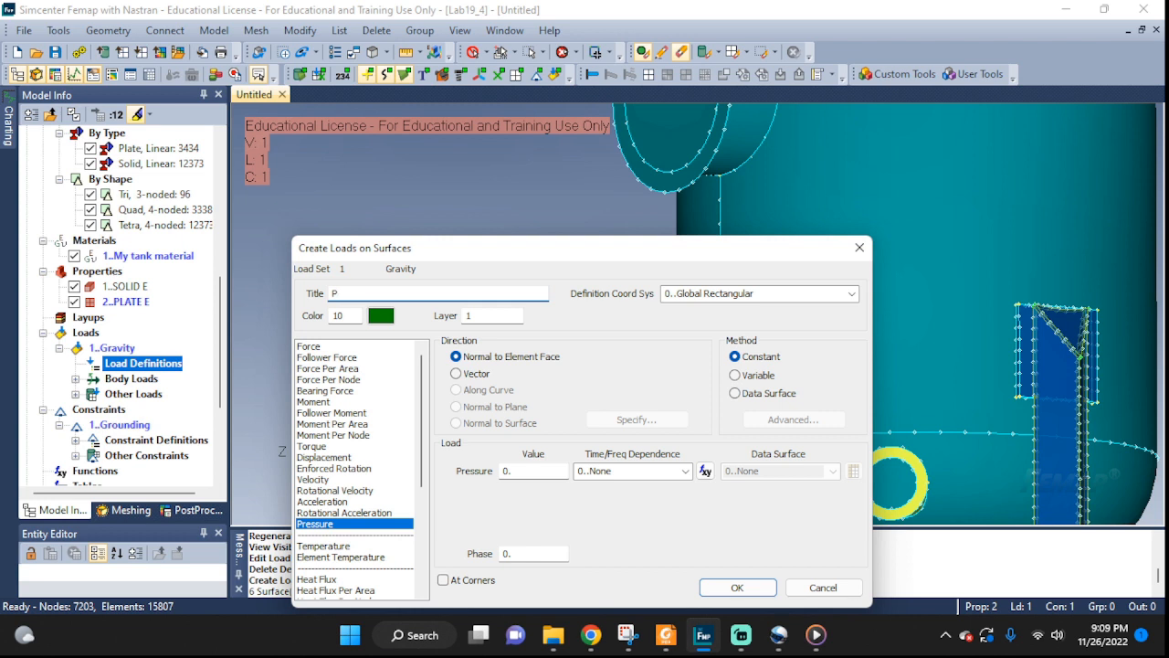
type("on openings")
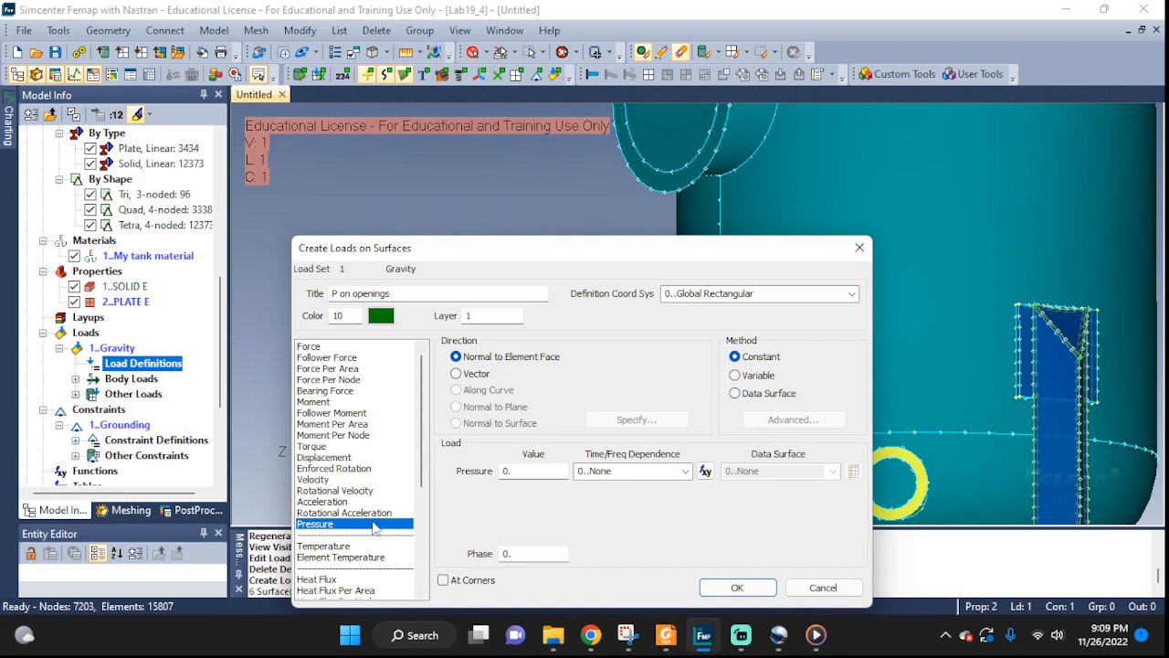
type("1")
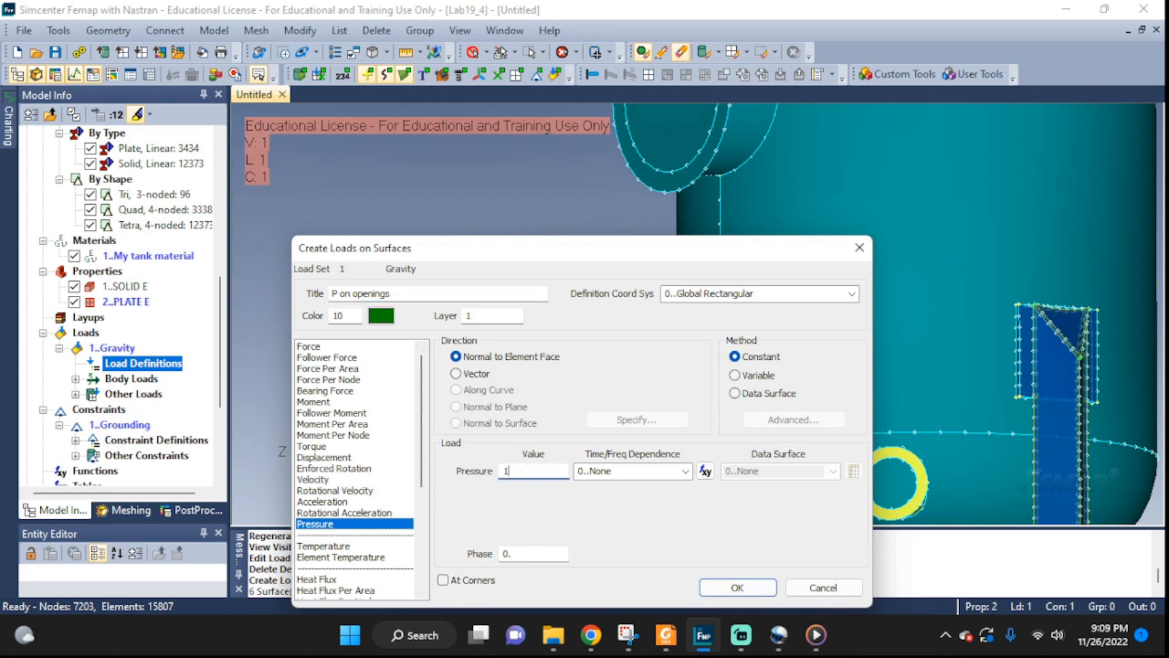
type("100")
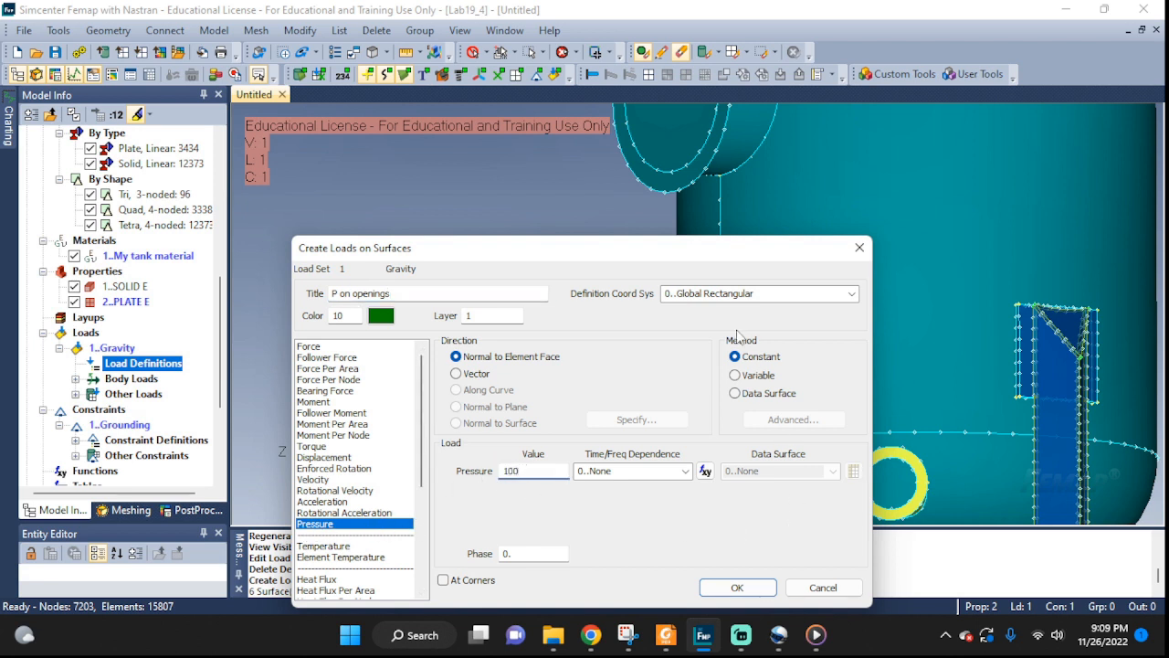
left_click(738, 588)
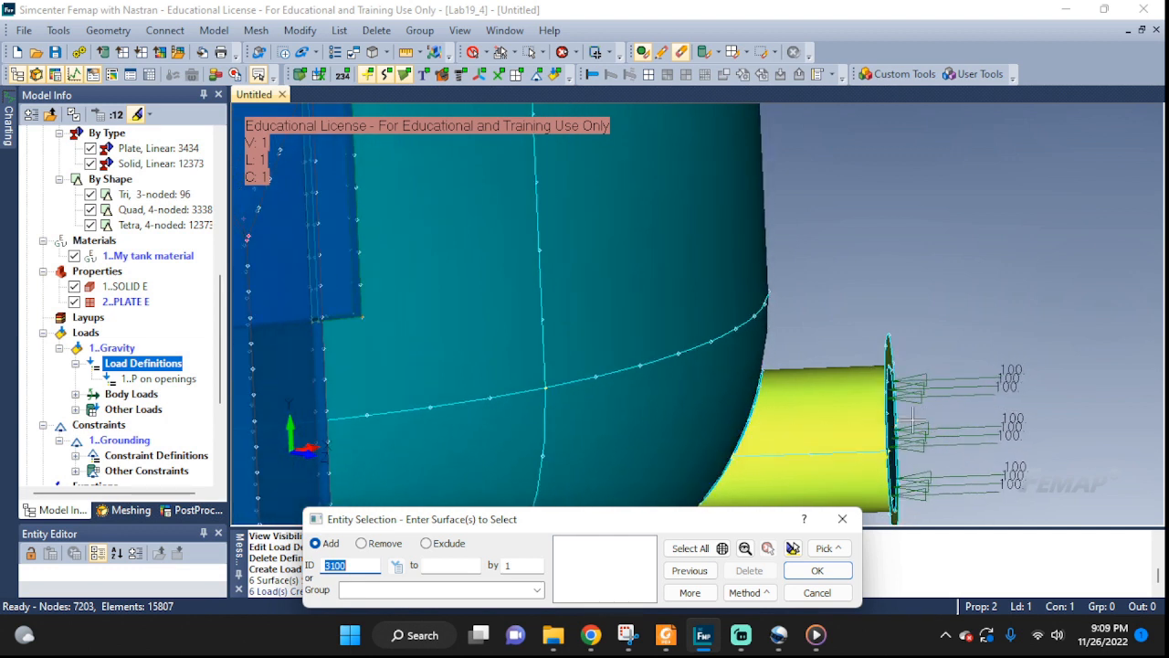
mouse_move(917, 450)
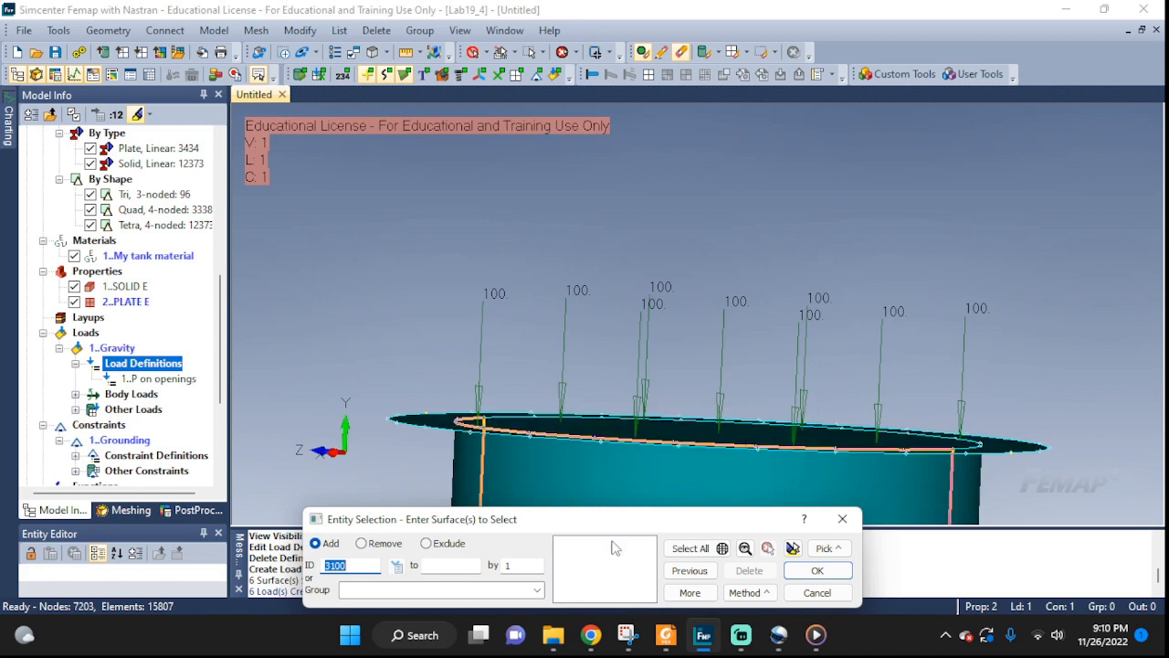
- Orbit the model to inspect the pressure arrows on the openings
left_click(690, 451)
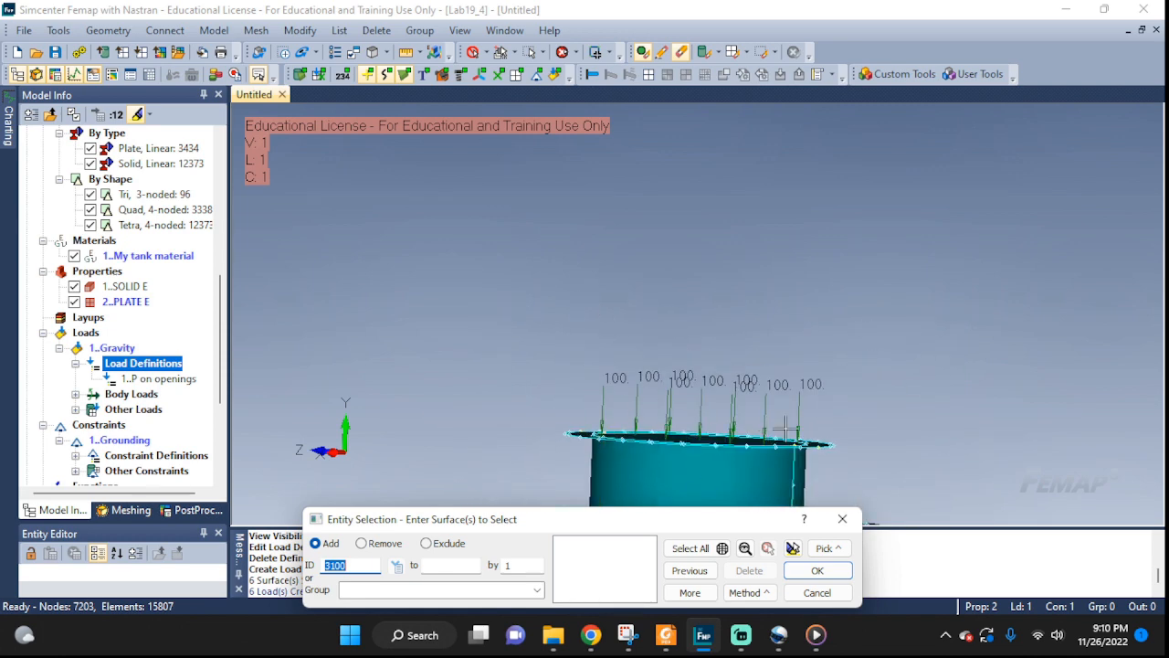
left_click_drag(786, 424, 822, 274)
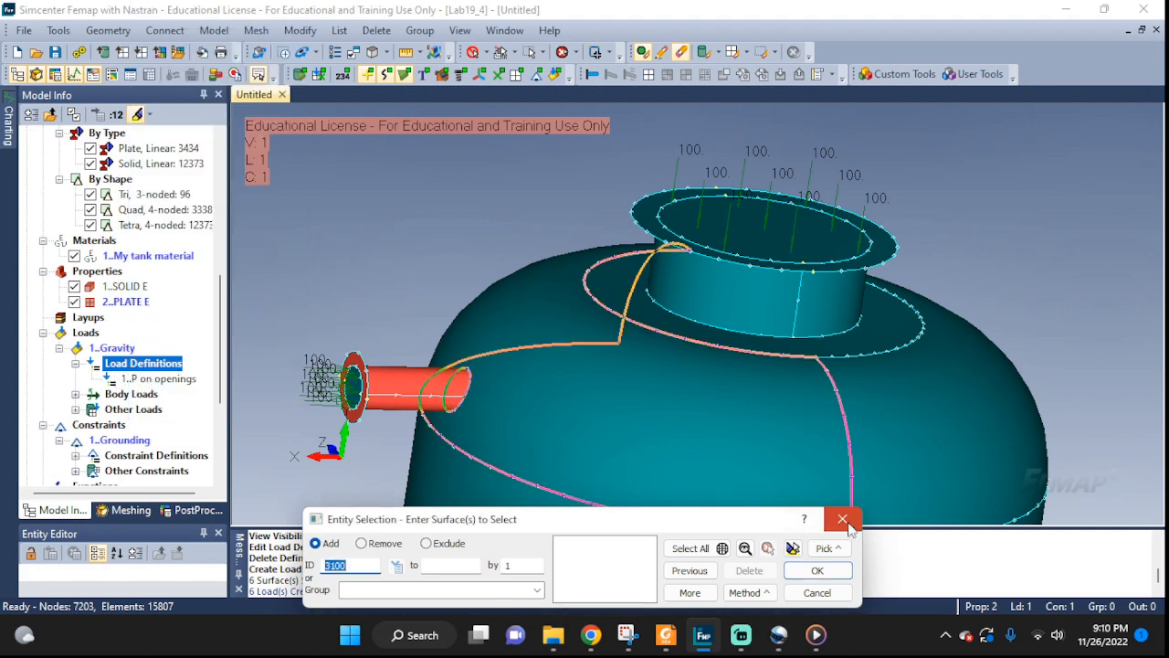
- Edit 'P on openings' to a pressure of -100 and check the reversed arrows on the model
left_click(816, 570)
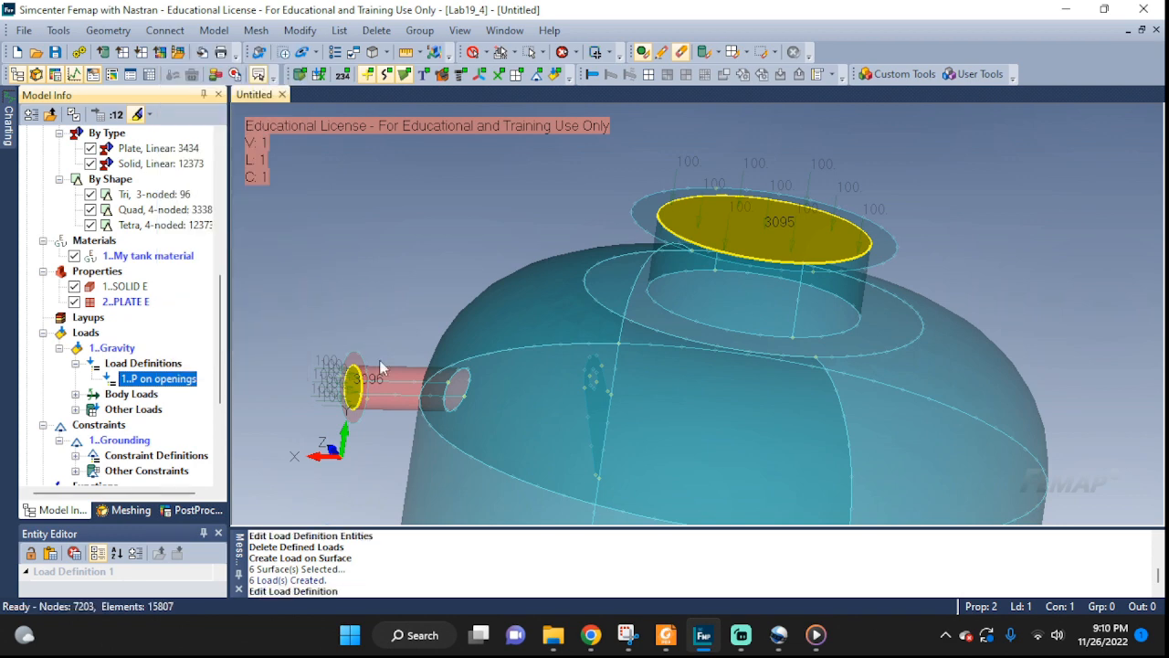
double_click(157, 379)
type("-100.")
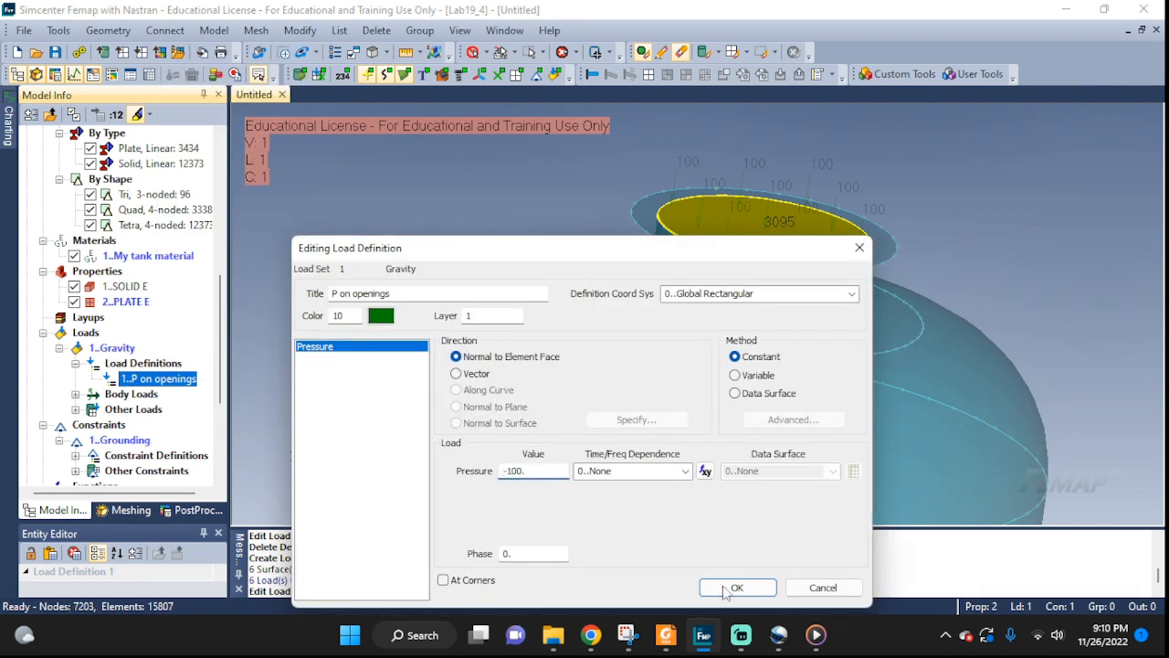
left_click(738, 588)
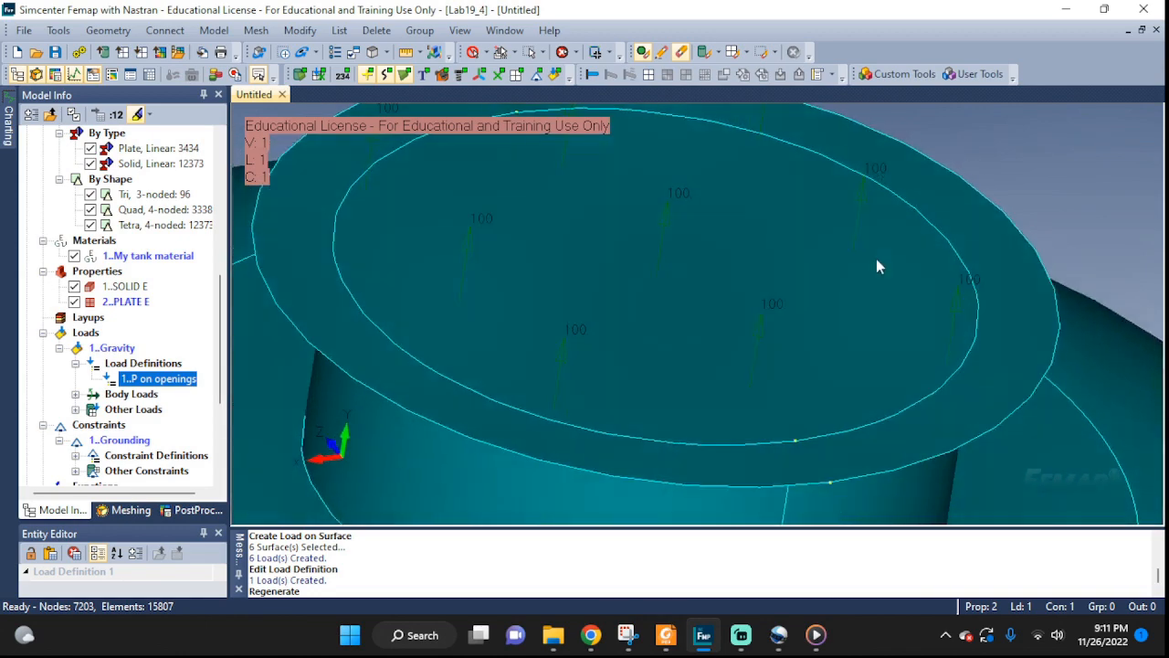
left_click_drag(877, 265, 946, 223)
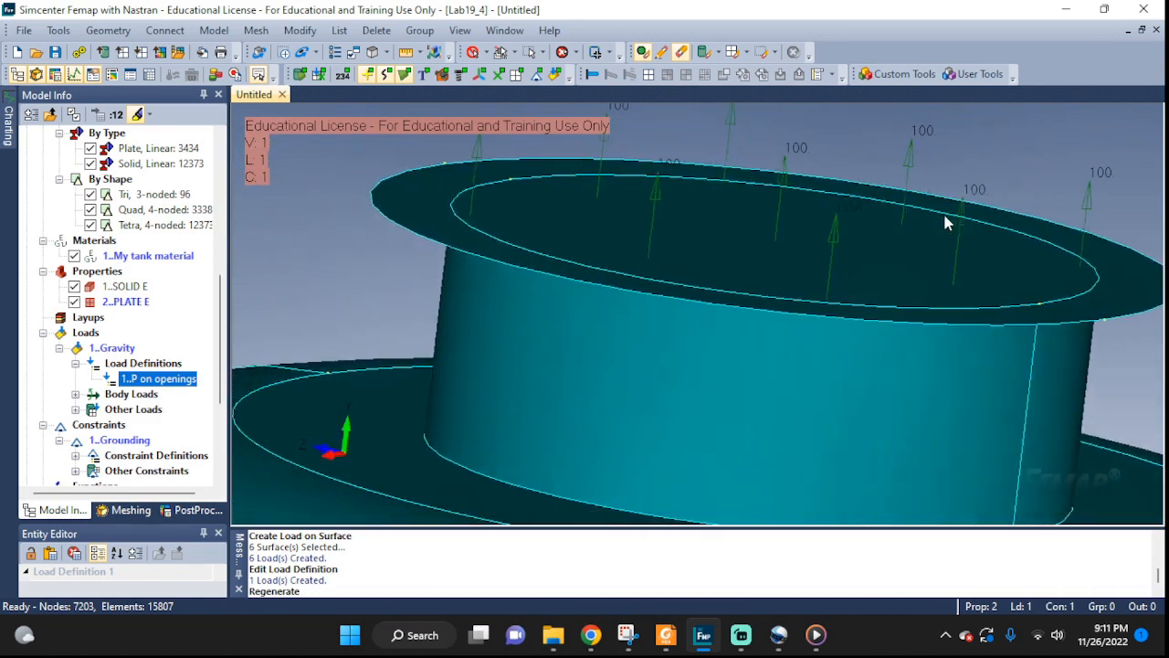
left_click_drag(946, 222, 793, 203)
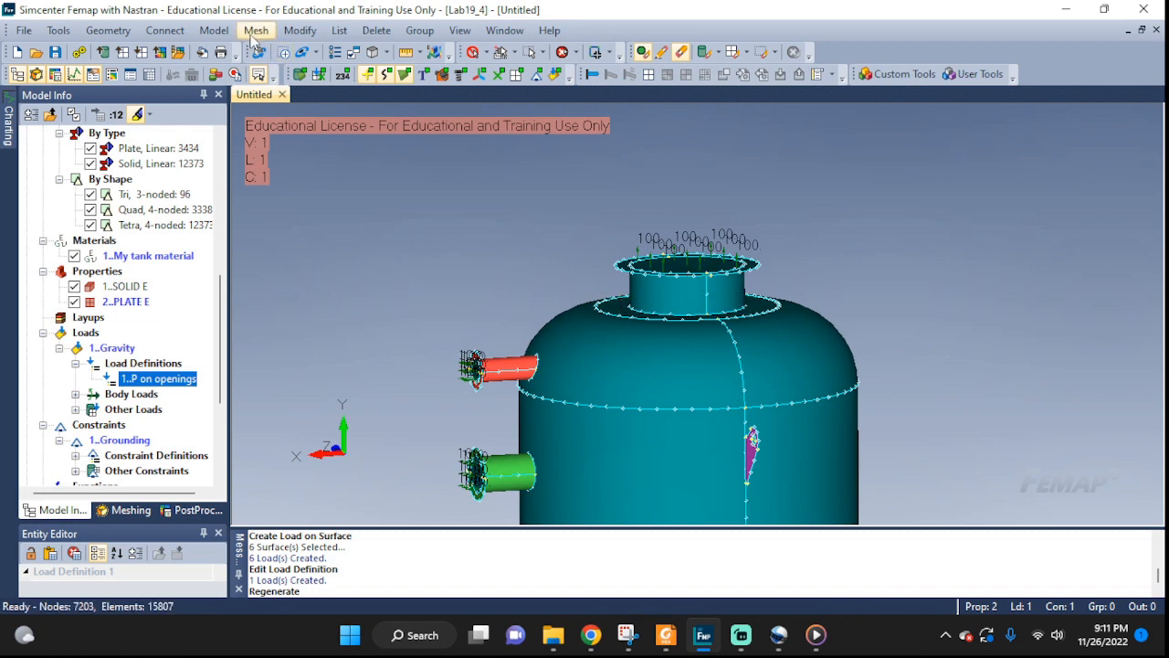
- Begin a new load on surfaces for the nozzle pipe walls
left_click(214, 29)
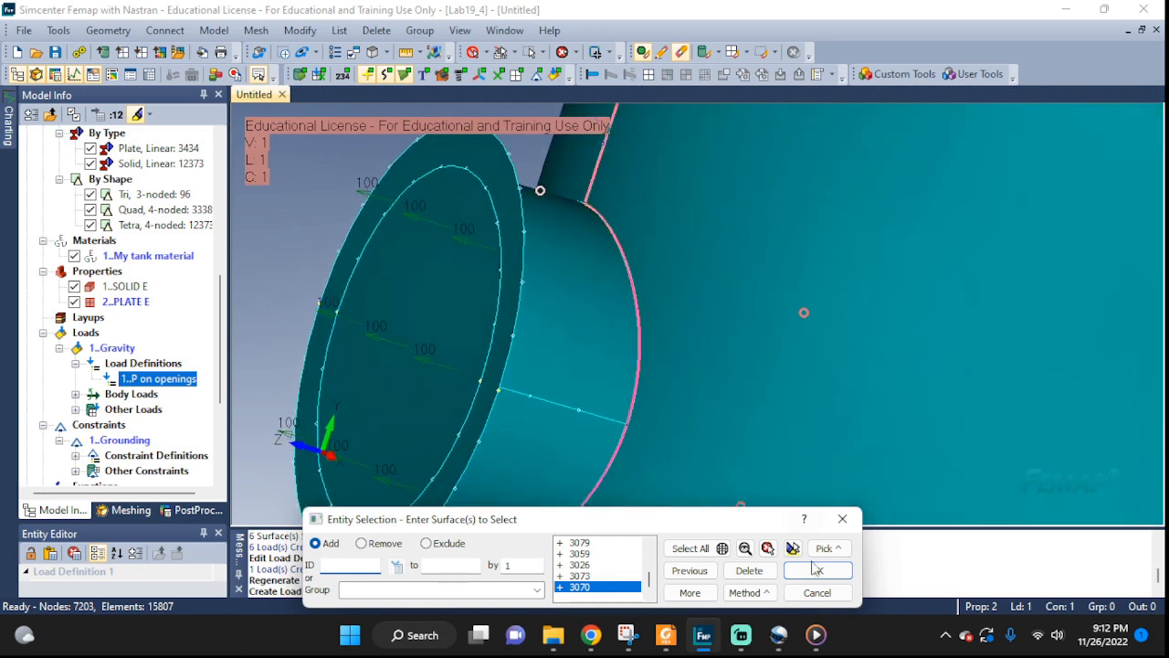
- Create a Pressure load of -1000 titled 'P on pipe walls' on the chosen pipe wall surfaces
left_click(810, 570)
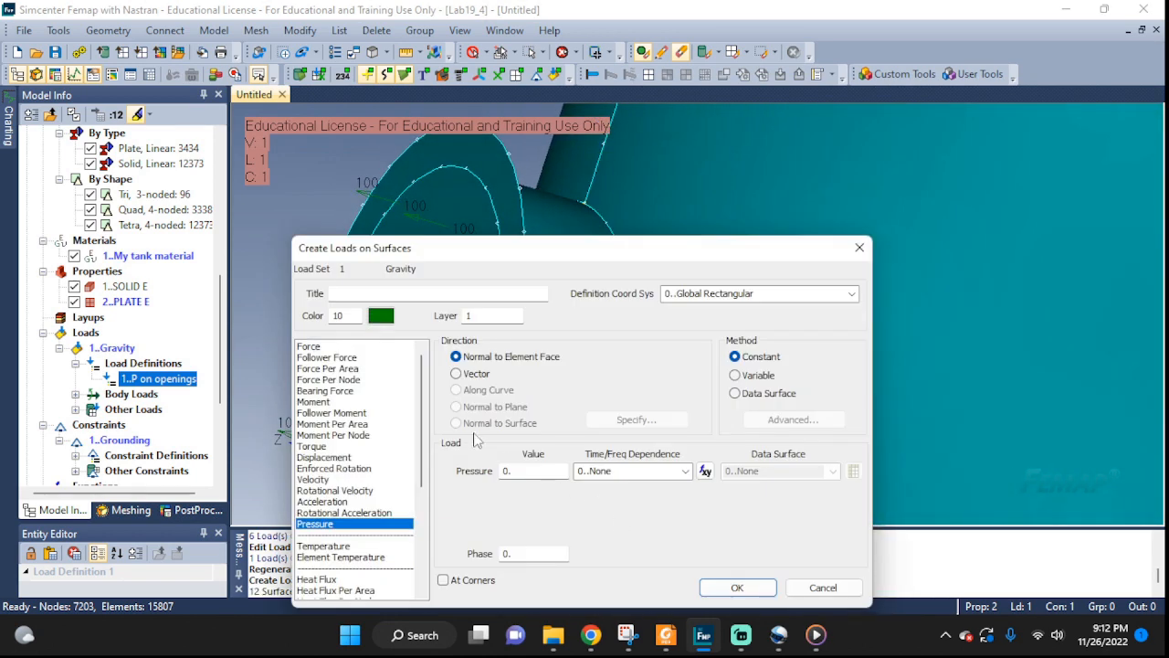
left_click(438, 292)
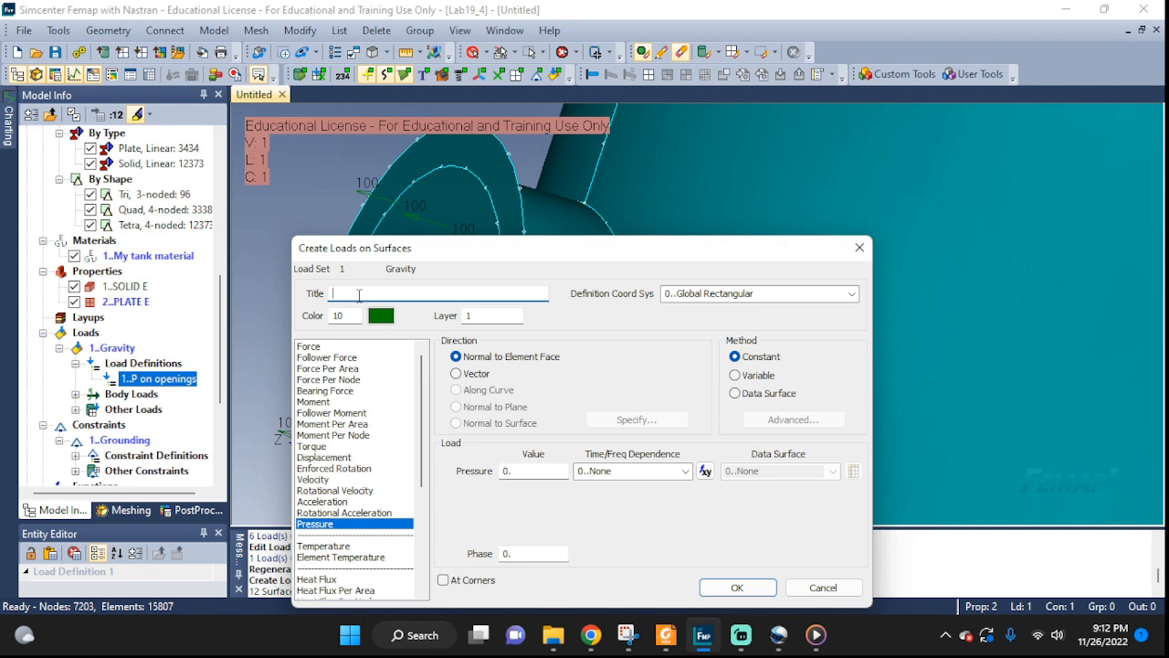
type("P on pipe walls")
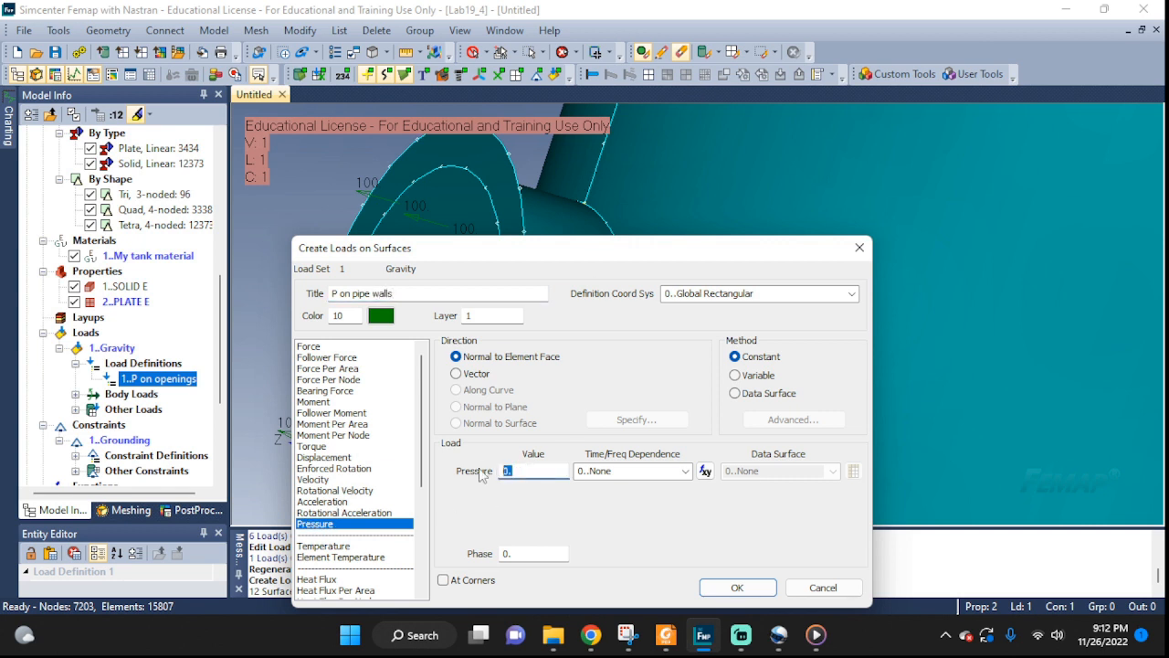
type("-1000")
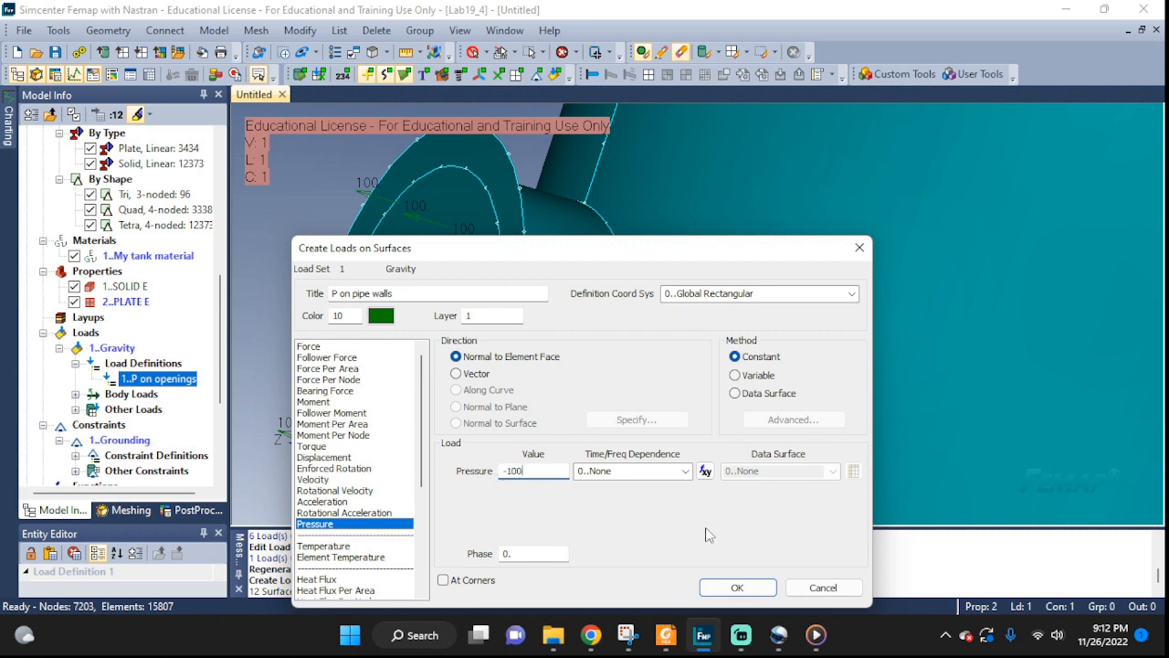
left_click(738, 586)
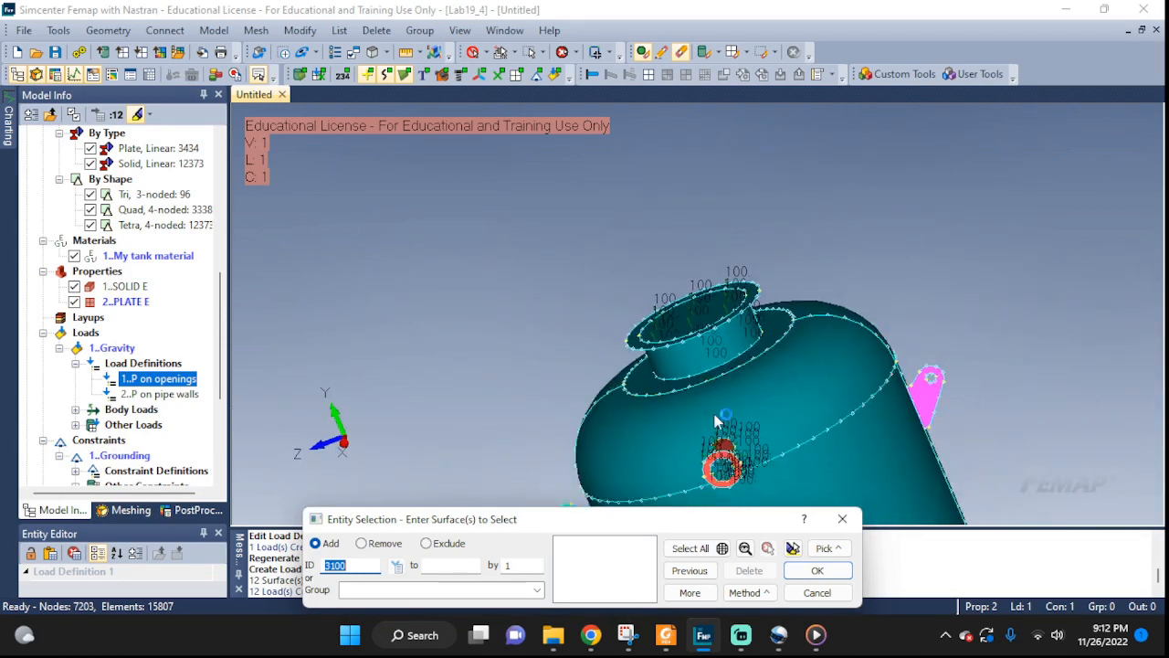
- Orbit the model to review the loads applied across the whole vessel
left_click_drag(716, 420, 789, 256)
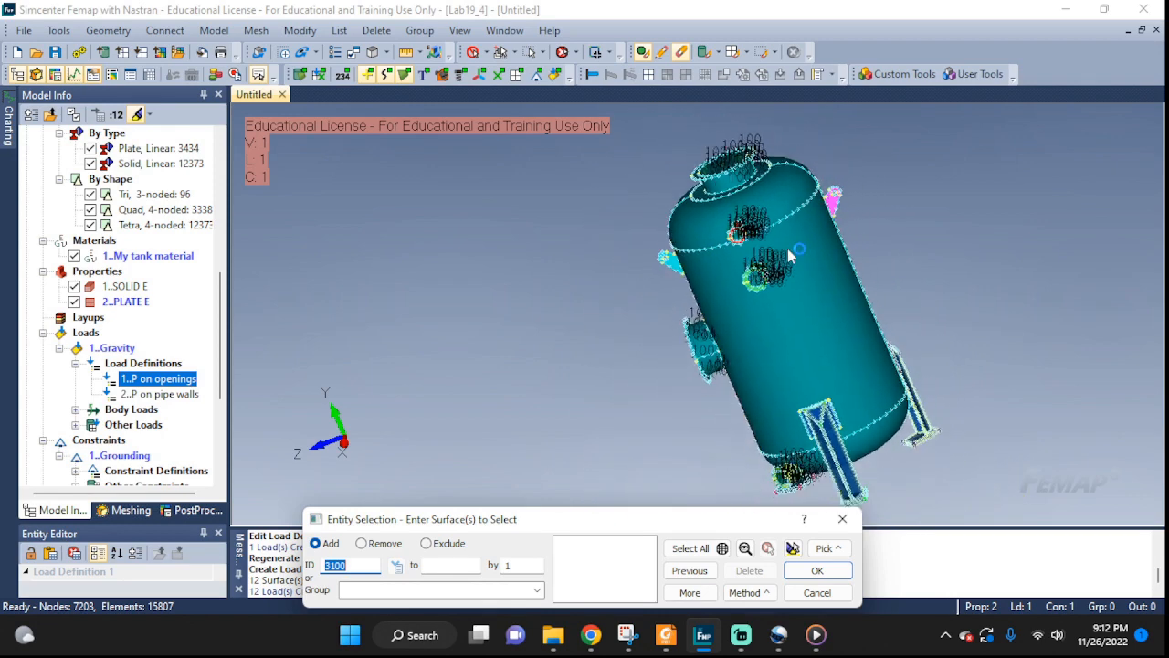
left_click_drag(789, 256, 803, 393)
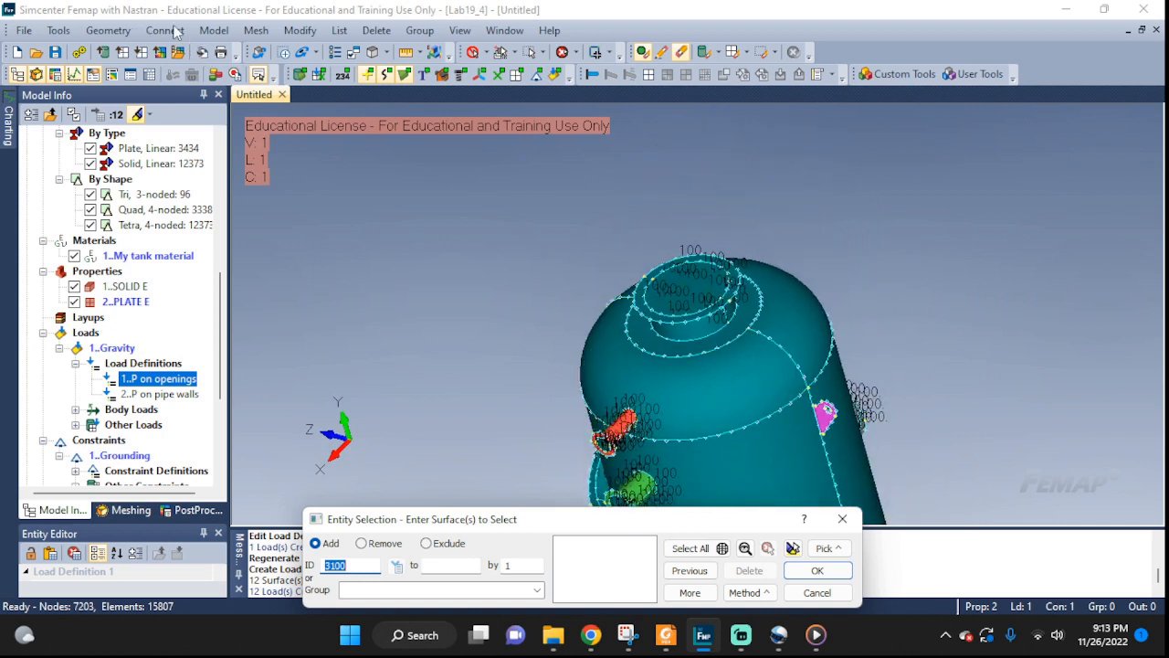
mouse_move(212, 40)
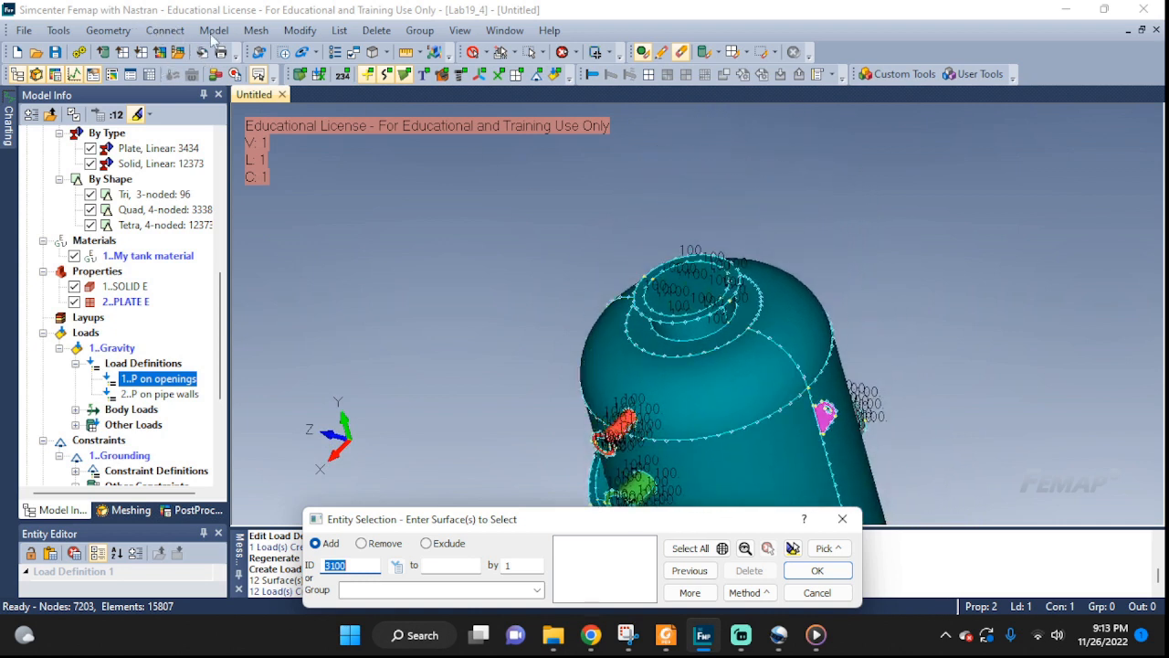
- Start a surface load and select the tank wall surfaces including the main shell
left_click(212, 30)
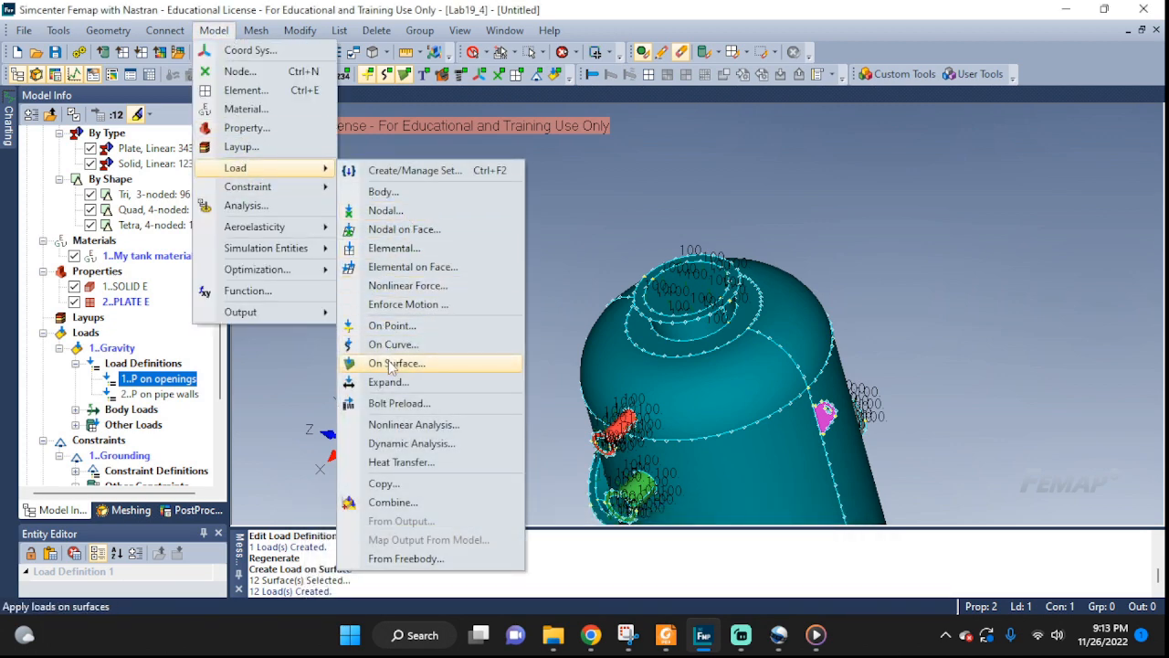
left_click(394, 362)
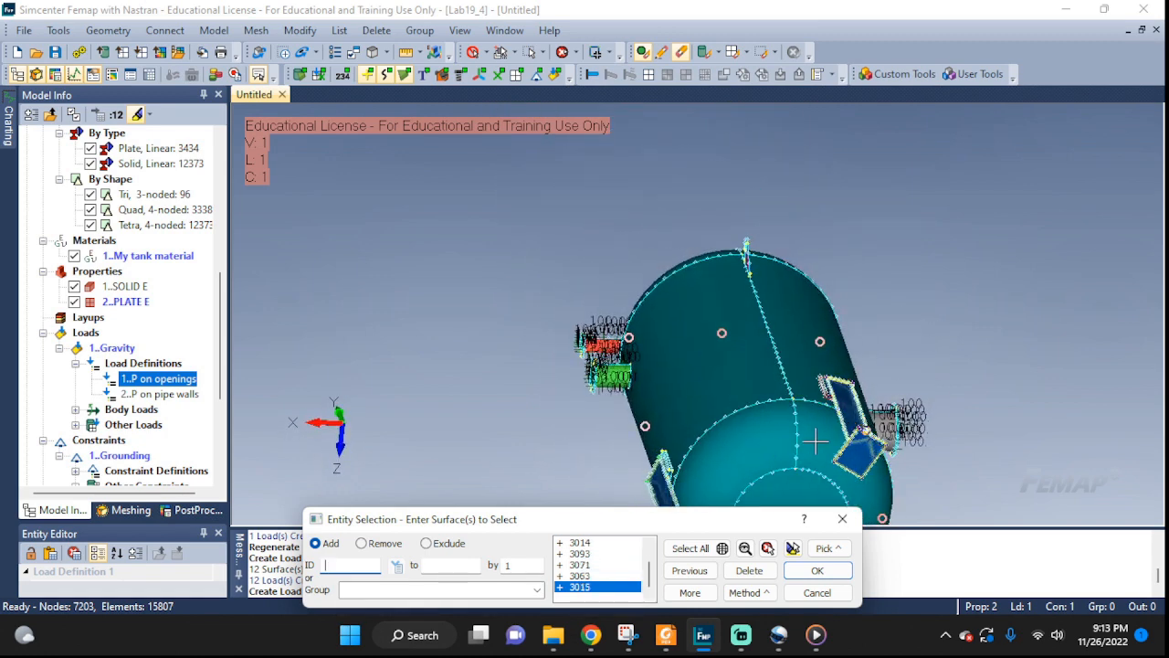
left_click(817, 570)
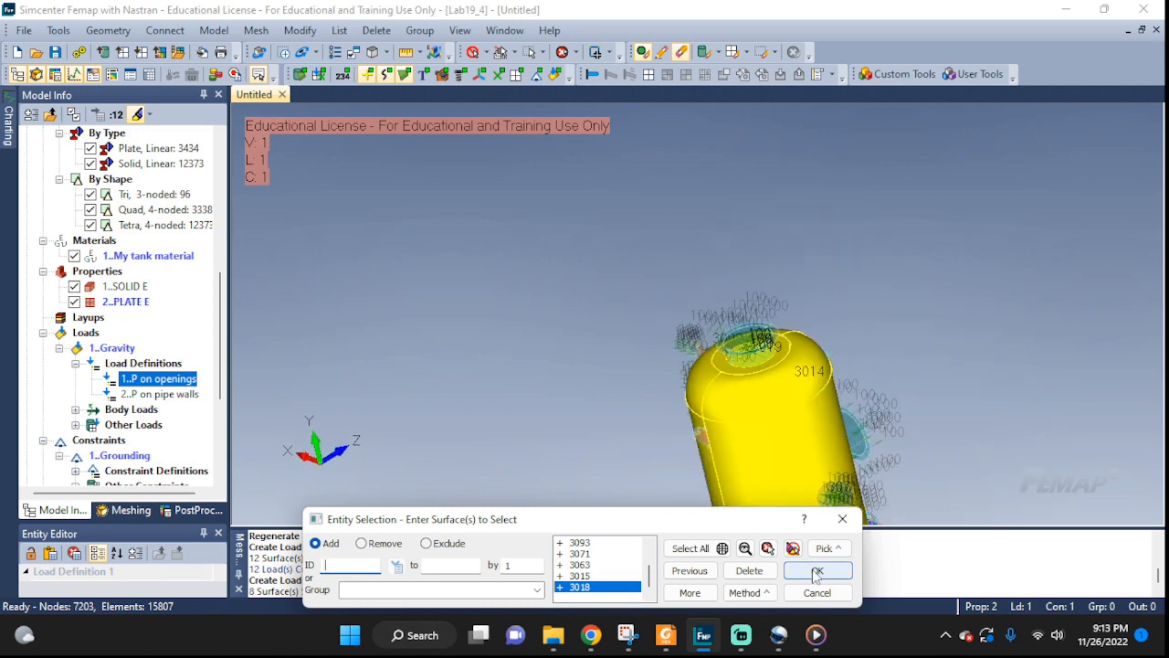
left_click(816, 570)
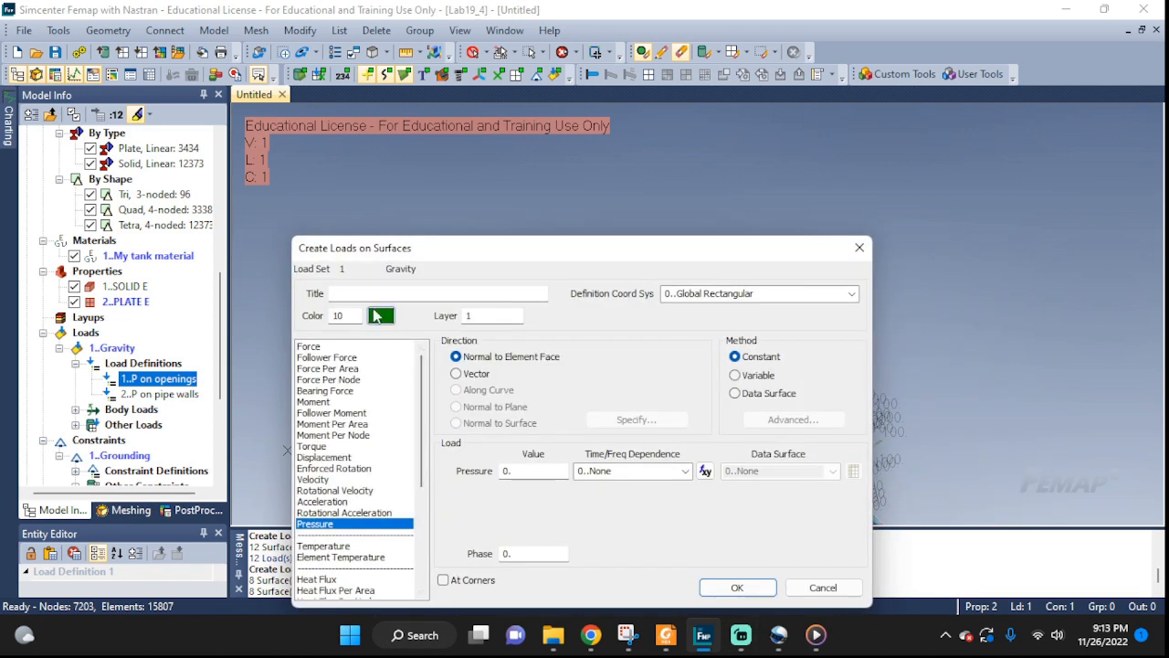
- Create a pressure load titled 'P on tank walls' of -100 on the tank wall surfaces
type("P")
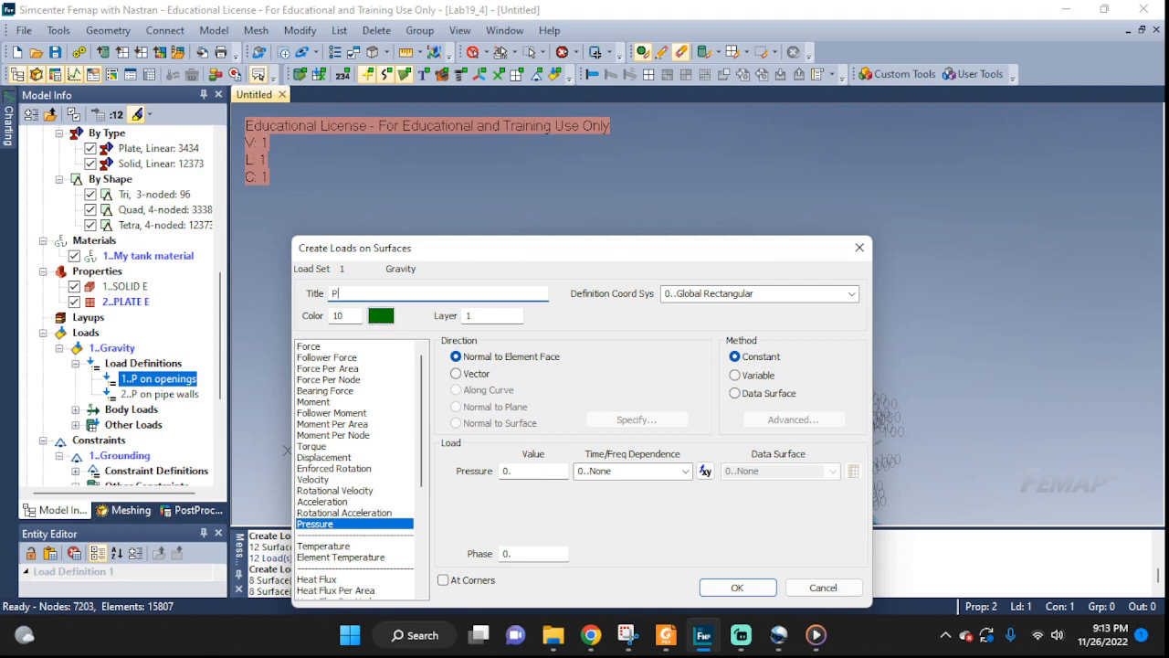
type("on tank")
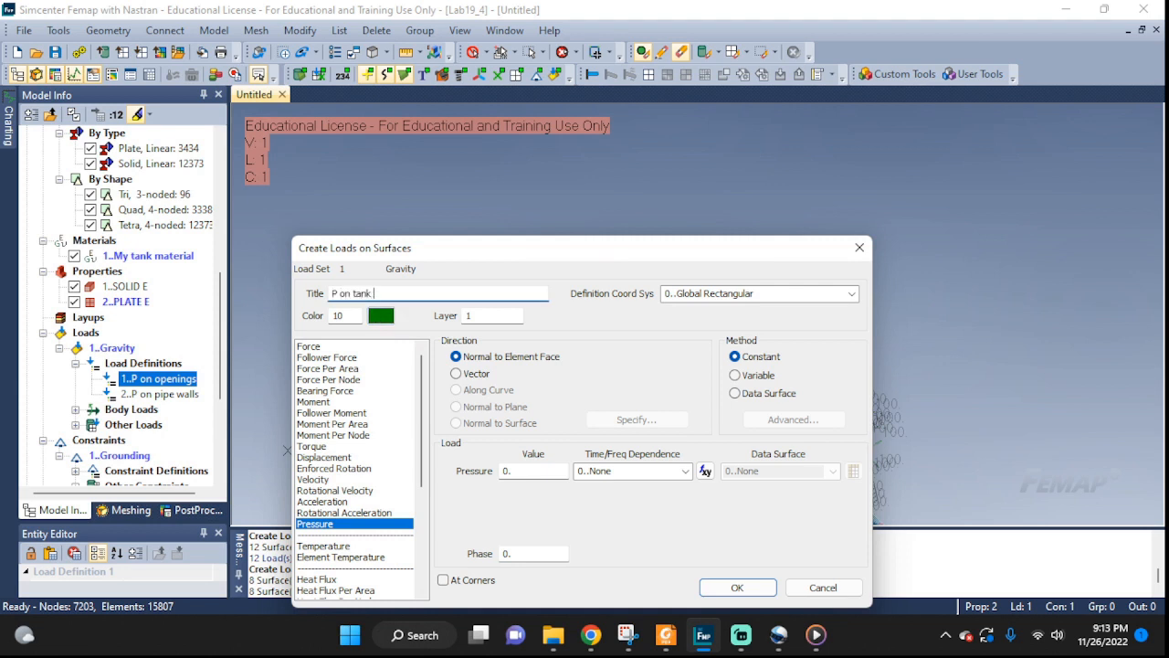
type("walls")
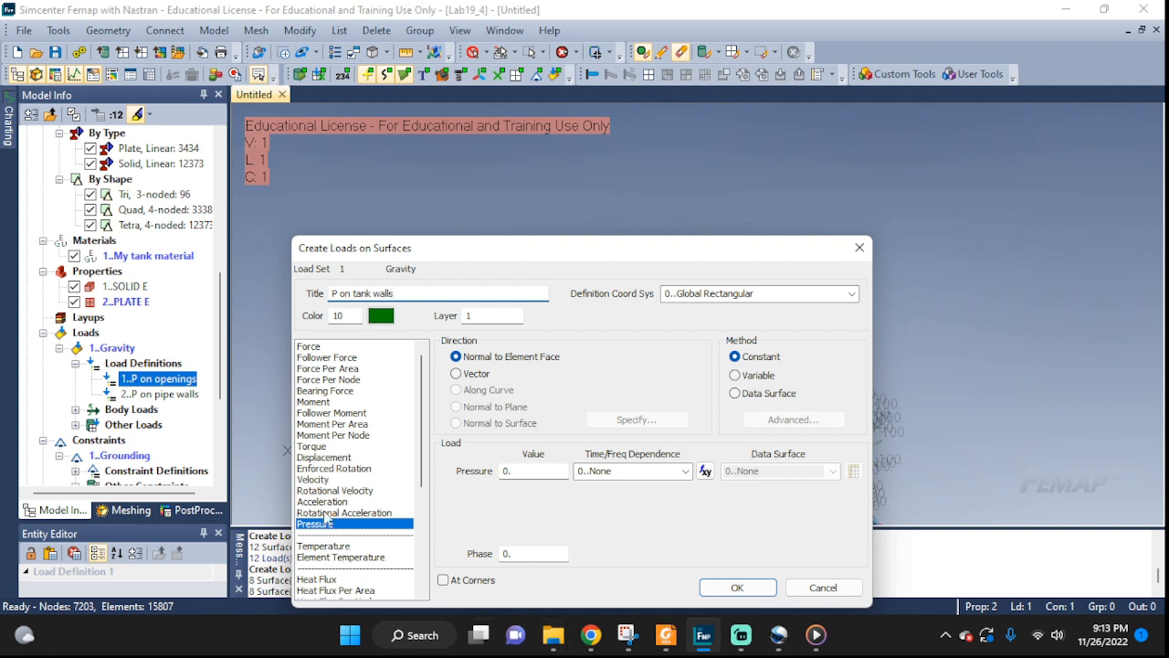
left_click(533, 471)
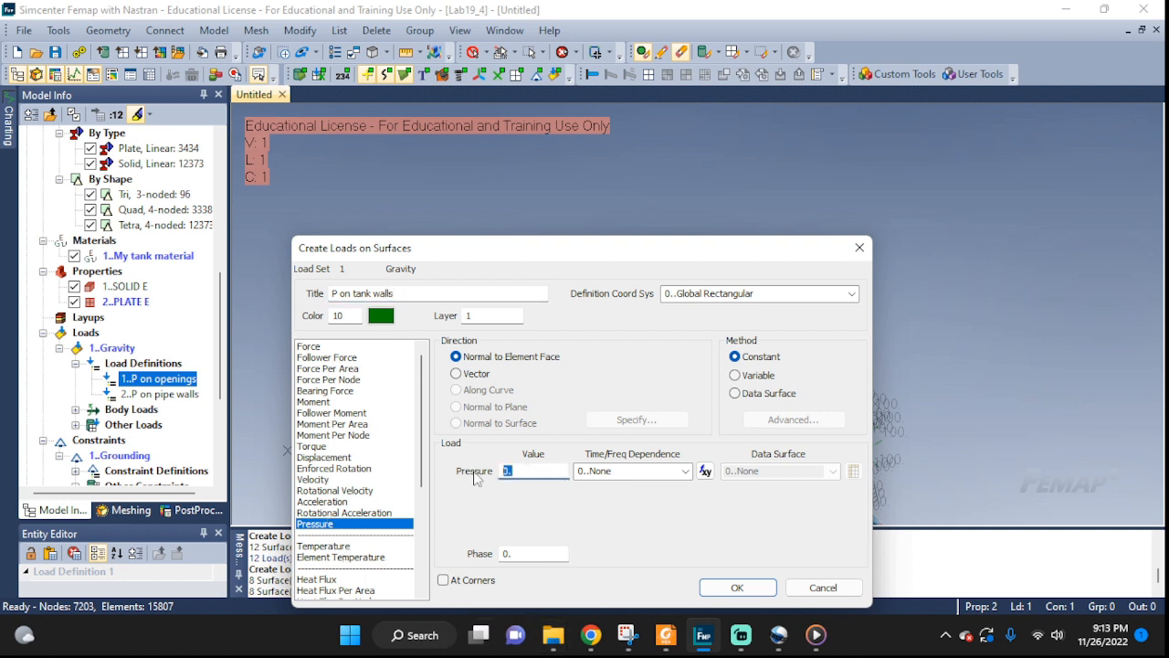
type("-100")
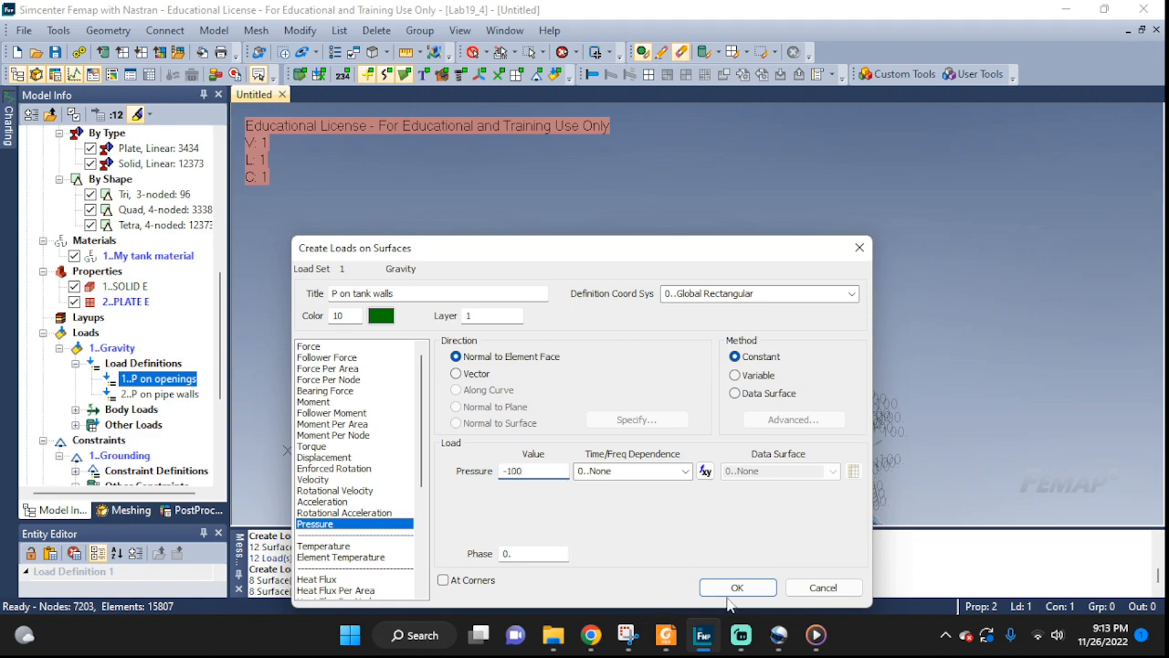
left_click(738, 588)
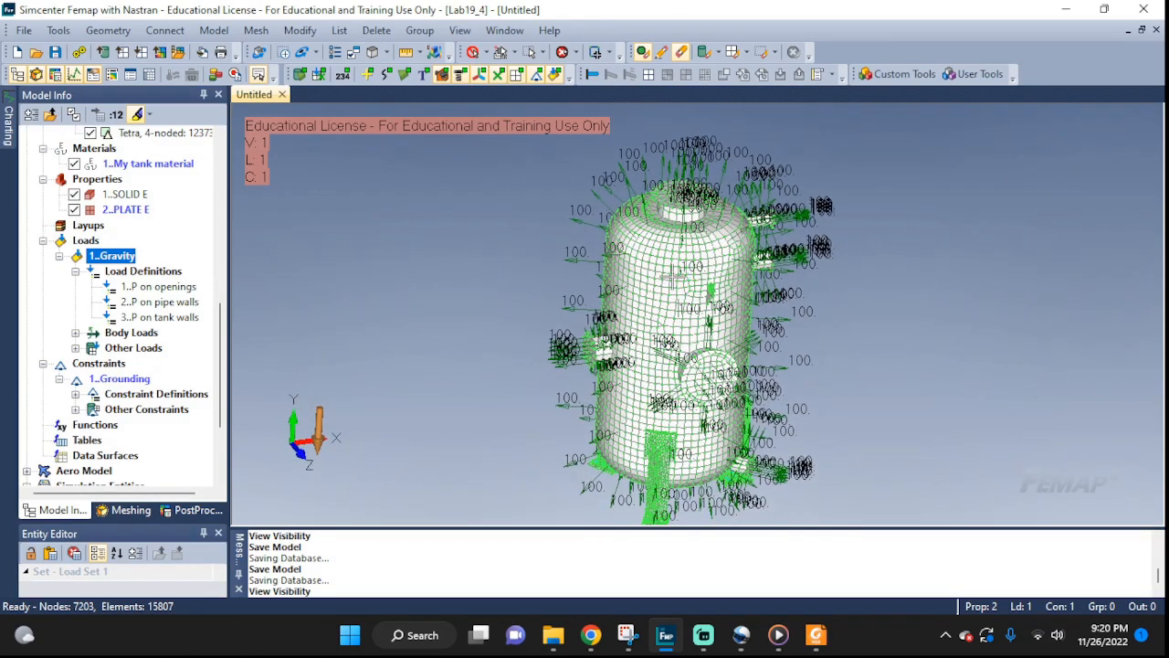
mouse_move(213, 29)
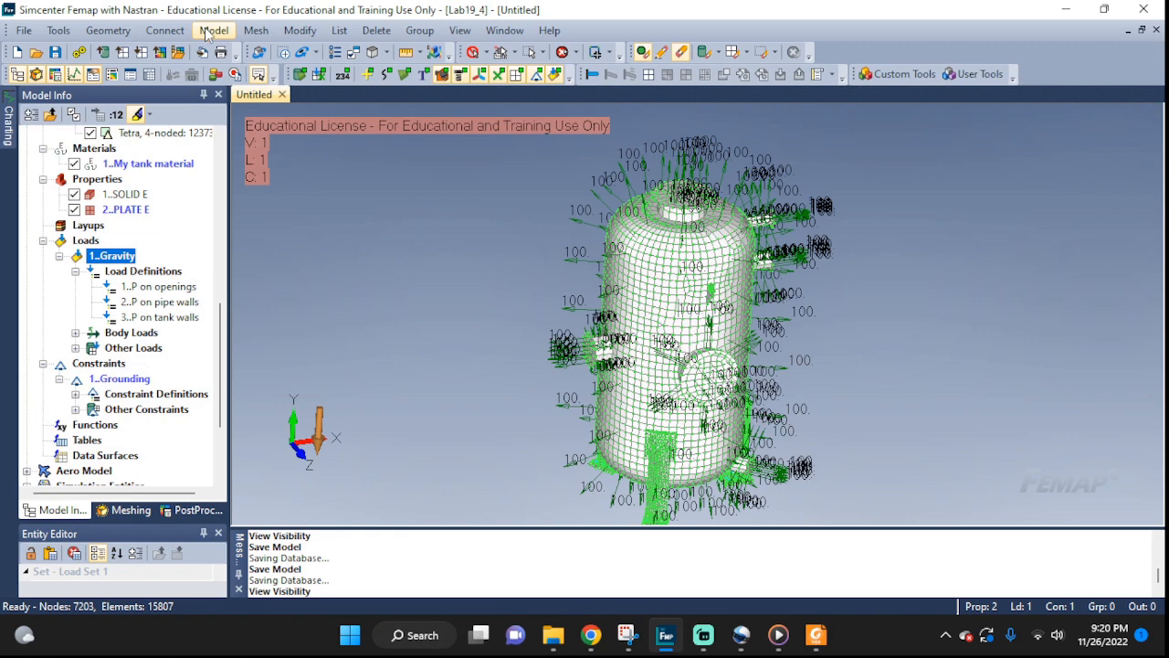
- Create static Simcenter Nastran analysis set '1' and run the solve
left_click(213, 29)
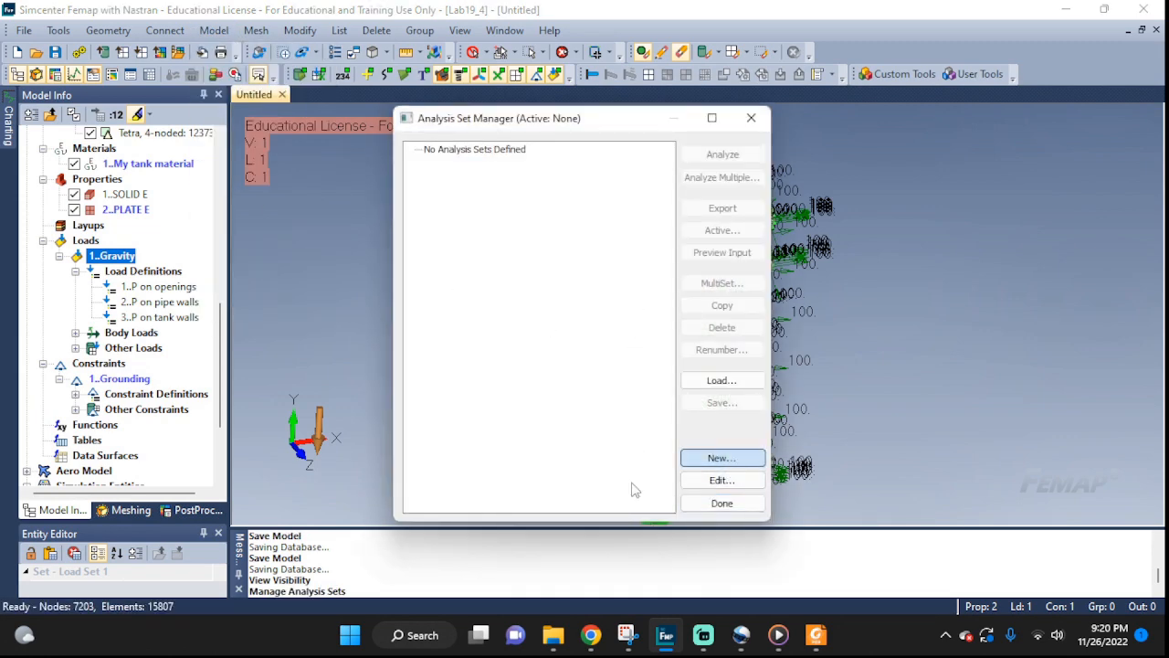
left_click(721, 457)
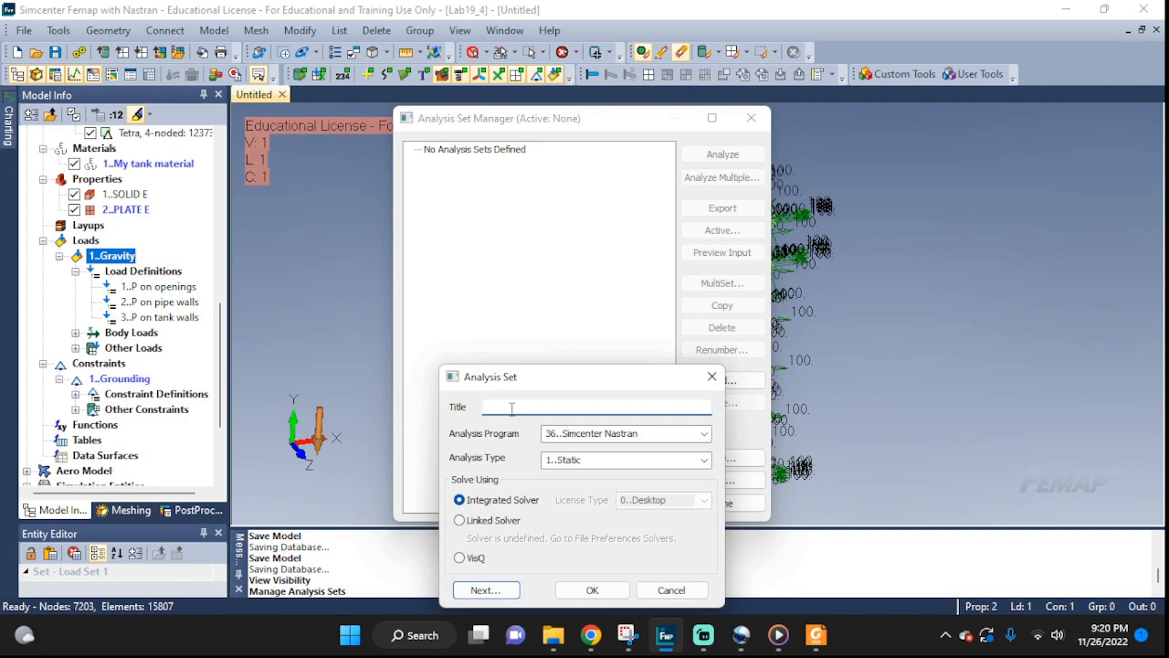
type("1")
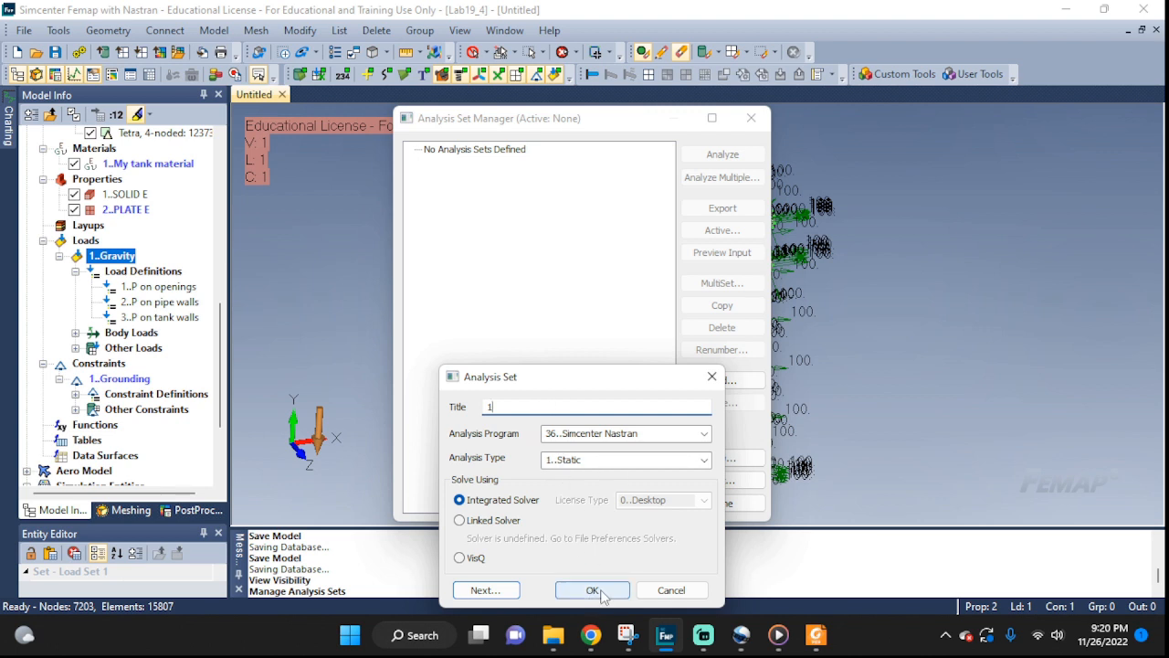
left_click(592, 588)
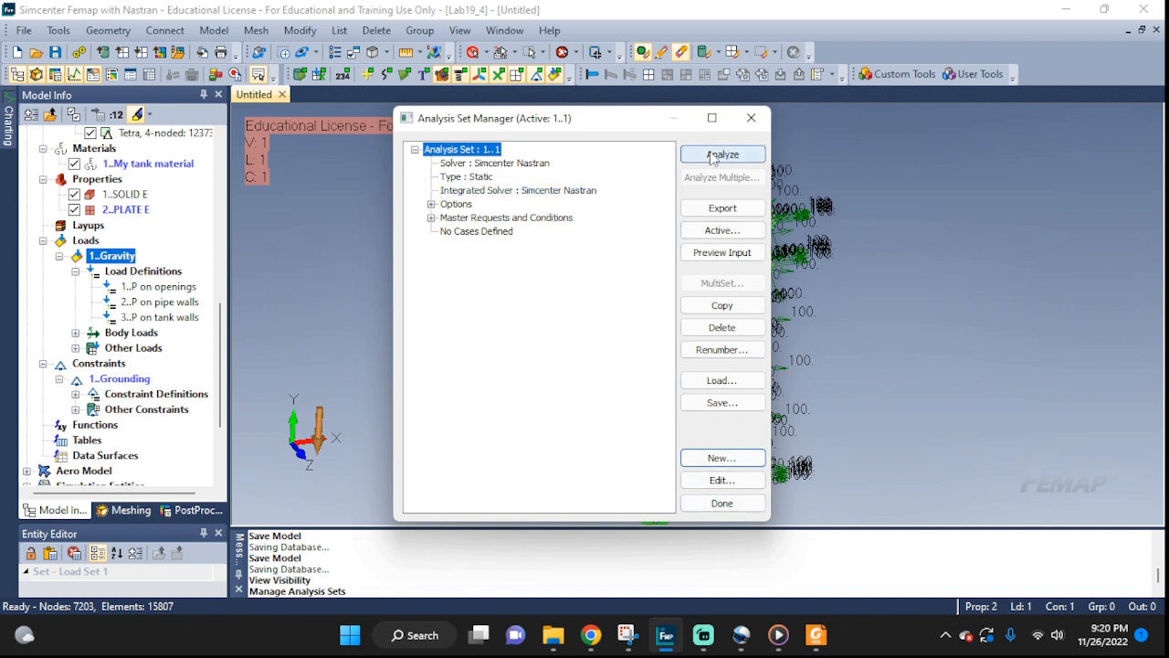
left_click(722, 153)
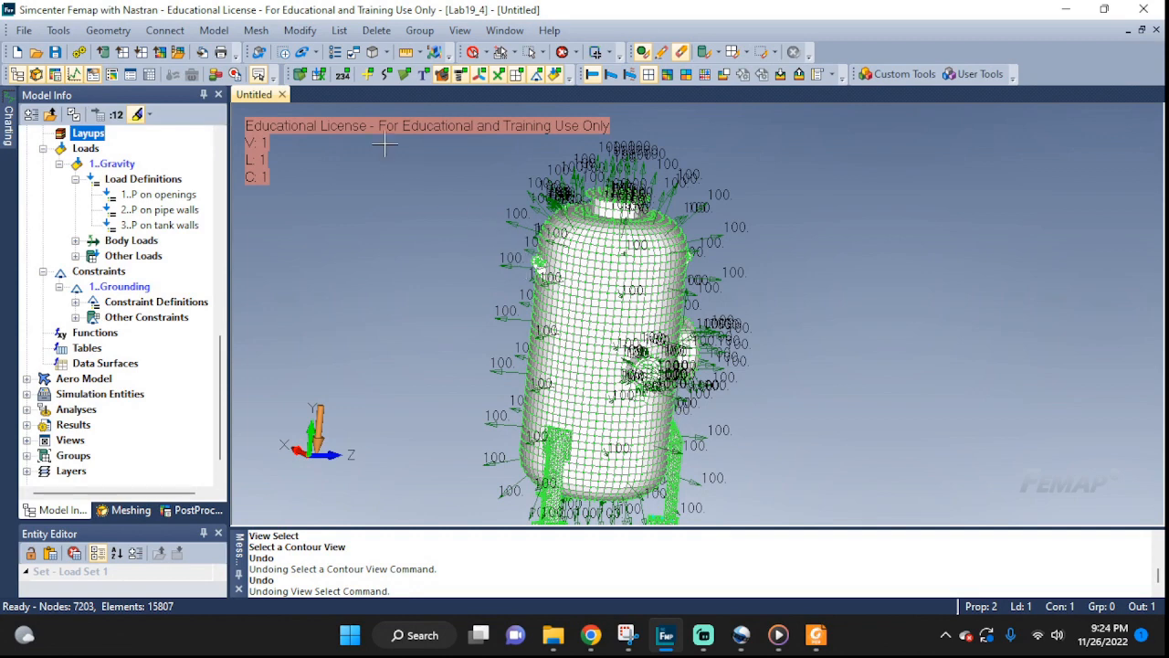
- Reach the View Select deformed and contour data settings for the results
left_click(214, 29)
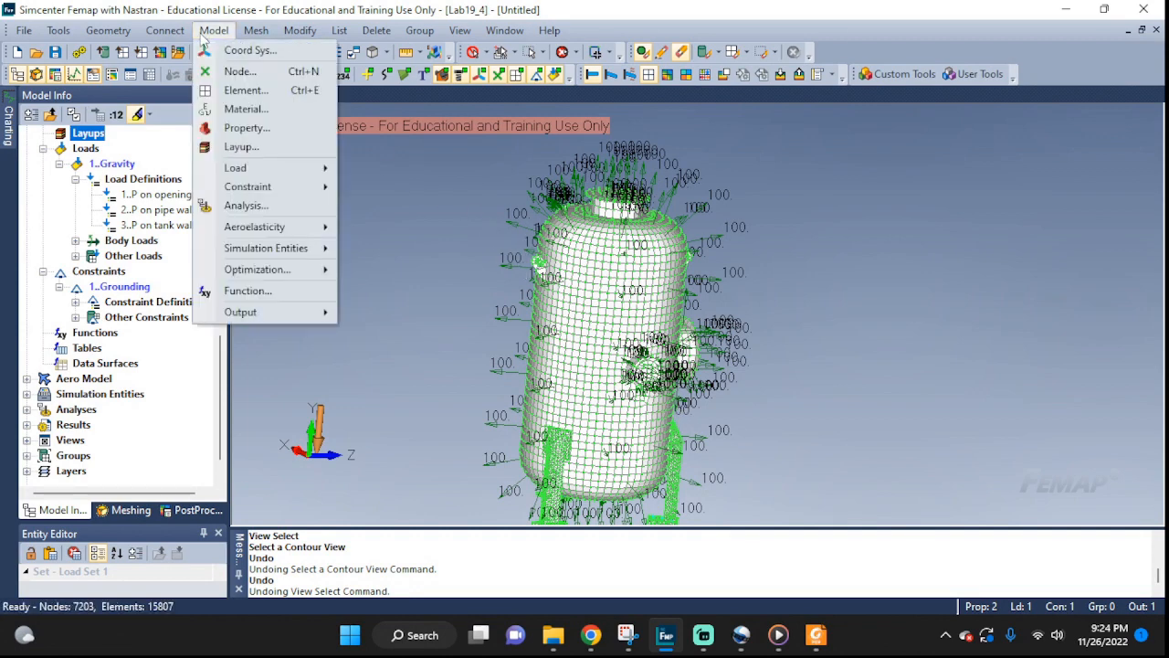
left_click(420, 29)
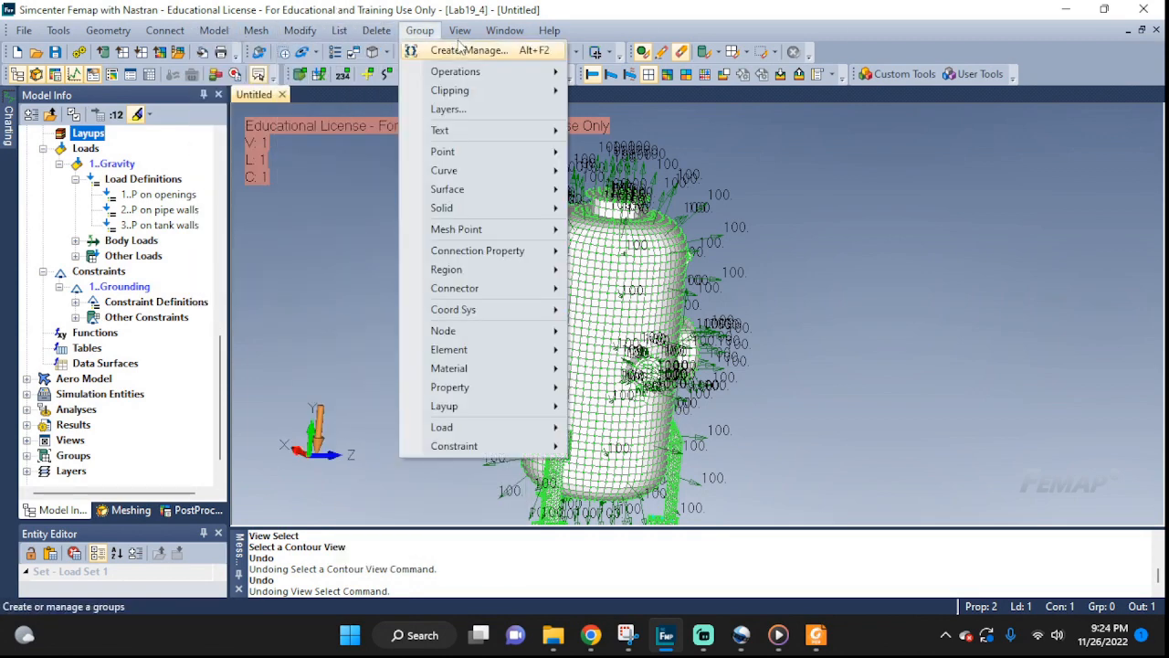
left_click(460, 29)
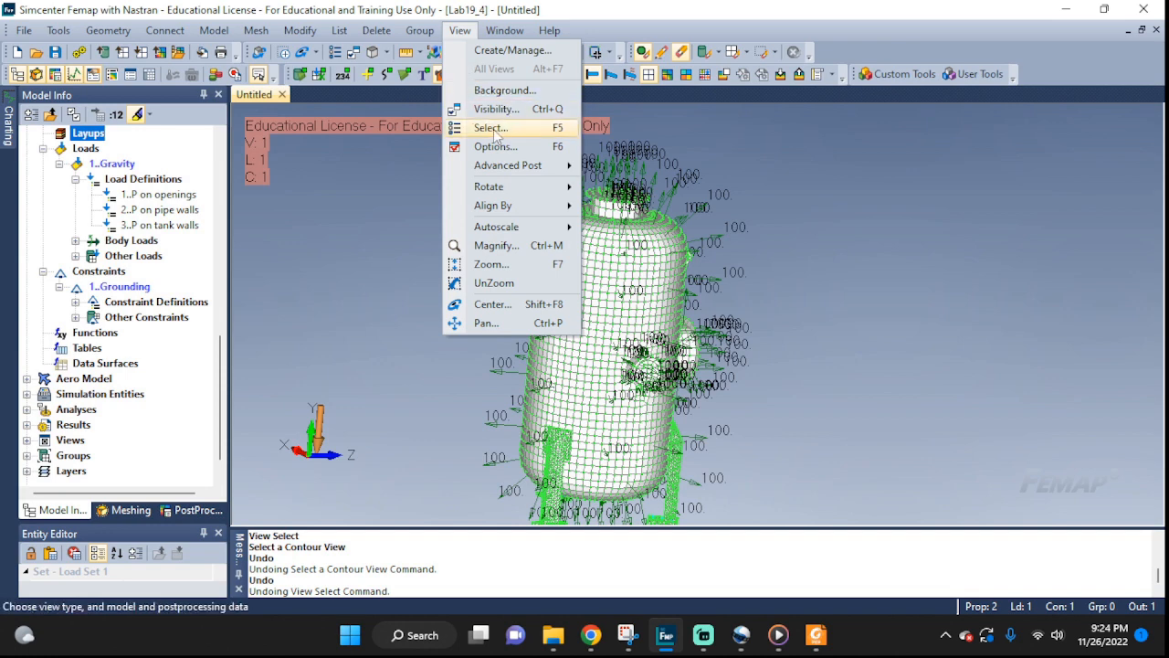
left_click(489, 128)
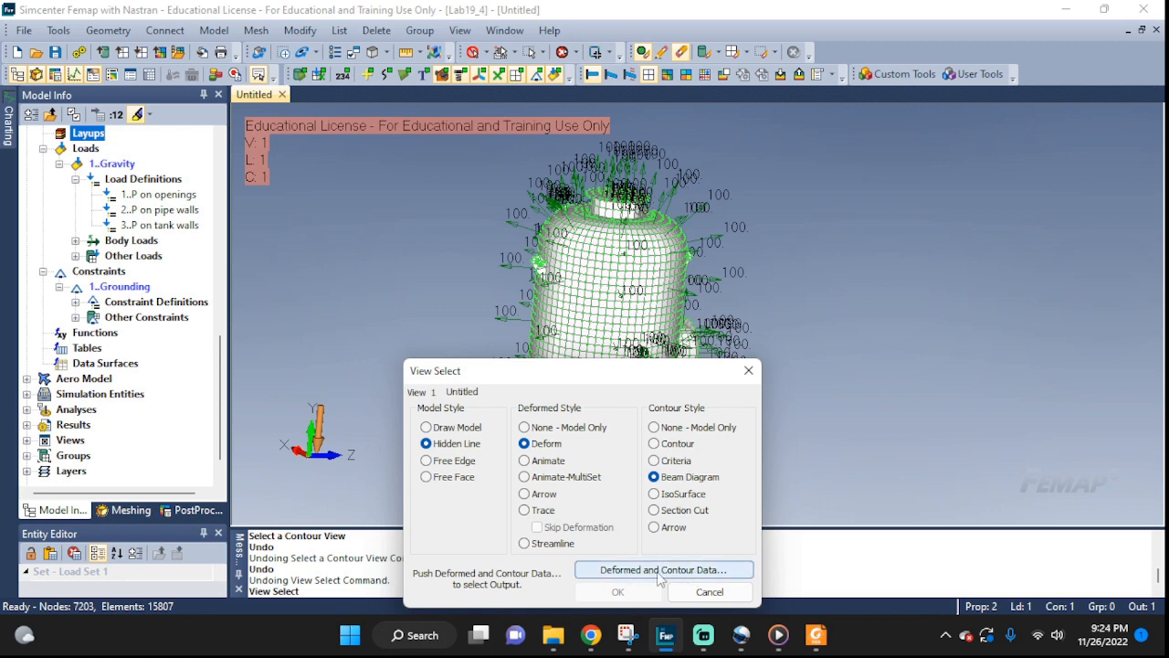
left_click(663, 570)
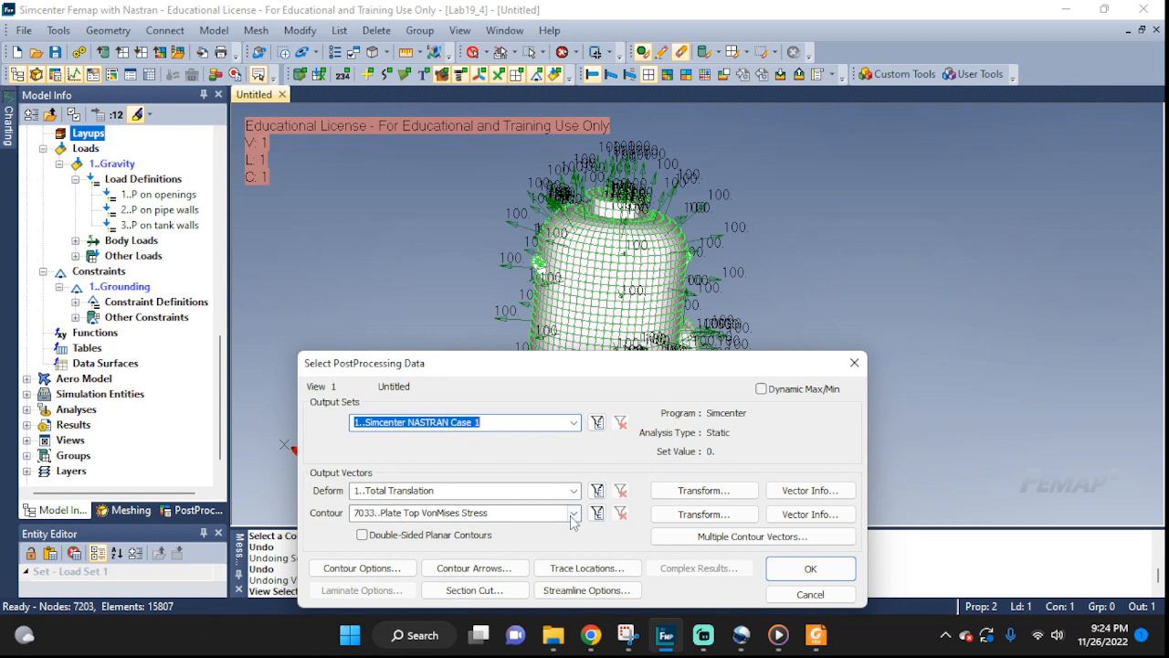
- Deform by Total Translation and contour by 7033 Plate Top VonMises Stress
left_click(573, 512)
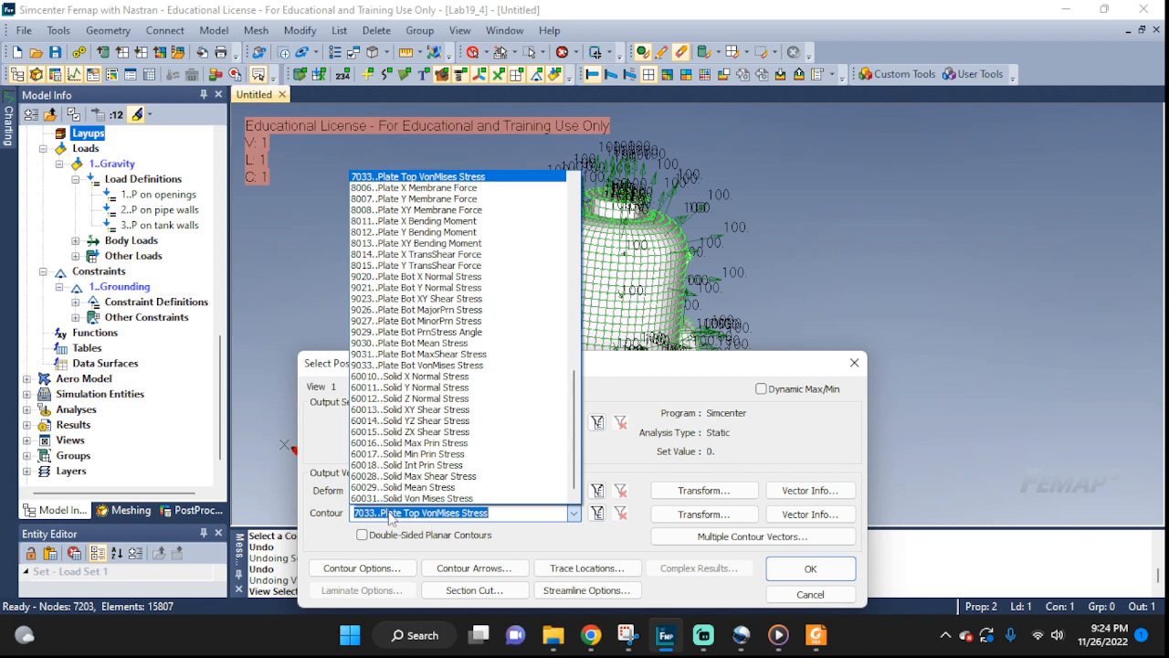
left_click(411, 497)
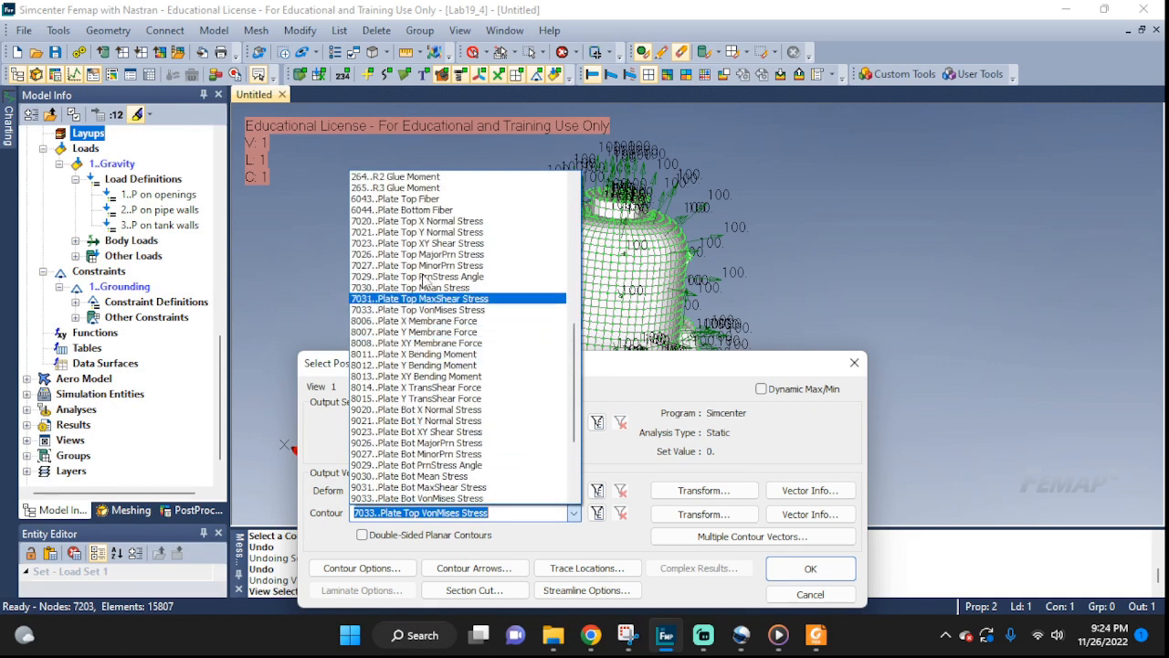
left_click(418, 309)
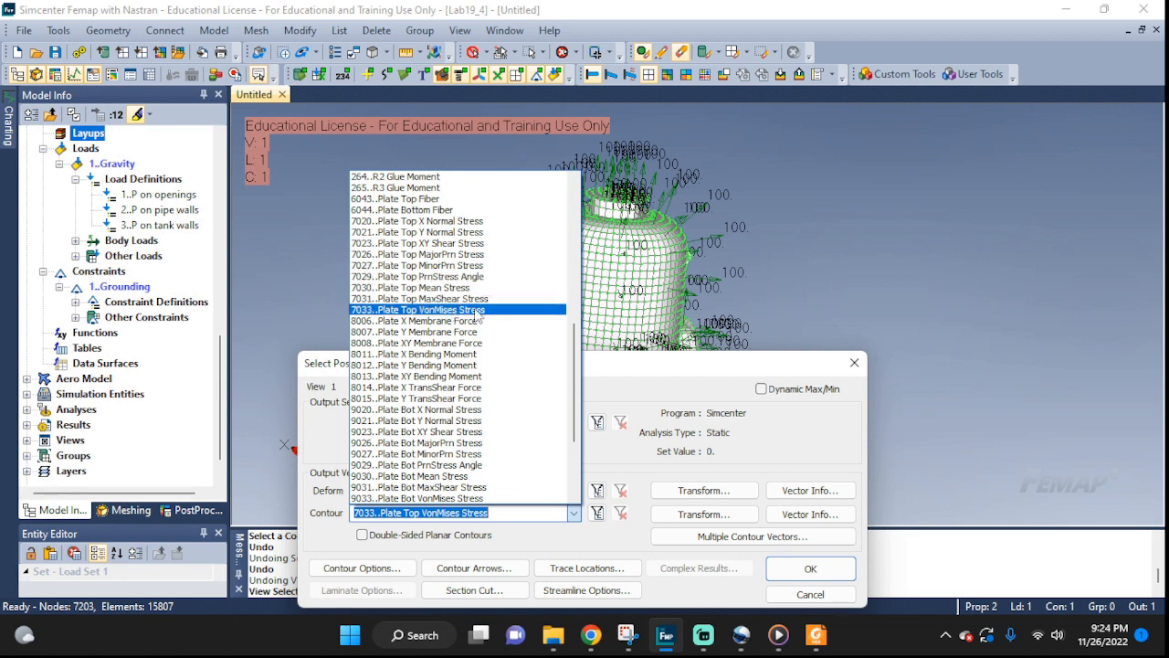
left_click(417, 308)
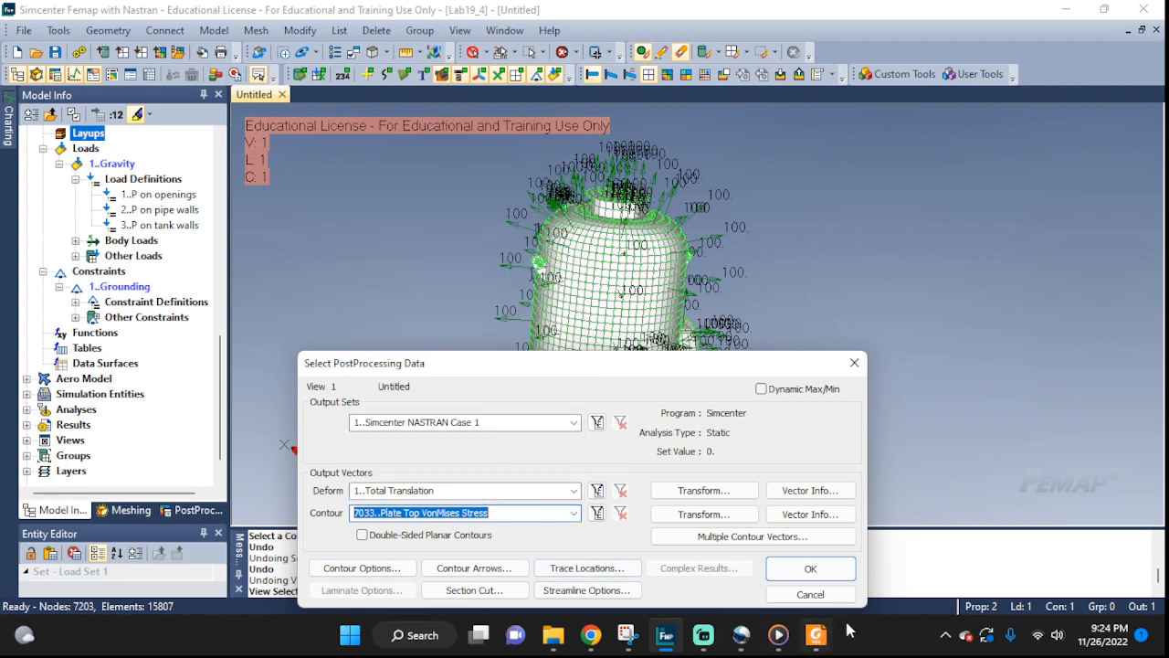
left_click(809, 567)
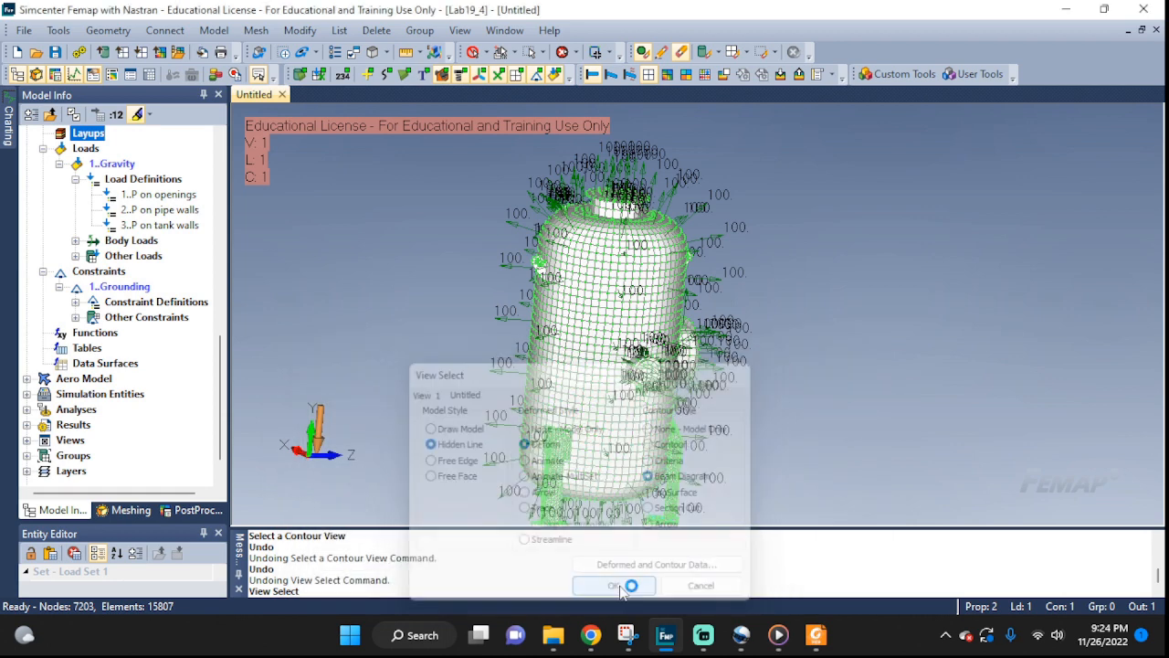
- Apply the contoured deformed view and orbit to inspect stresses on the bottom head
left_click(613, 584)
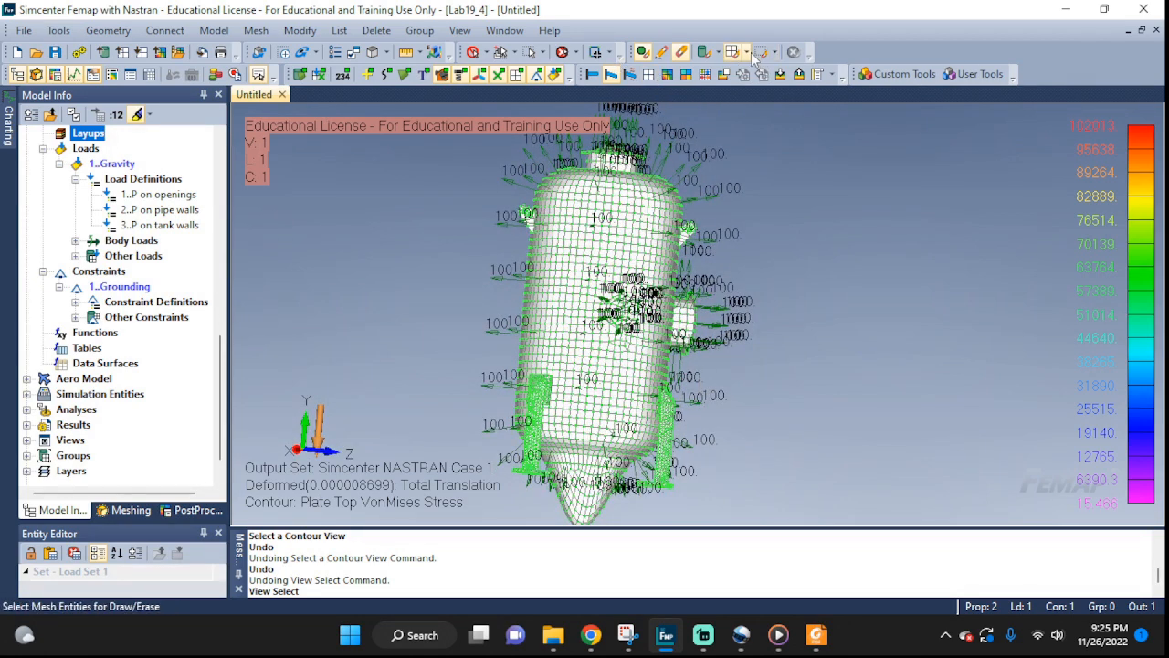
left_click(735, 51)
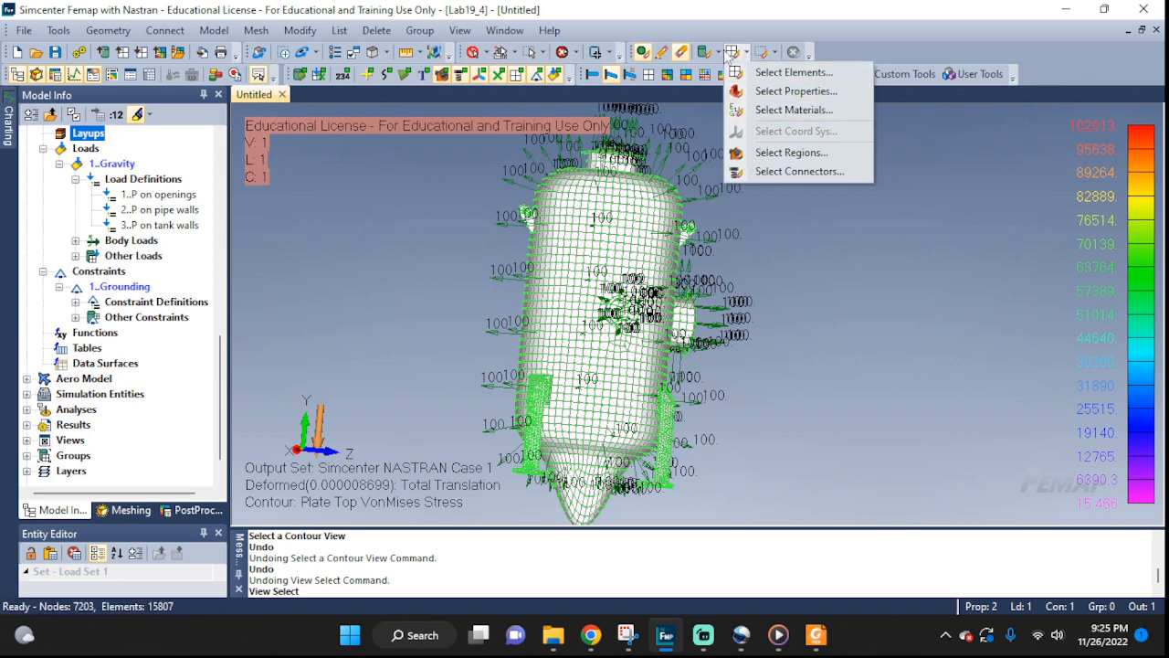
left_click(711, 51)
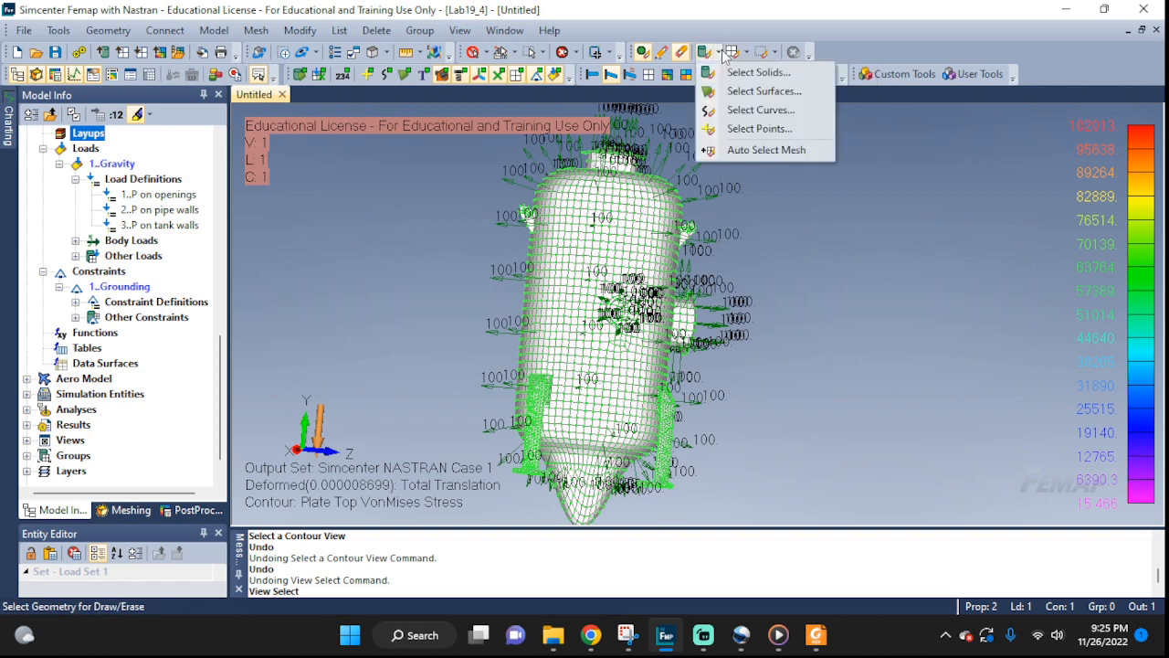
left_click(764, 51)
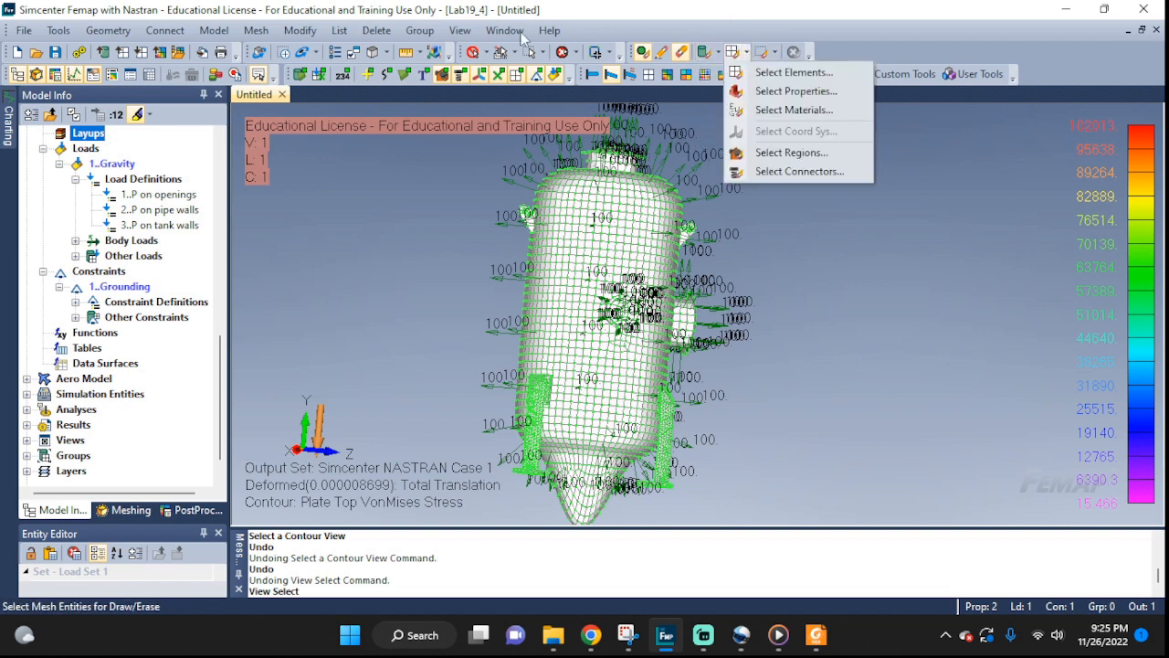
left_click(667, 75)
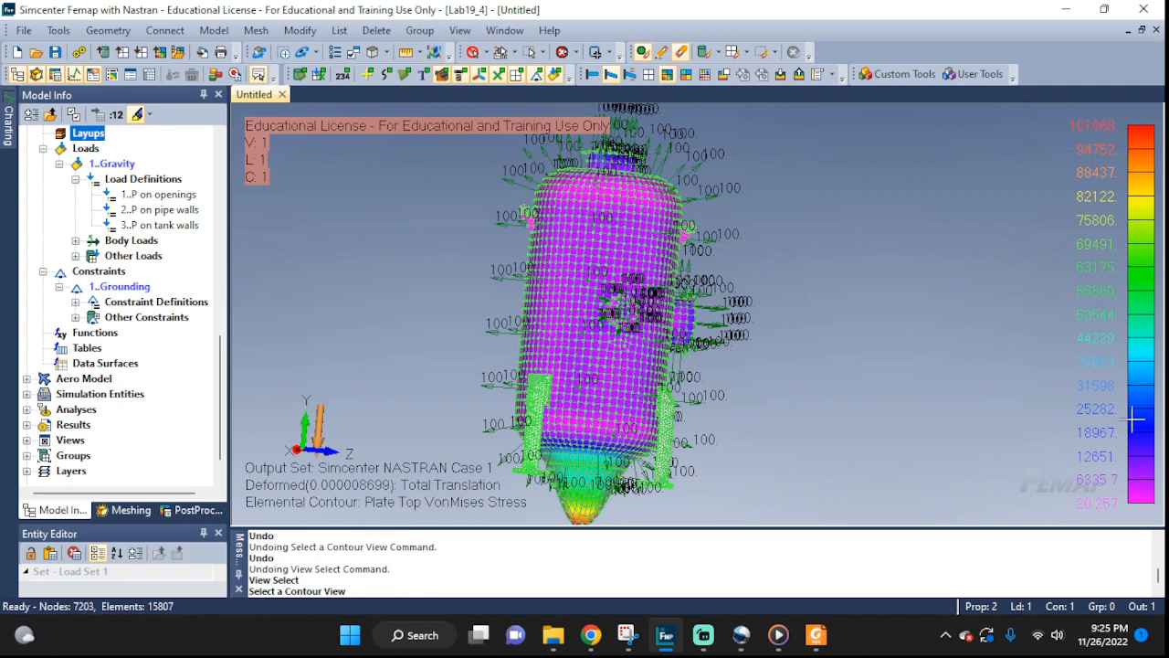
mouse_move(601, 421)
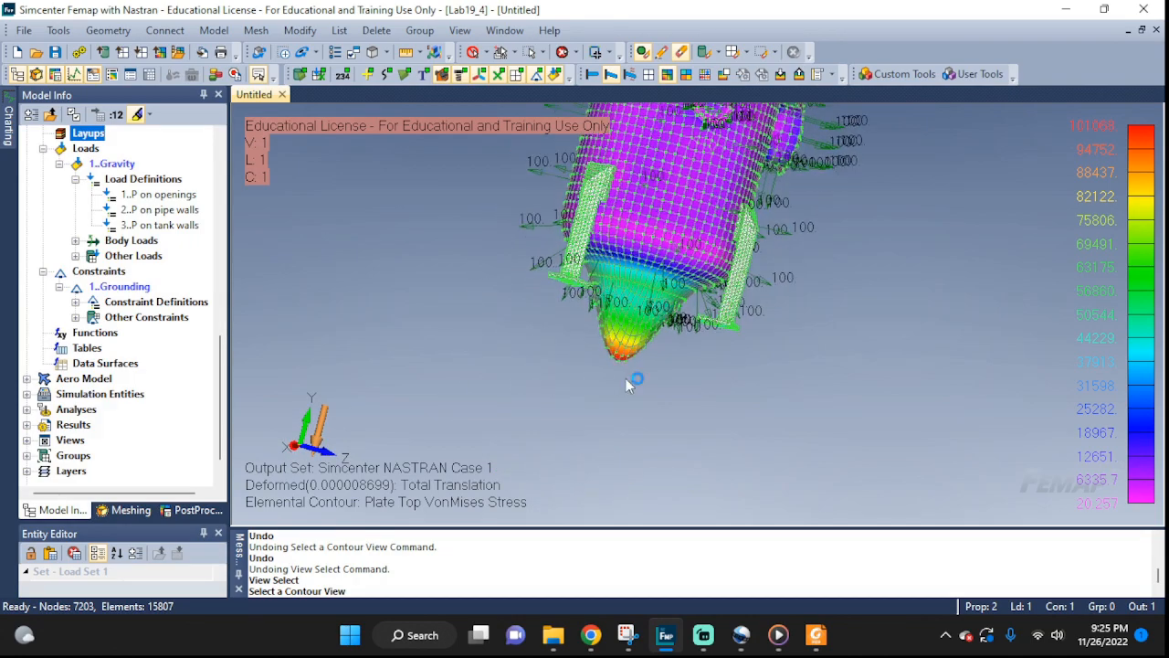
left_click_drag(636, 381, 646, 278)
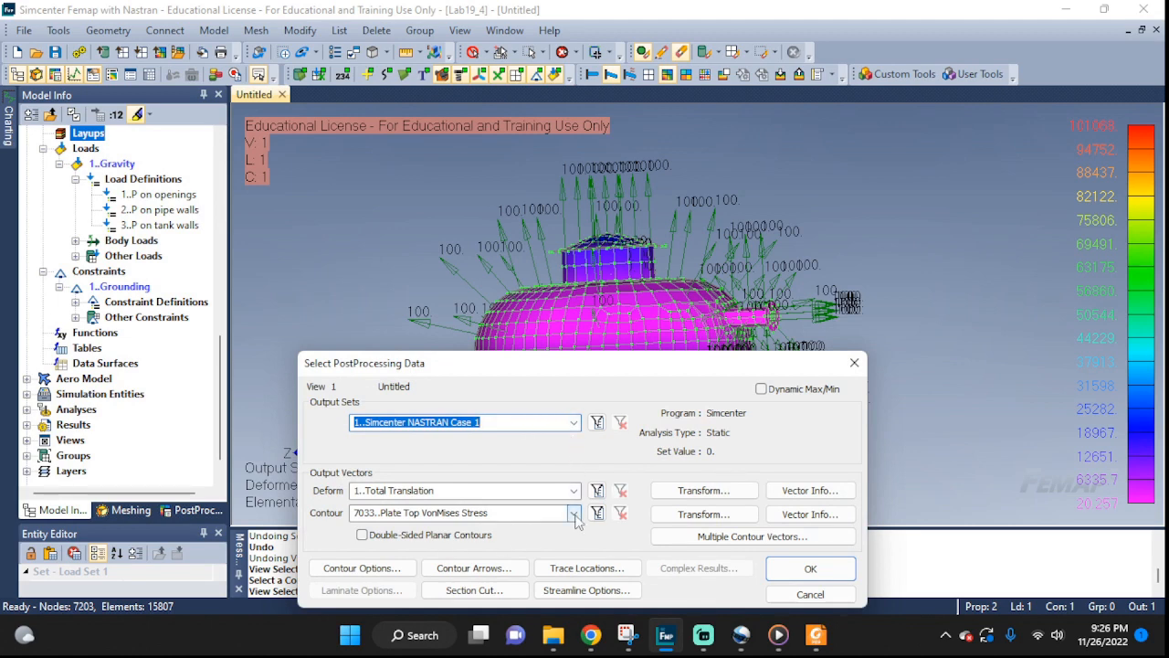
- Contour the deformed vessel by 60031 Solid Von Mises Stress and inspect it
left_click(574, 512)
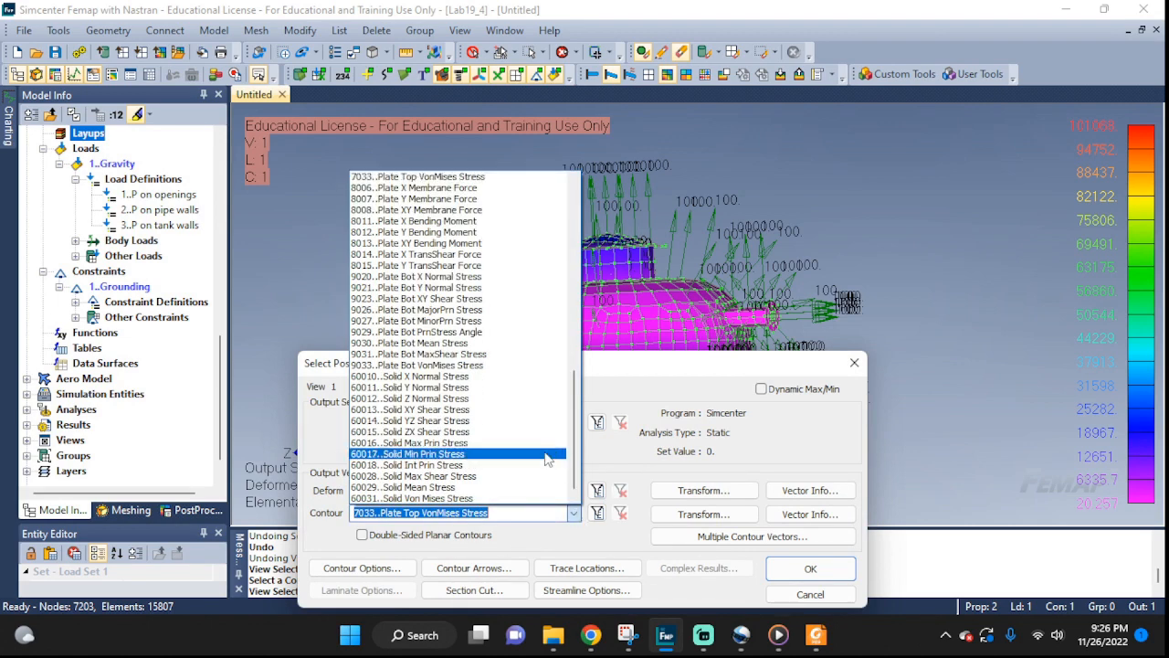
left_click(411, 376)
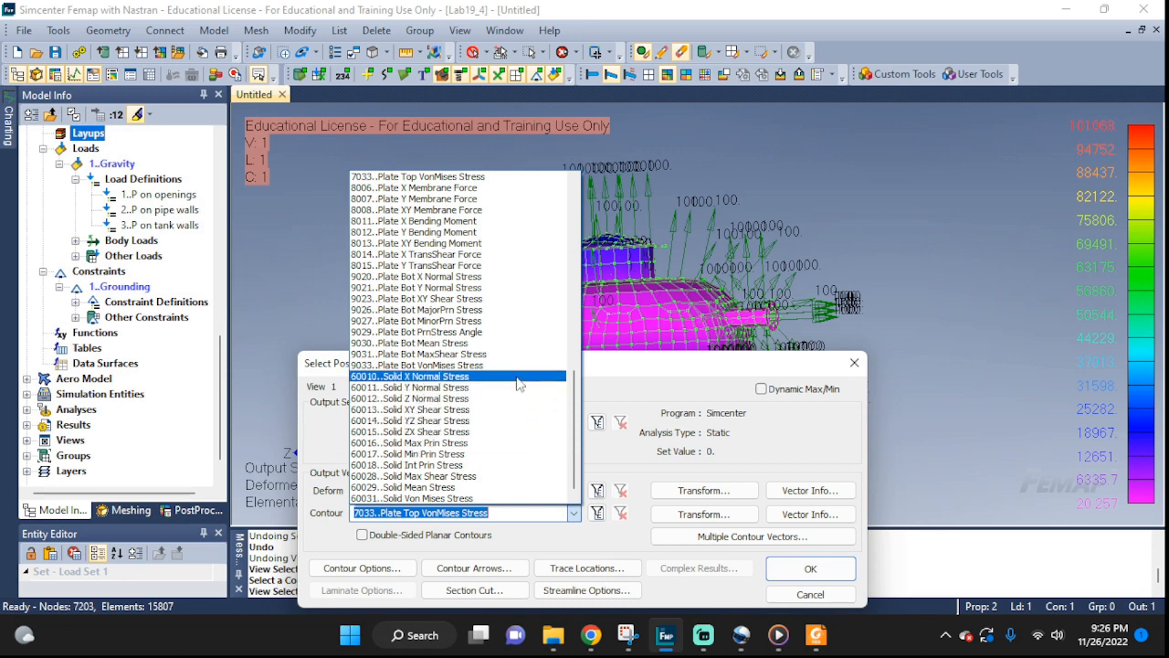
left_click(417, 321)
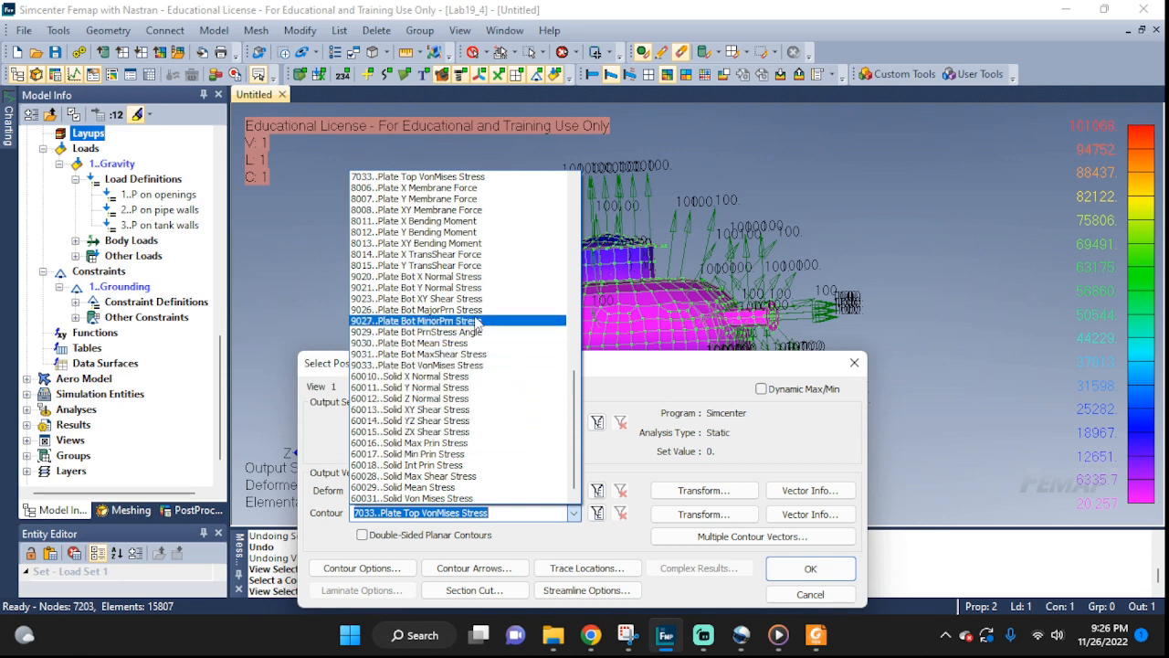
left_click(413, 497)
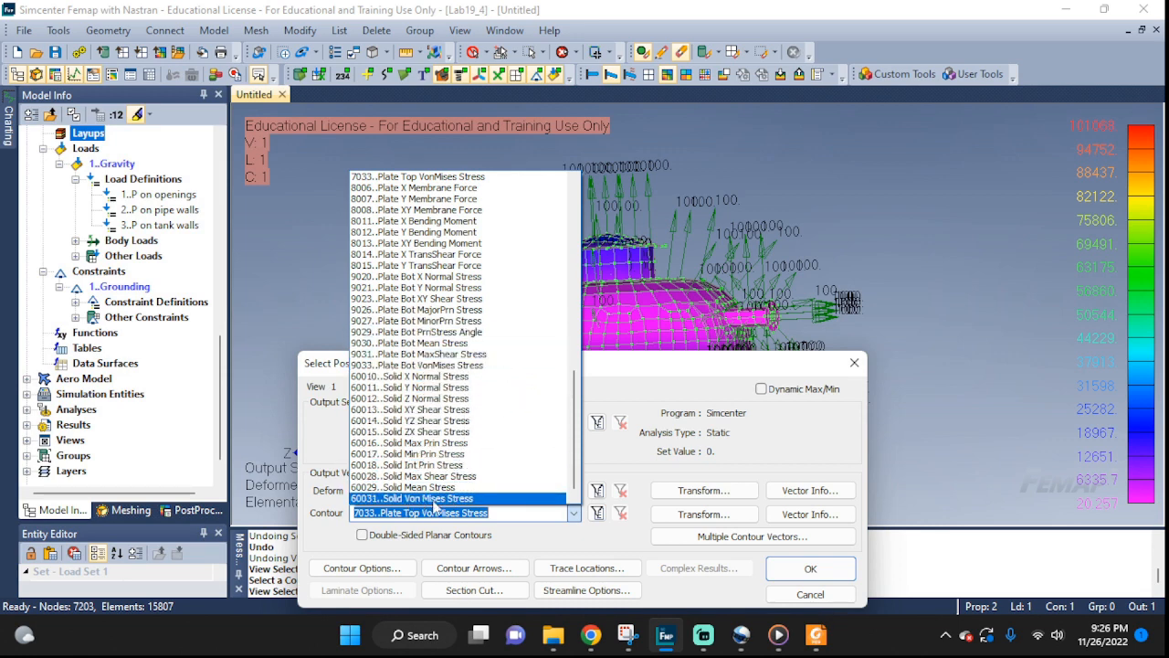
left_click(809, 568)
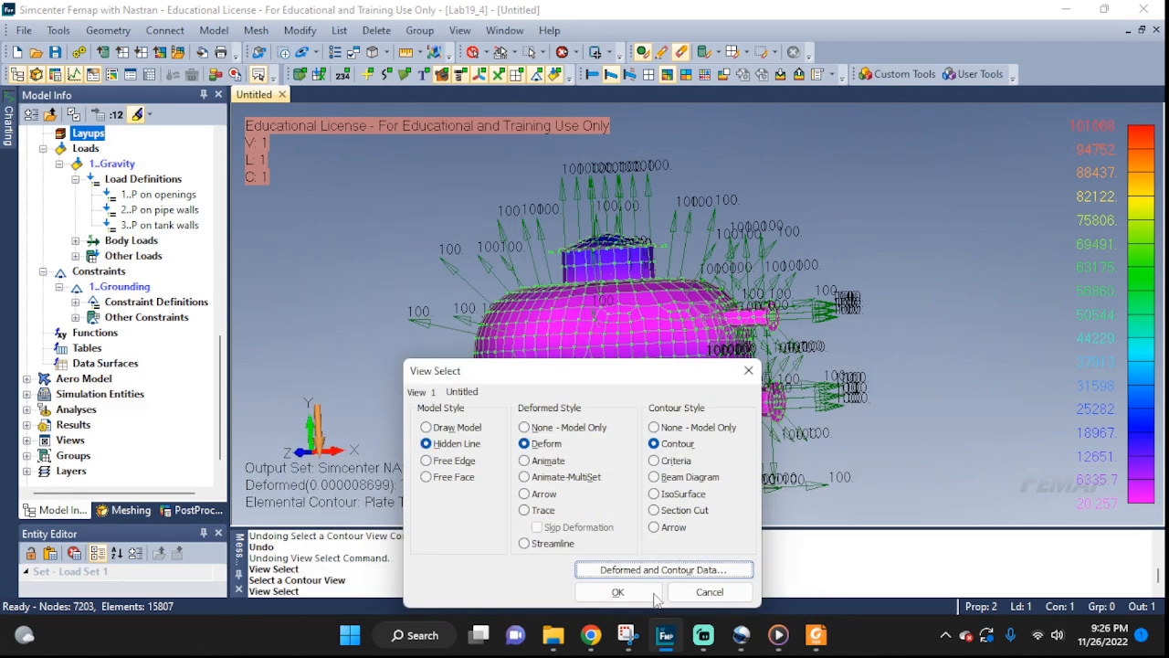
left_click(617, 592)
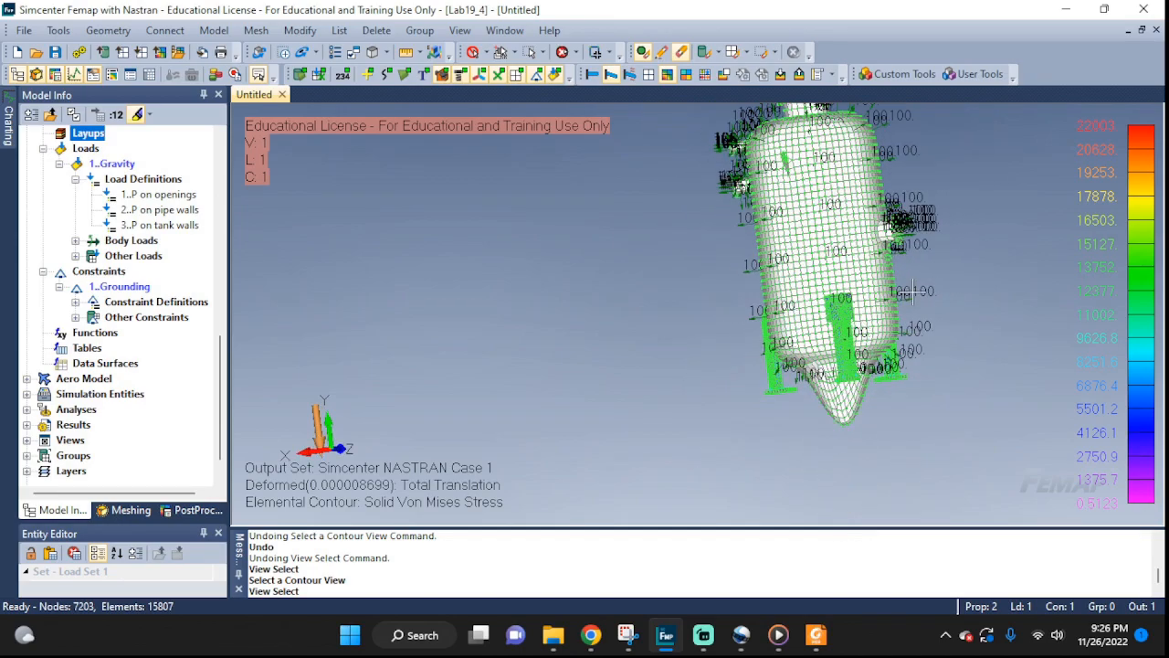
left_click_drag(913, 290, 566, 391)
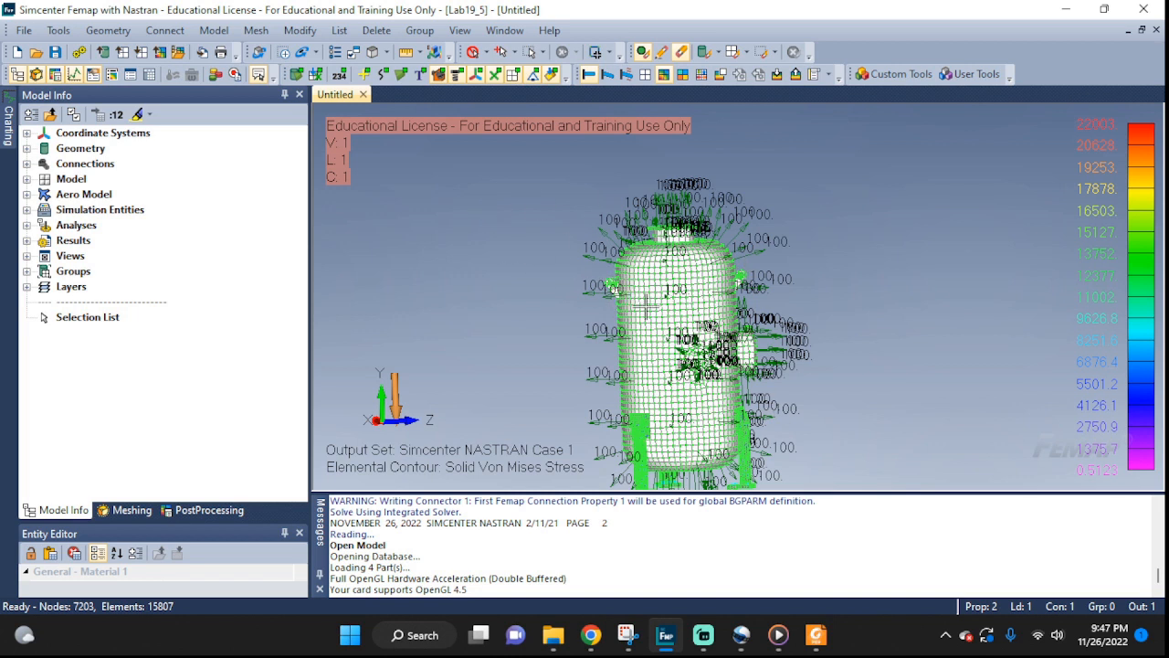
mouse_move(683, 347)
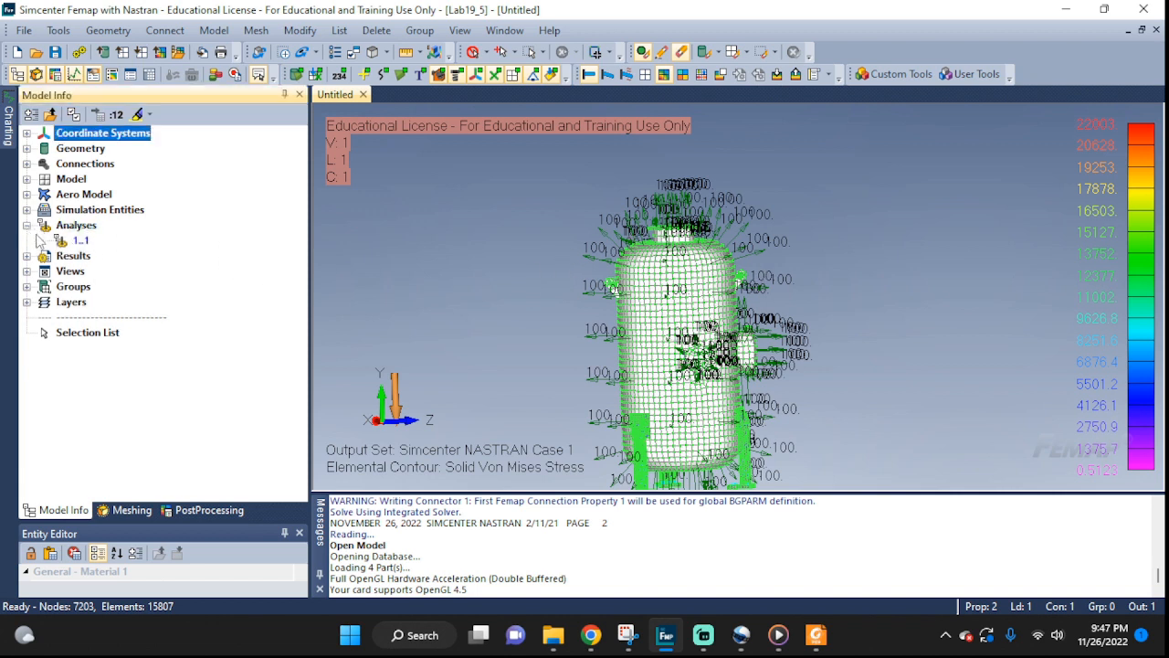
- Delete the pressure load definitions under the Gravity load set
left_click(29, 179)
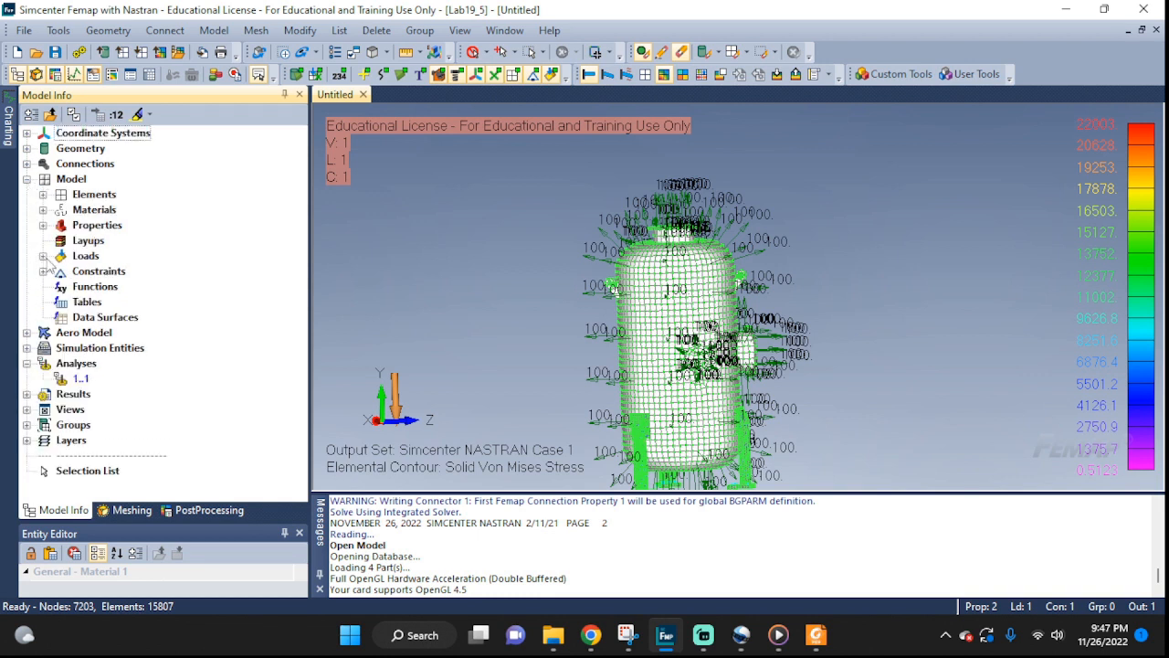
left_click(44, 256)
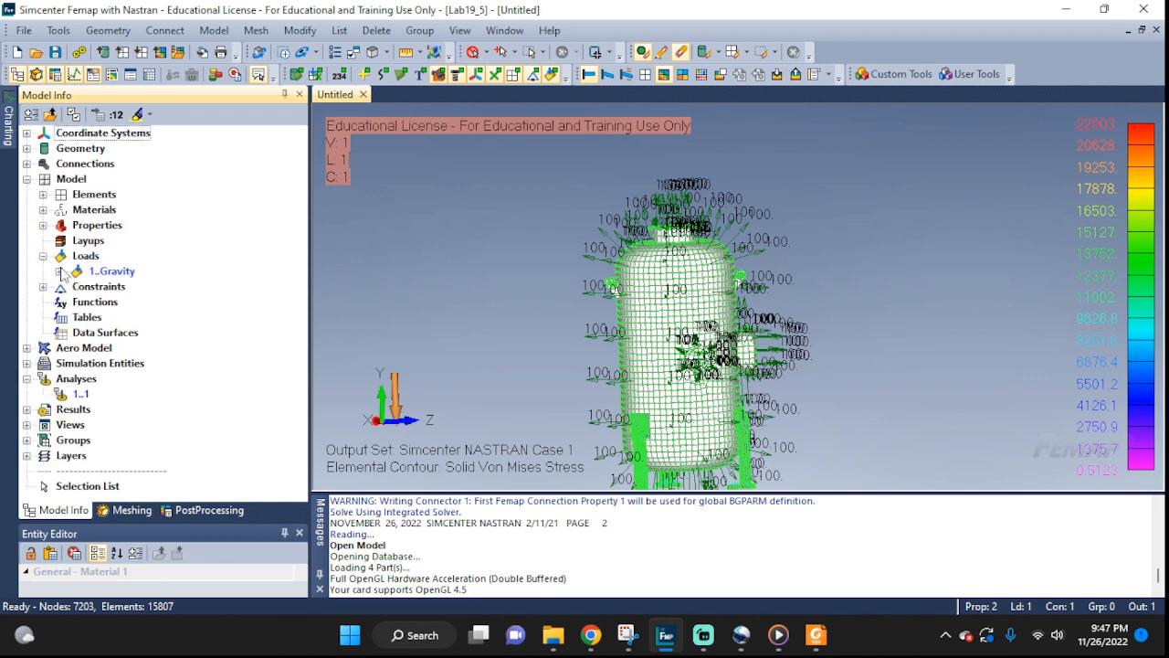
left_click(58, 271)
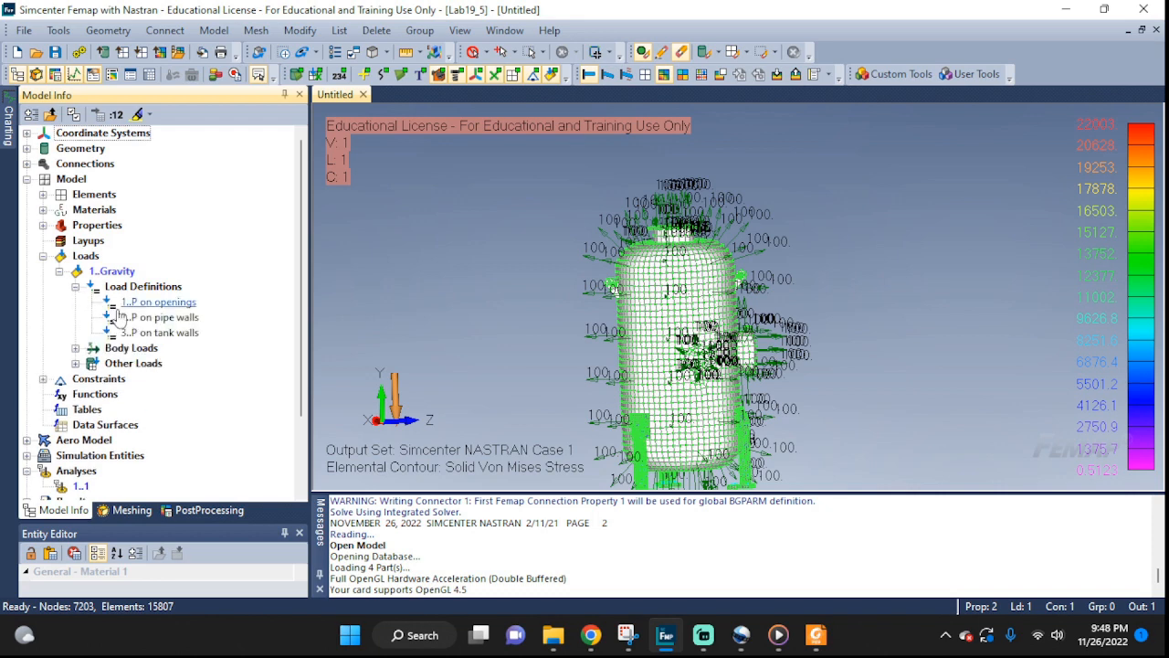
left_click(164, 318)
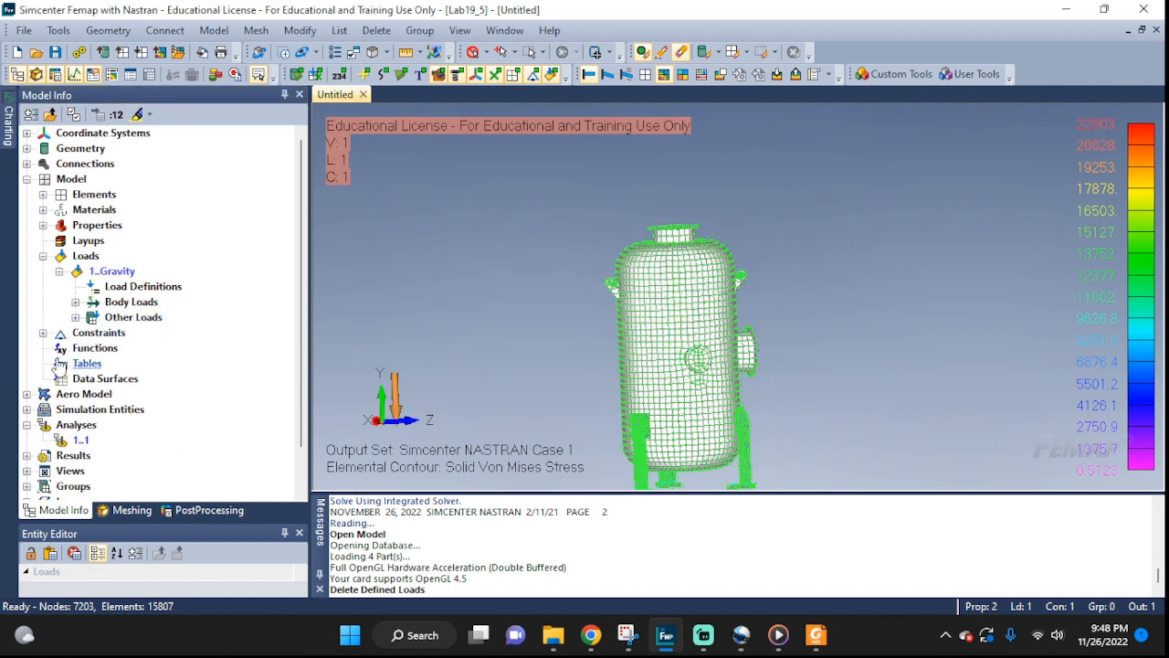
- Delete the existing constraint definition under the Grounding set
left_click(44, 333)
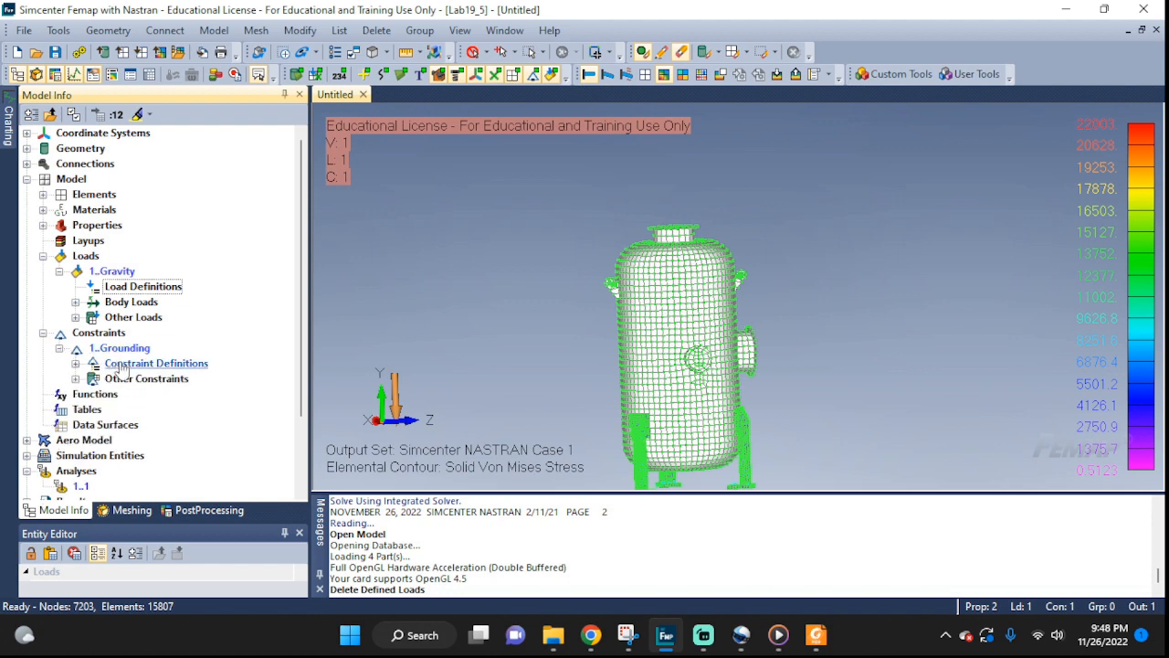
right_click(155, 361)
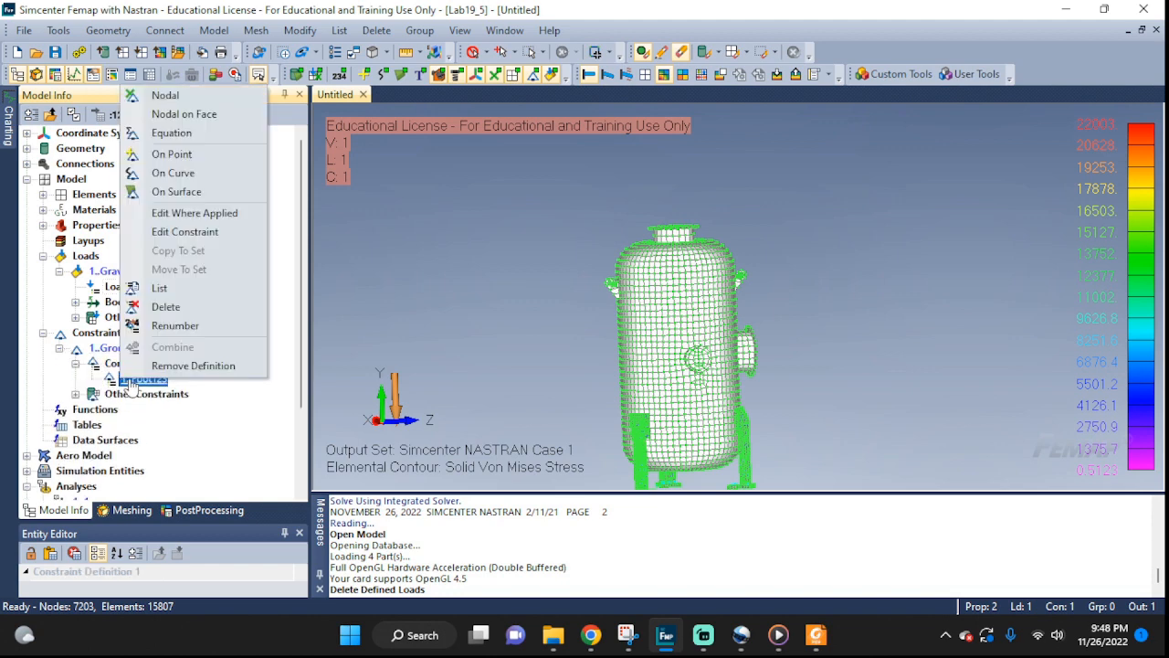
left_click(165, 306)
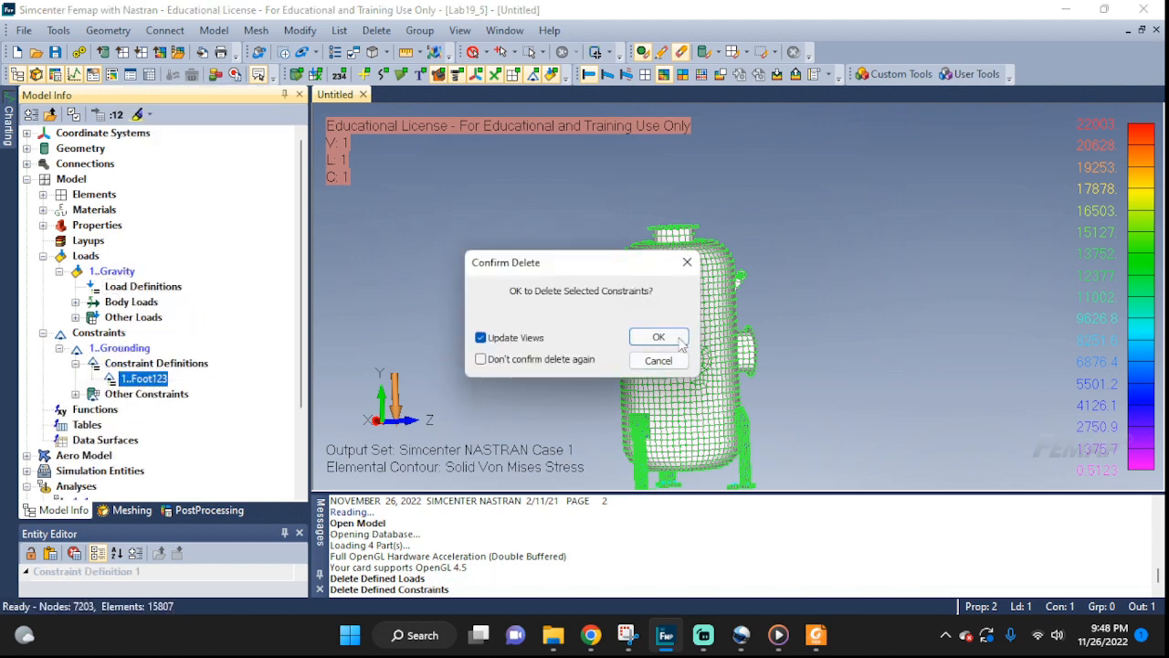
left_click(657, 336)
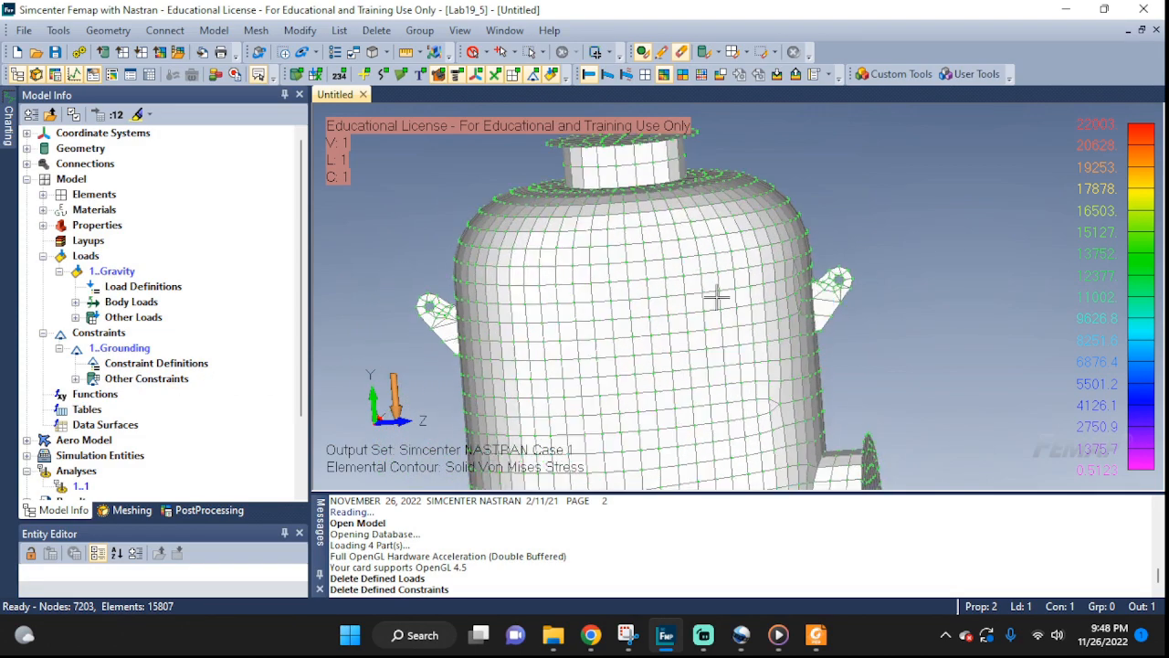
- Create a fixed constraint 'flange' on the flange curves
left_click(164, 29)
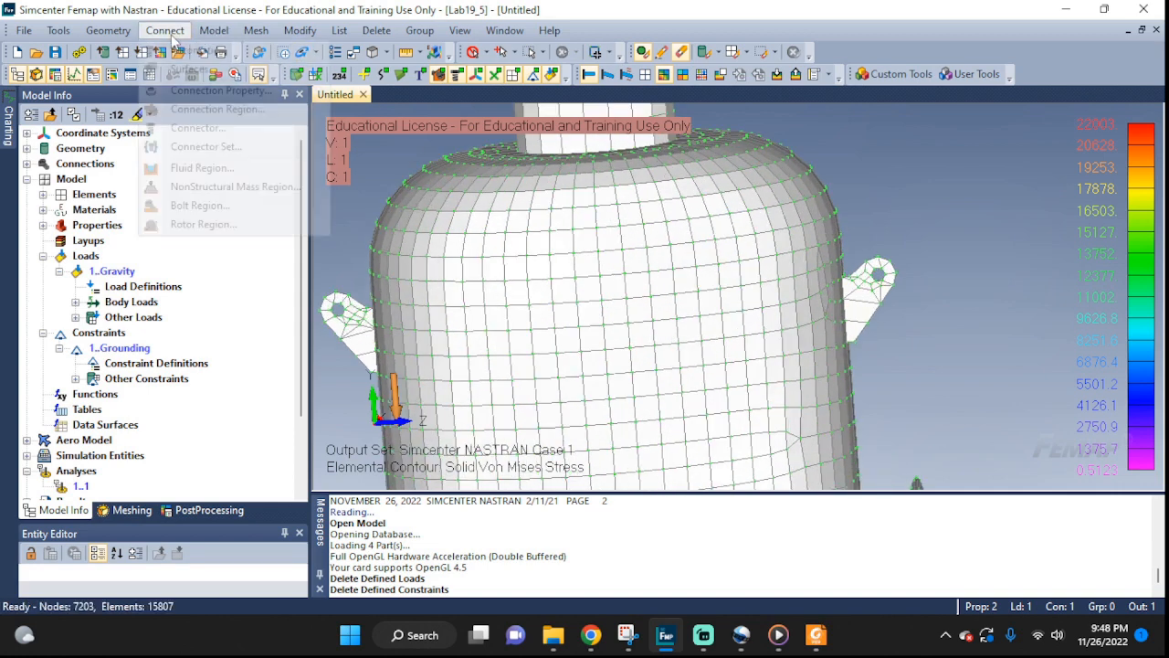
left_click(214, 29)
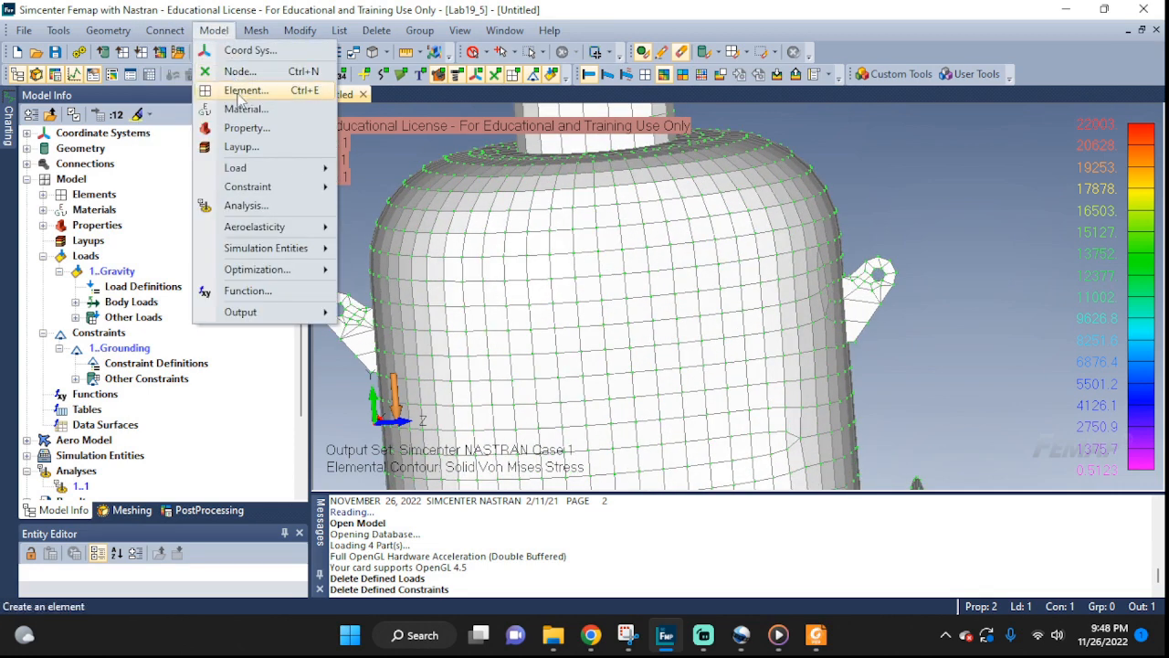
mouse_move(247, 128)
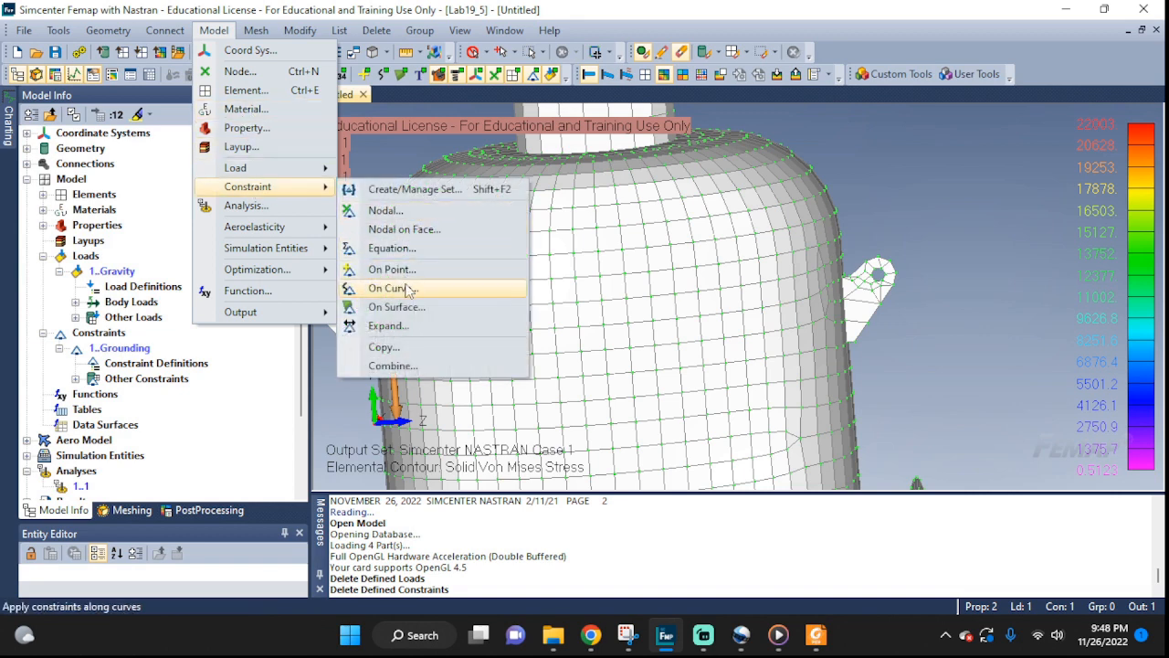
left_click(391, 289)
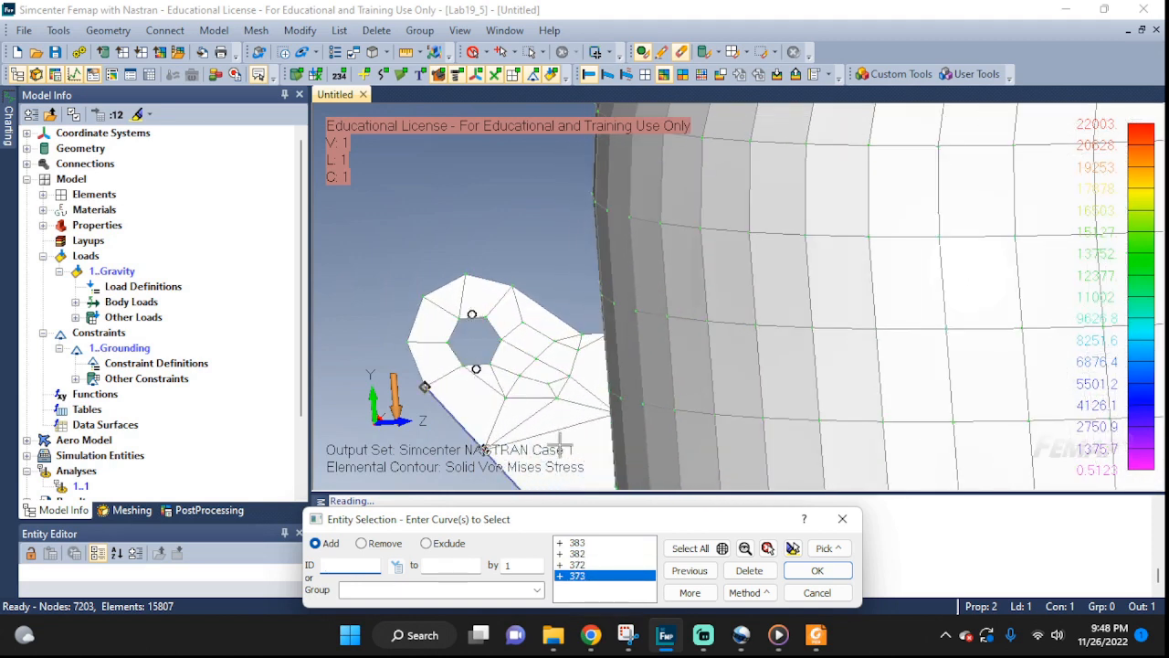
left_click(817, 569)
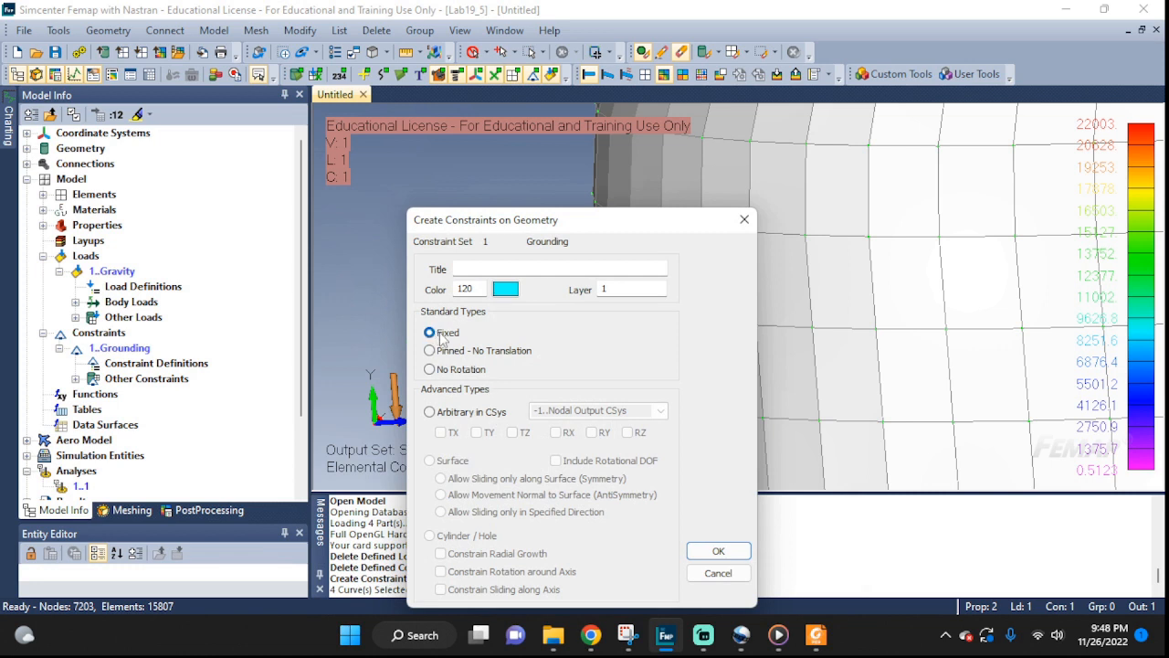
type("flange")
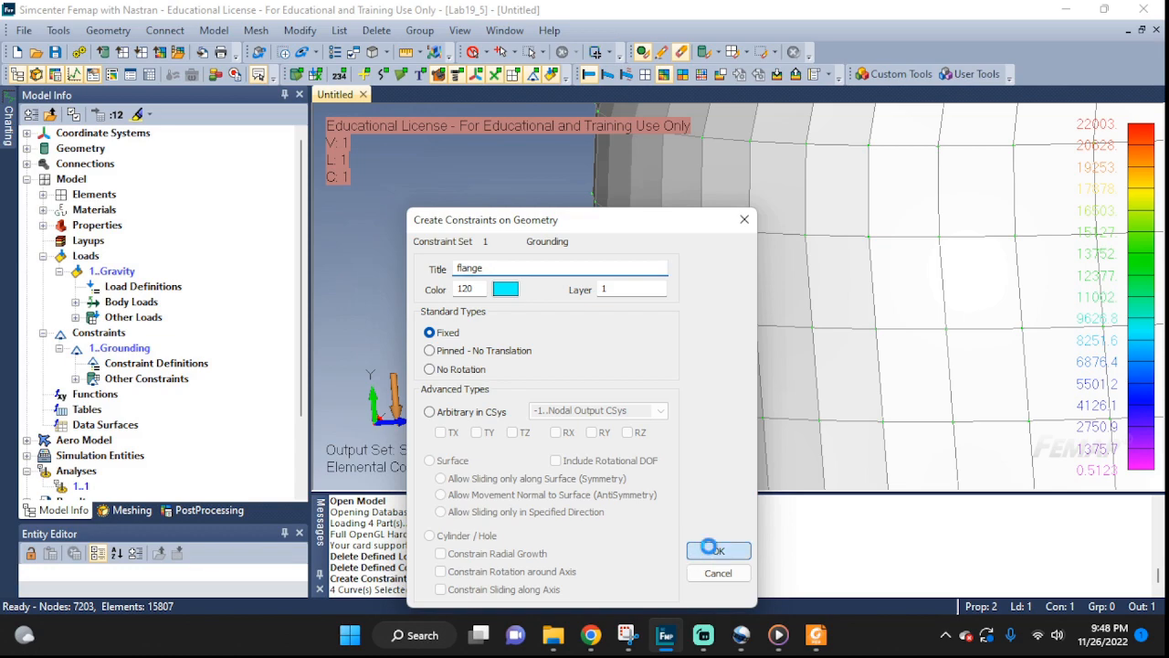
left_click(718, 548)
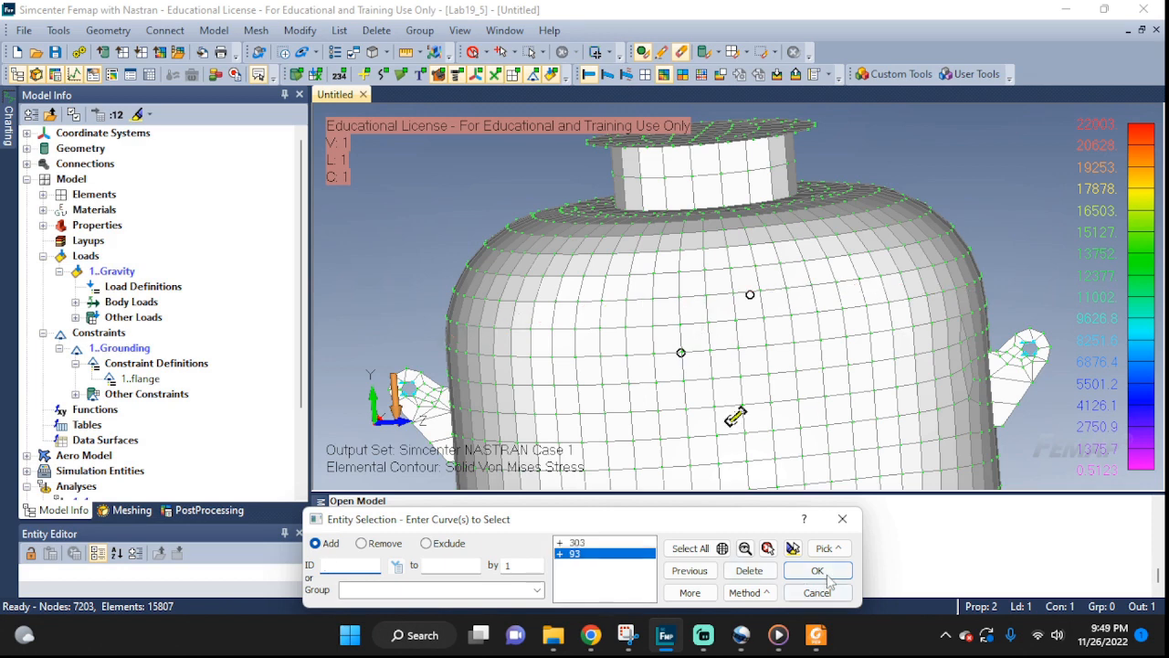
- Create a no-rotation constraint 'side' on the next set of curves
left_click(816, 570)
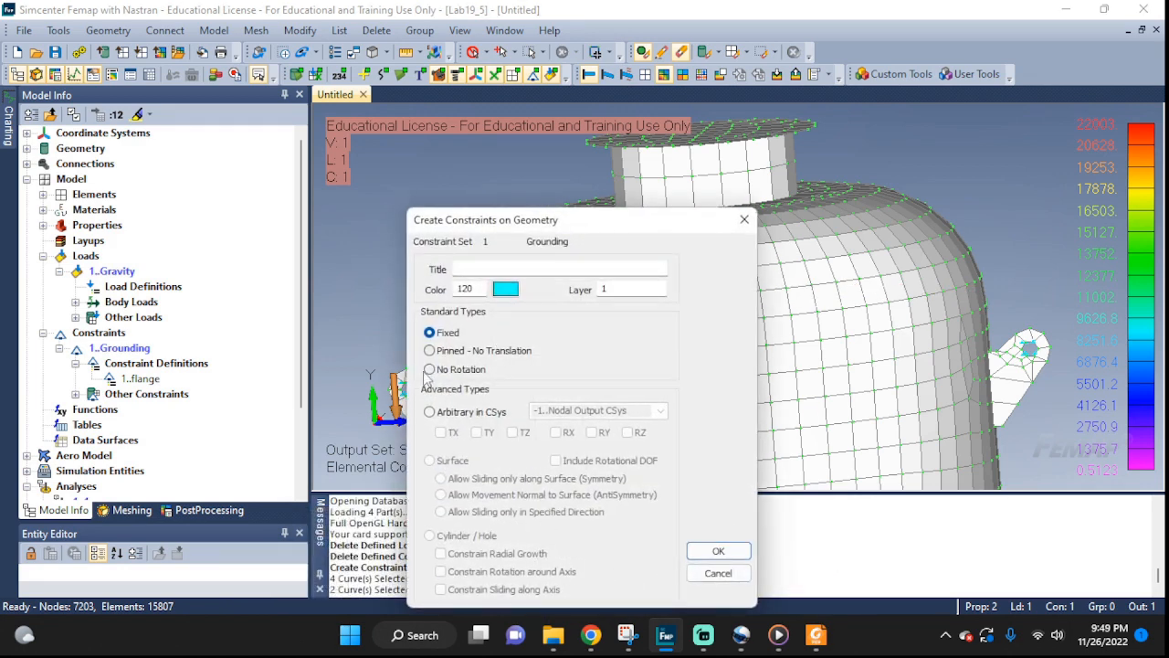
left_click(428, 369)
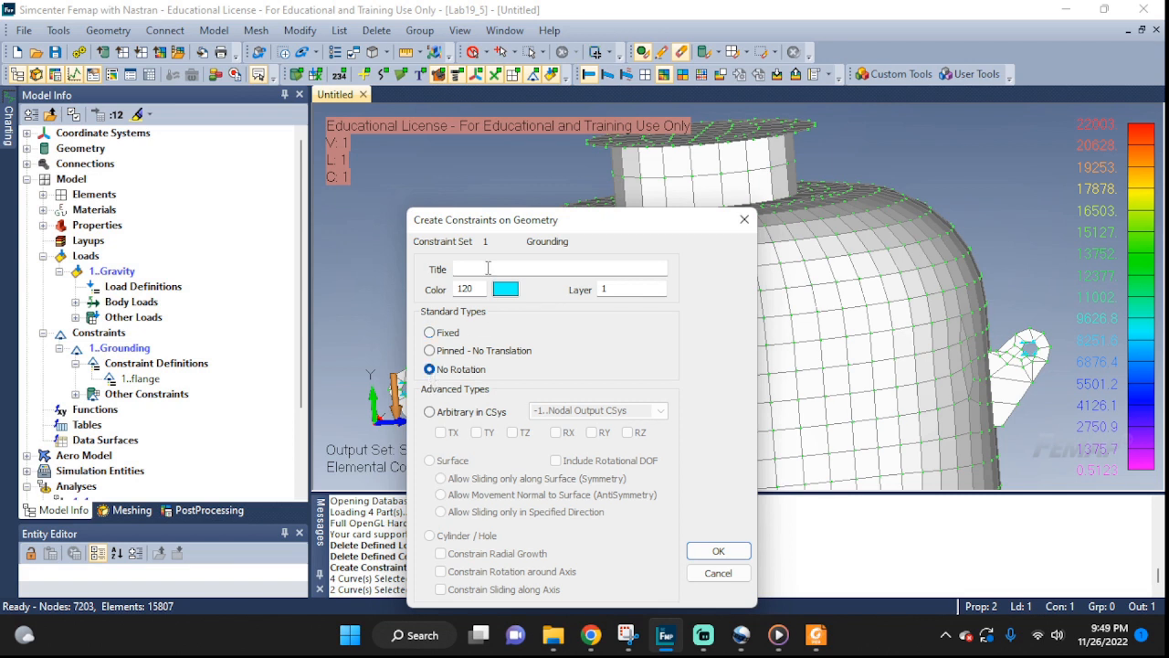
type("side")
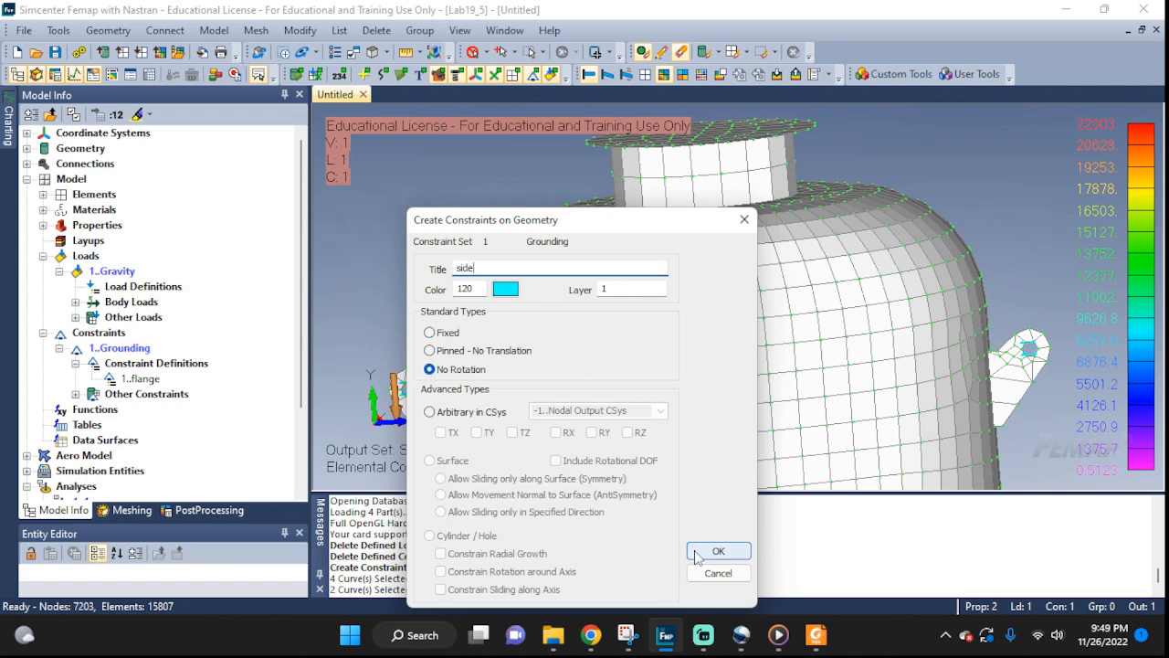
left_click(718, 550)
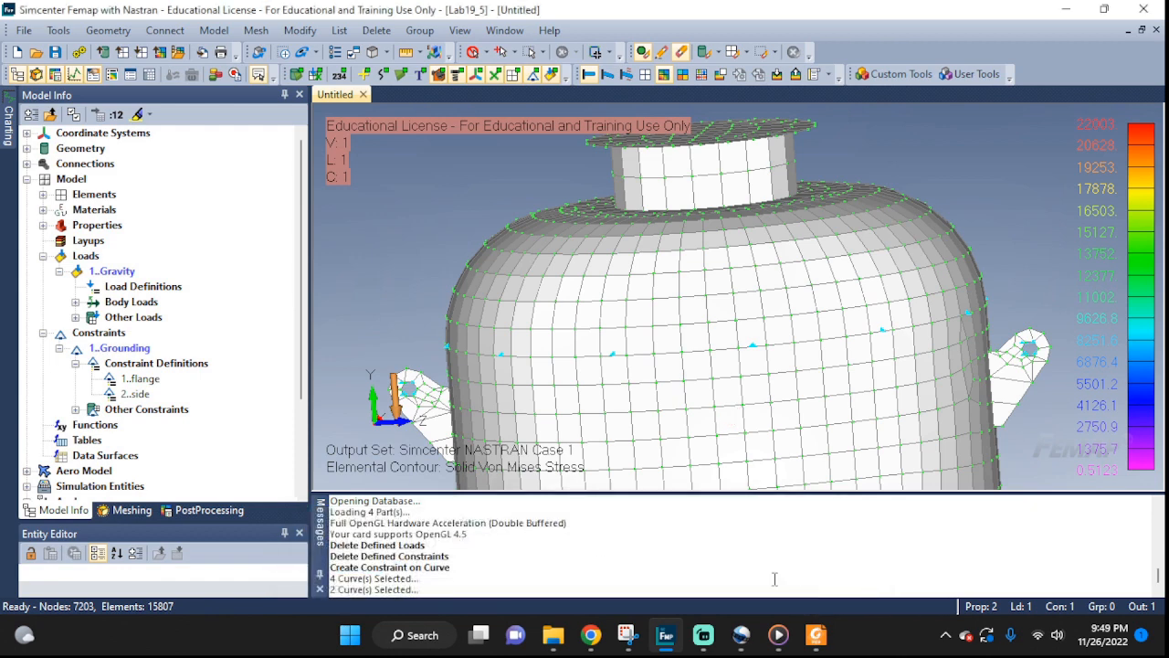
mouse_move(384, 319)
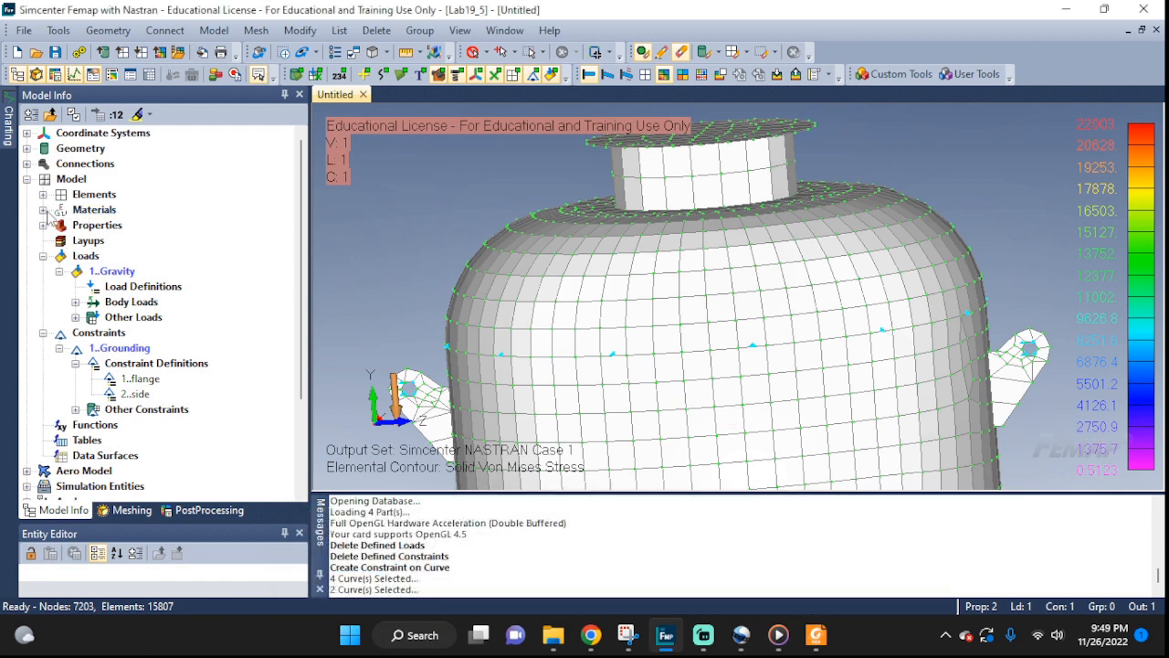
- Edit 'My tank material' to a mass density of 2700
left_click(44, 209)
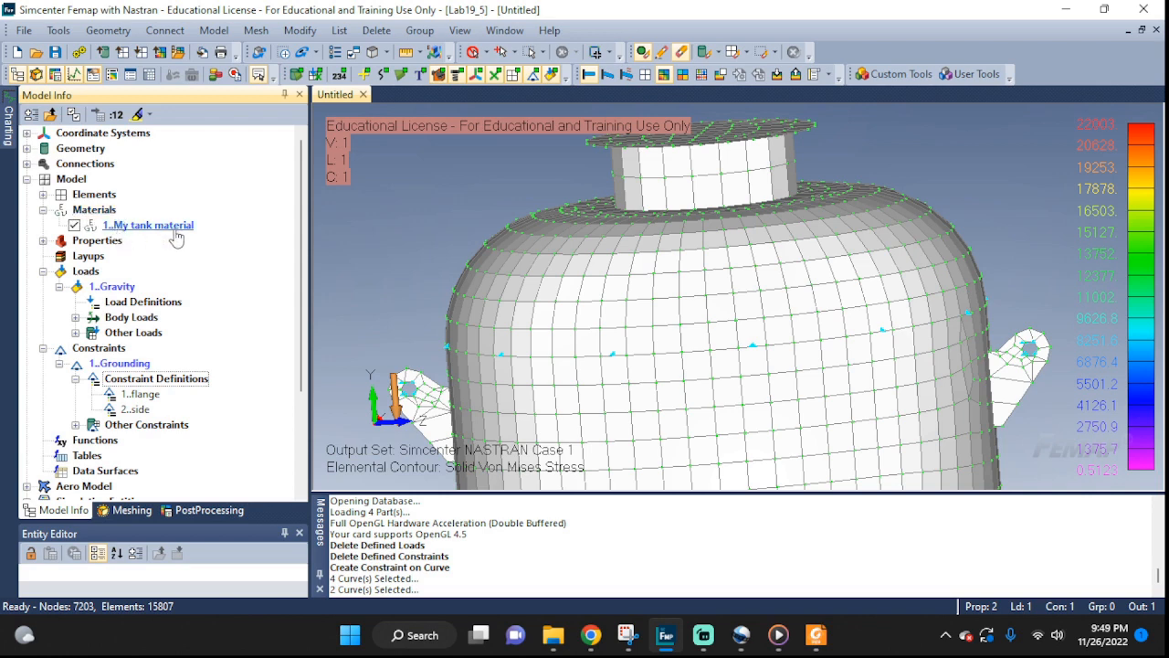
right_click(148, 224)
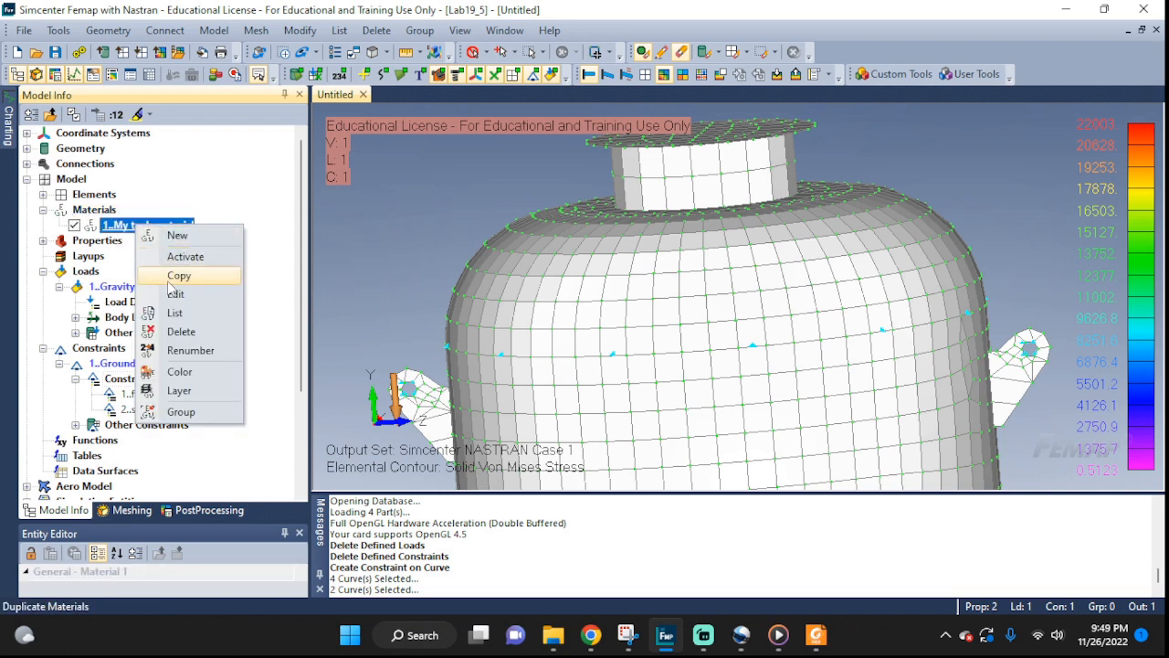
left_click(176, 292)
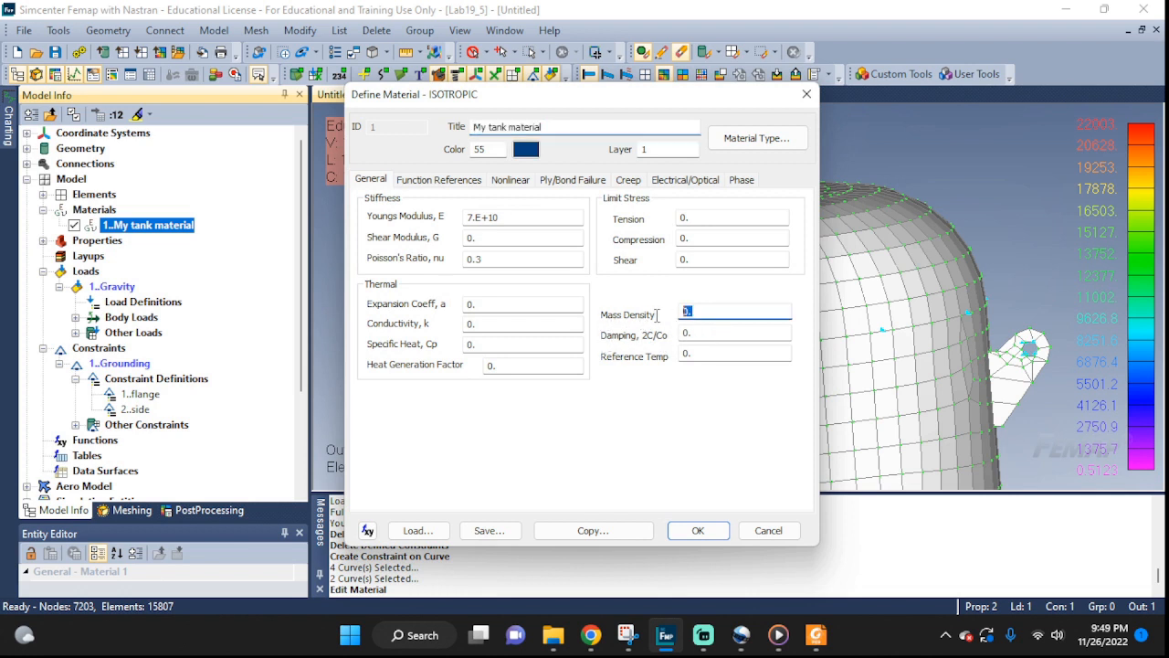
type("2700")
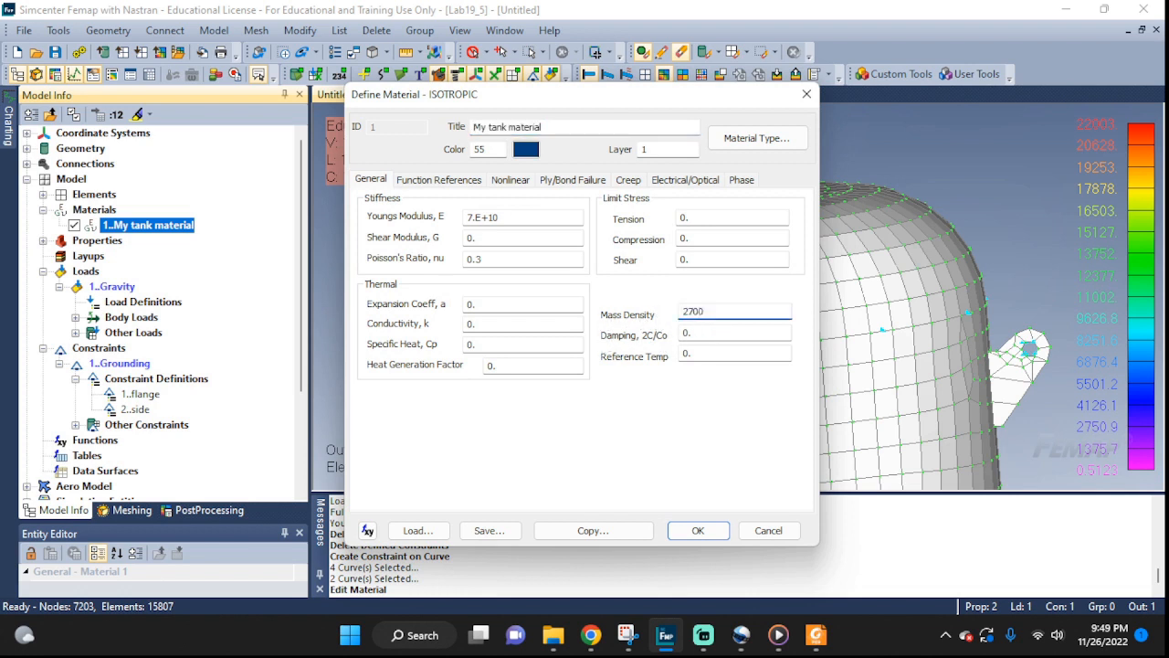
left_click(698, 529)
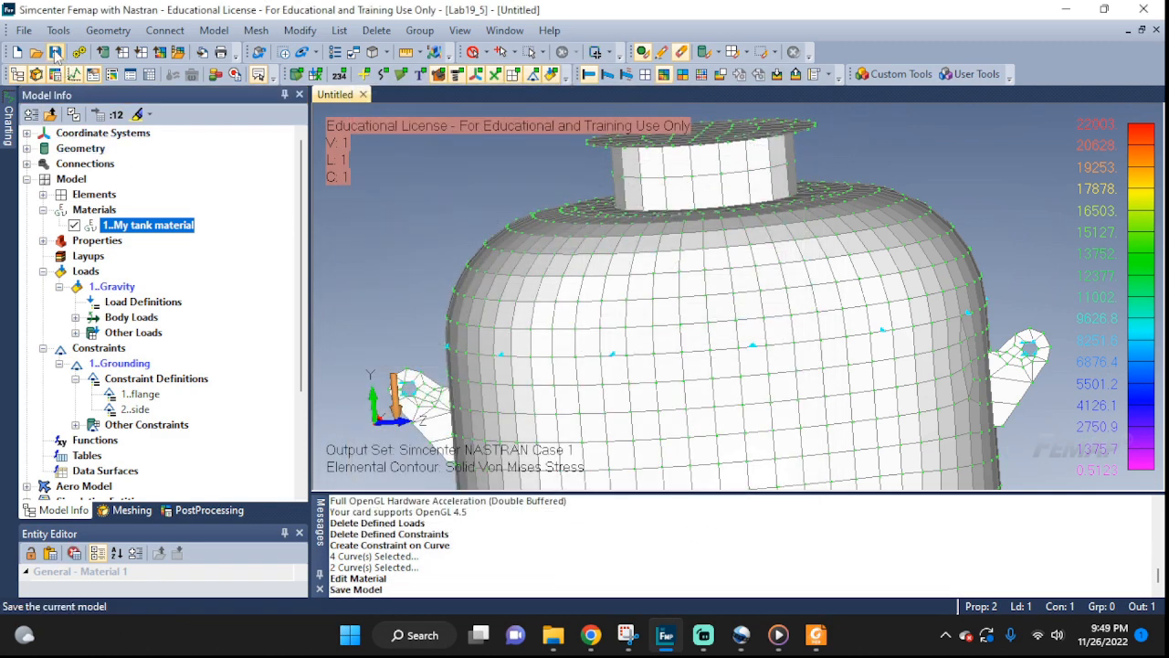
- Create static Nastran analysis set '2' and solve it for a new output set
left_click(213, 30)
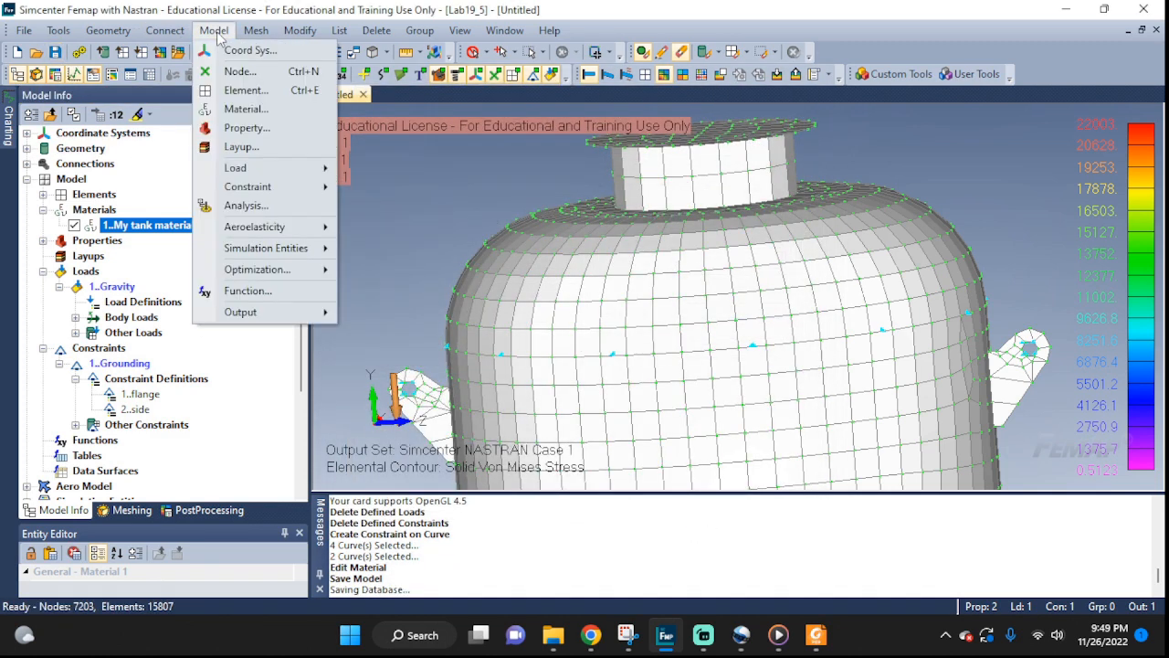
left_click(245, 205)
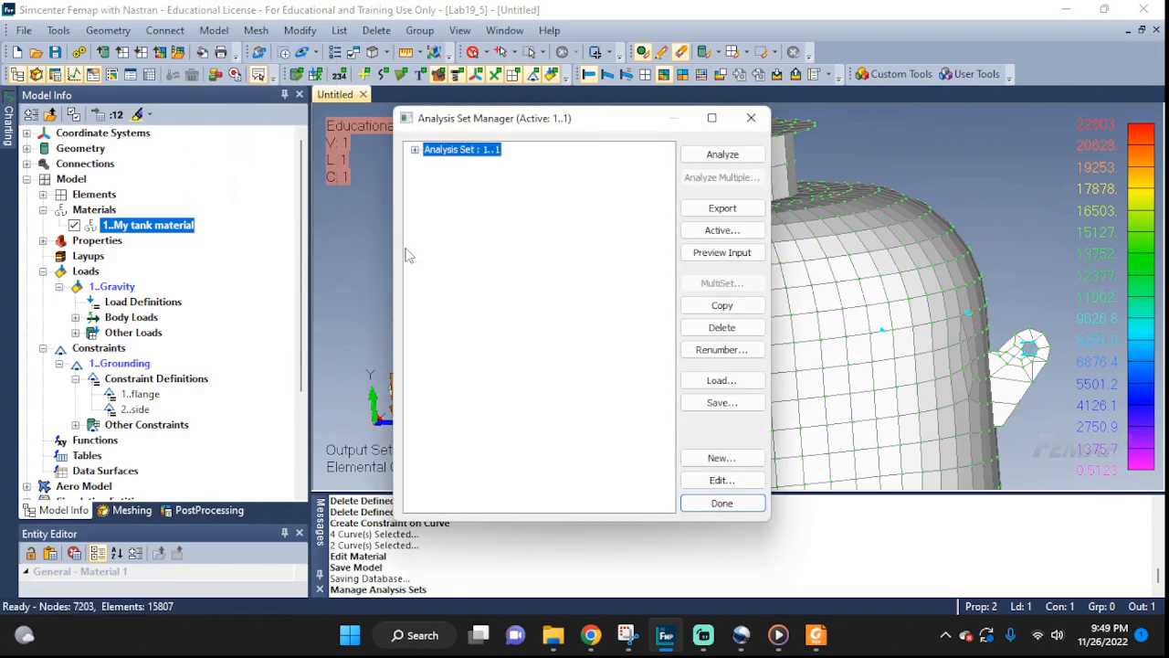
left_click(720, 457)
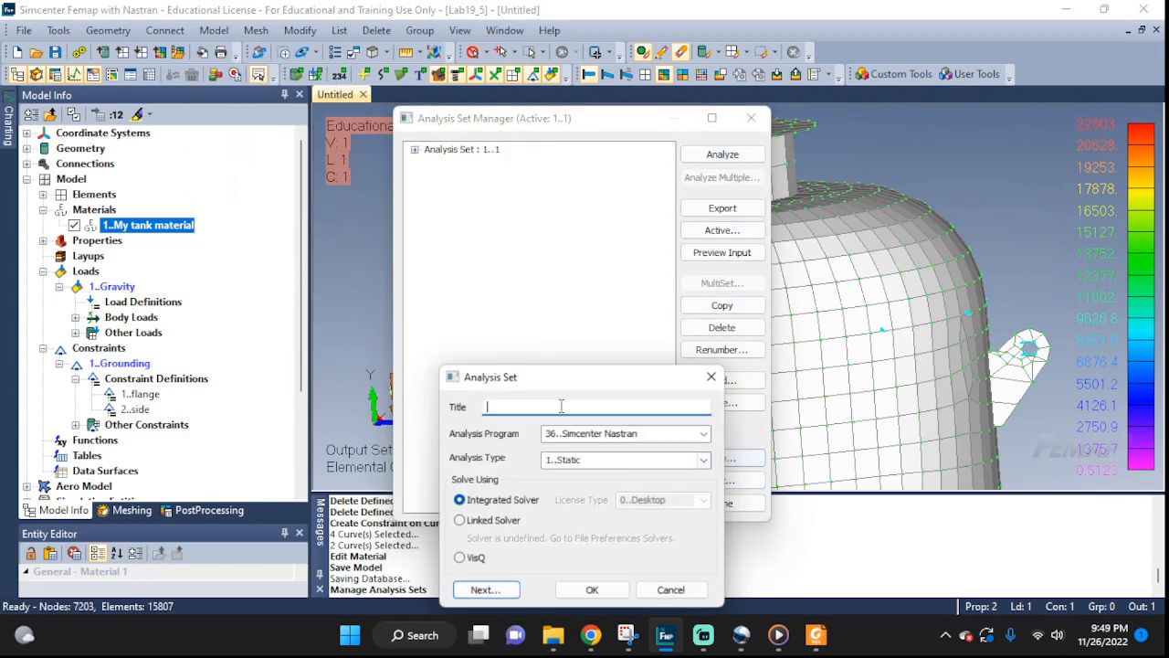
type("2")
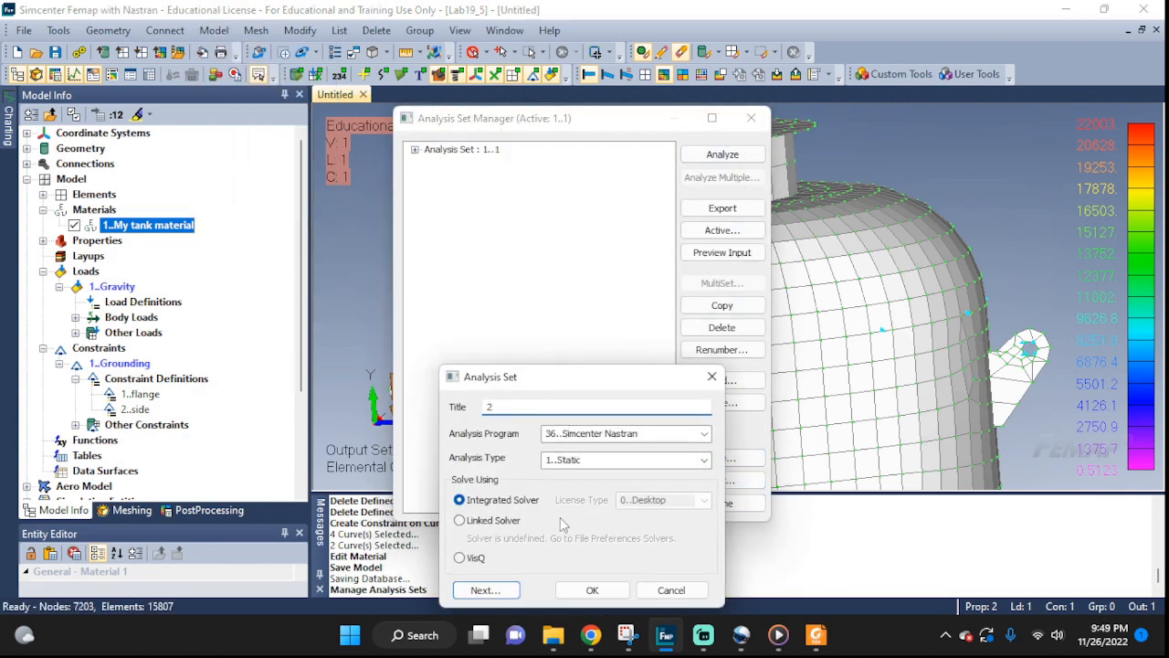
left_click(592, 588)
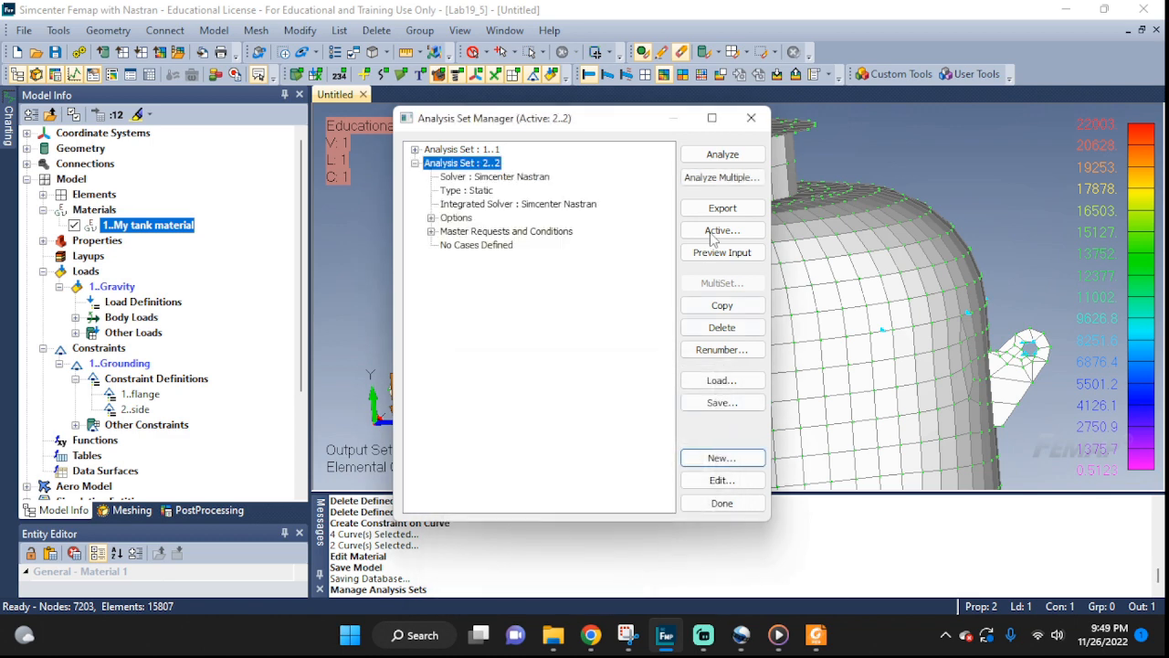
left_click(721, 153)
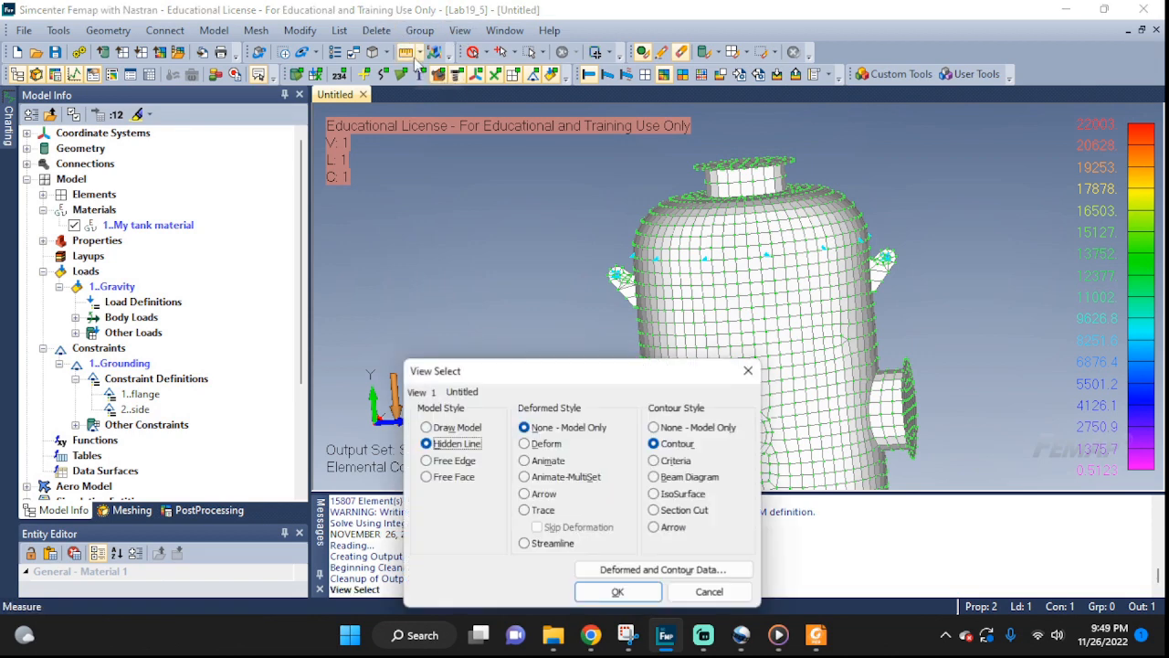
- Display the deformed shape contoured by Plate Top VonMises Stress
left_click(522, 444)
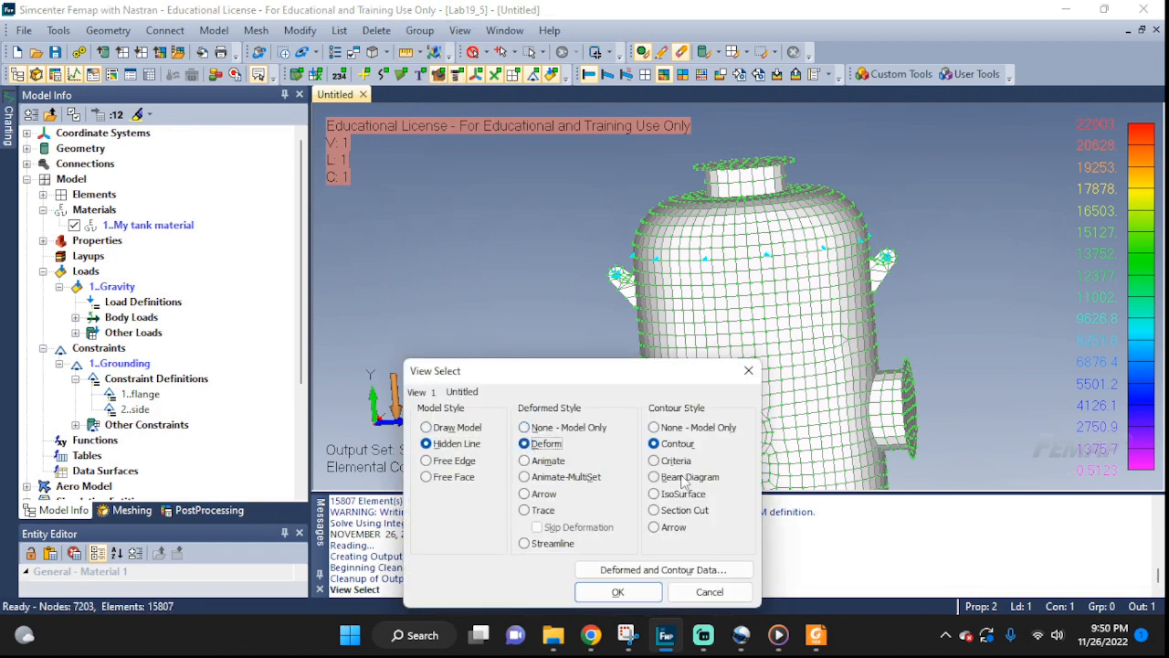
left_click(618, 592)
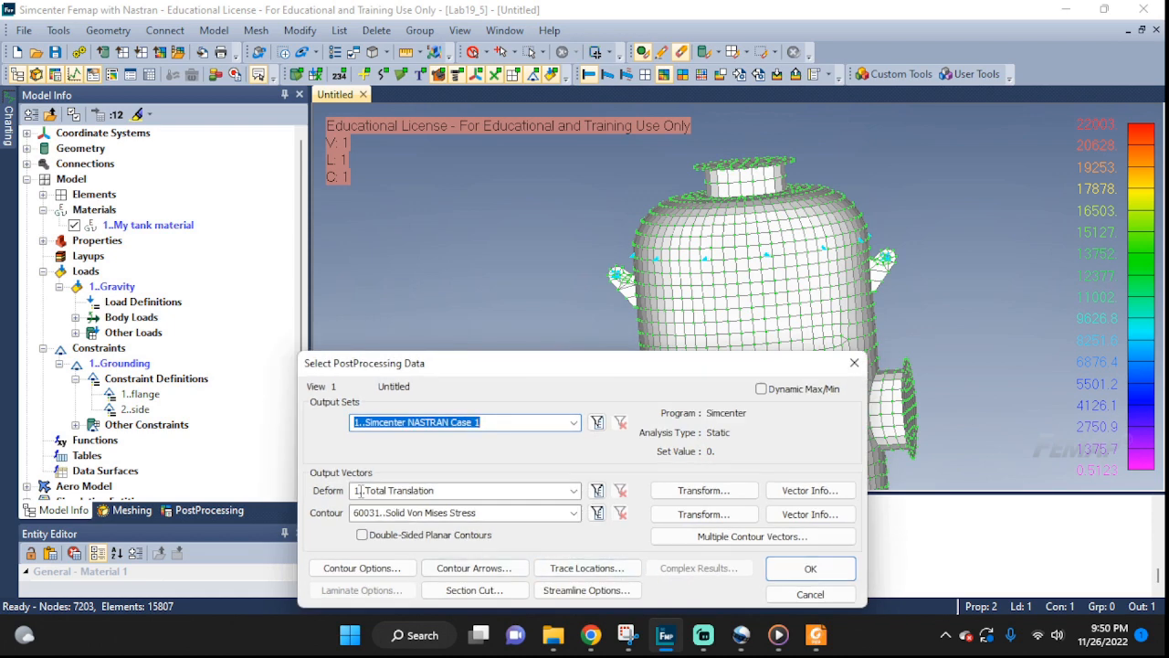
left_click(574, 511)
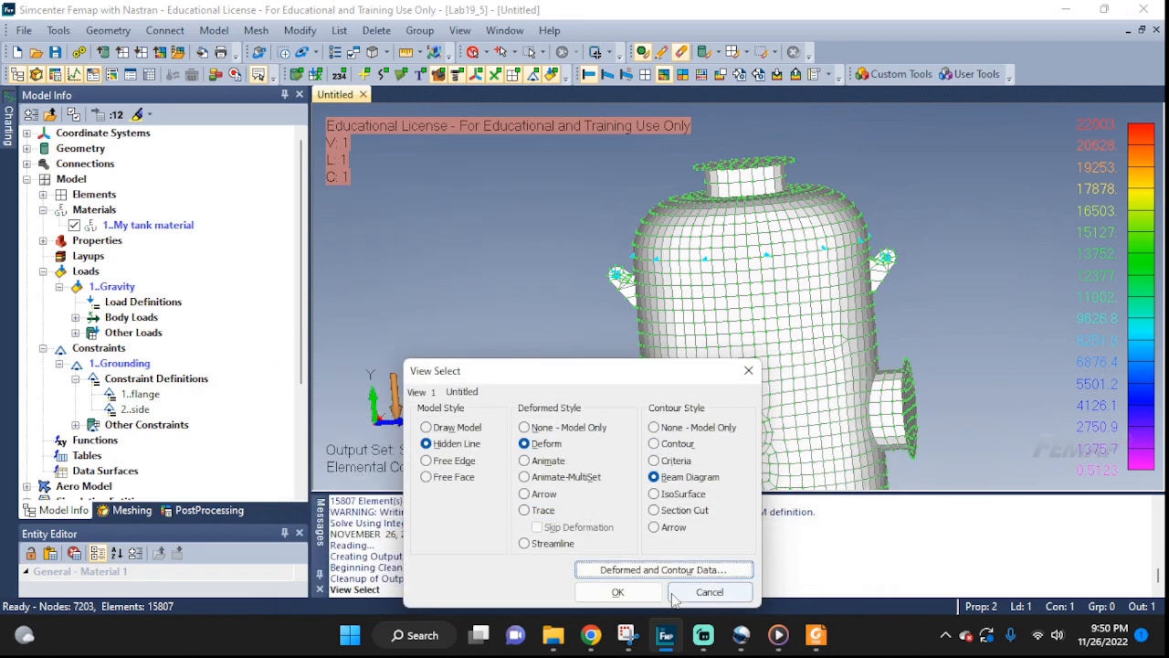
left_click(617, 591)
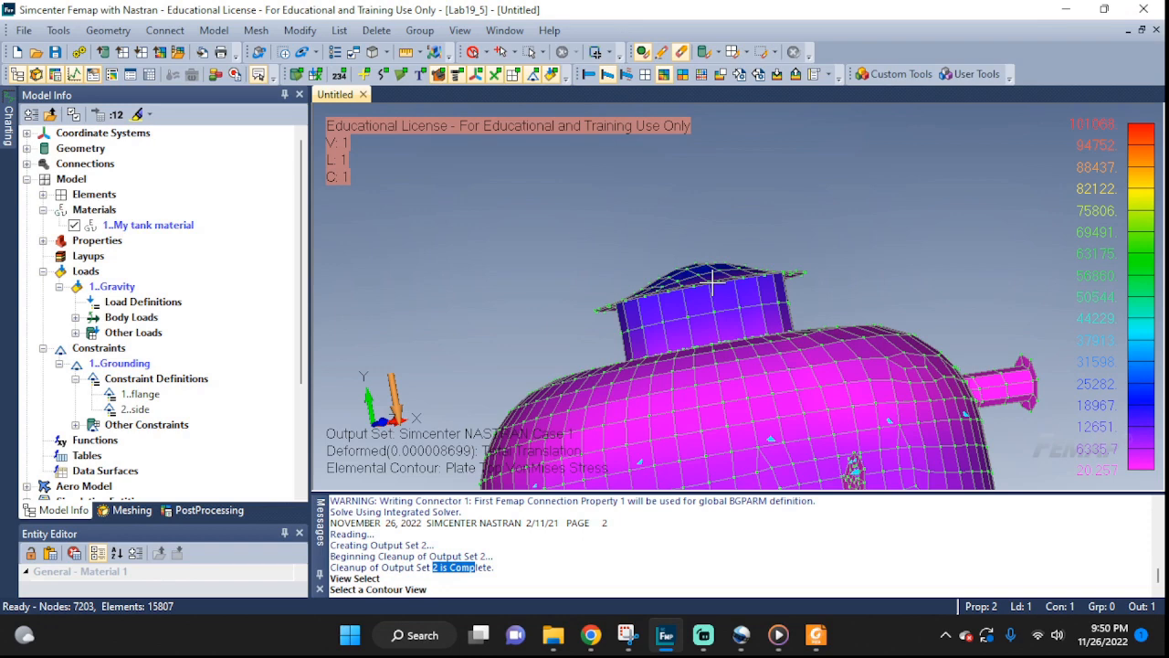
mouse_move(727, 373)
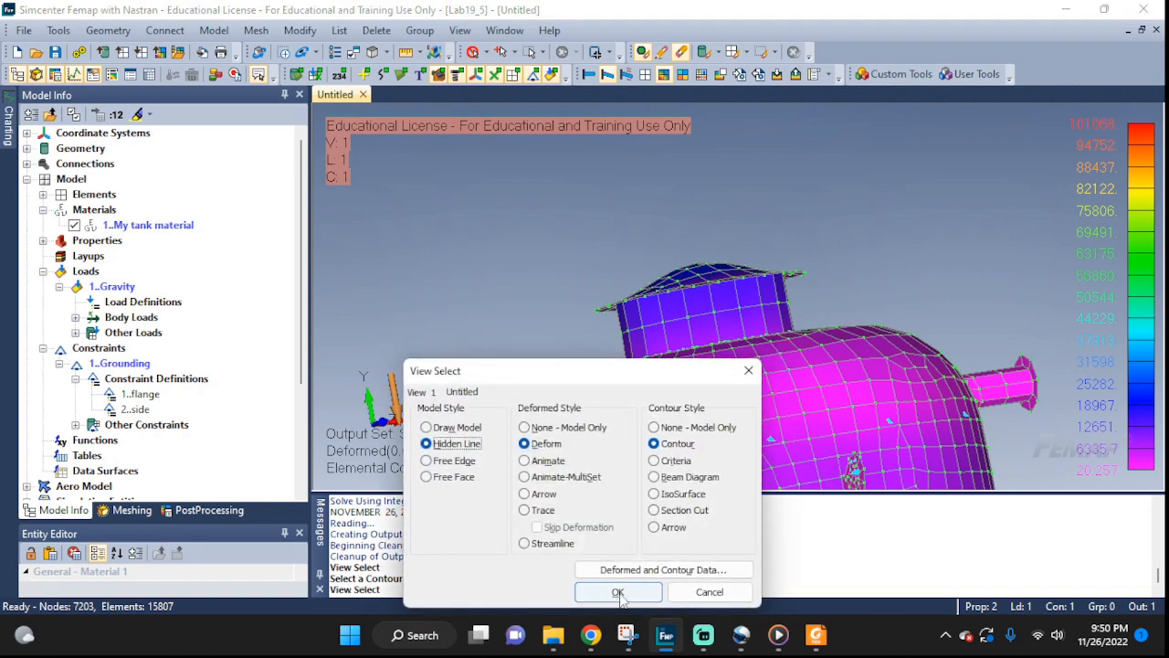
- Switch the display to output set 2 and orbit to view the vessel supports
left_click(617, 592)
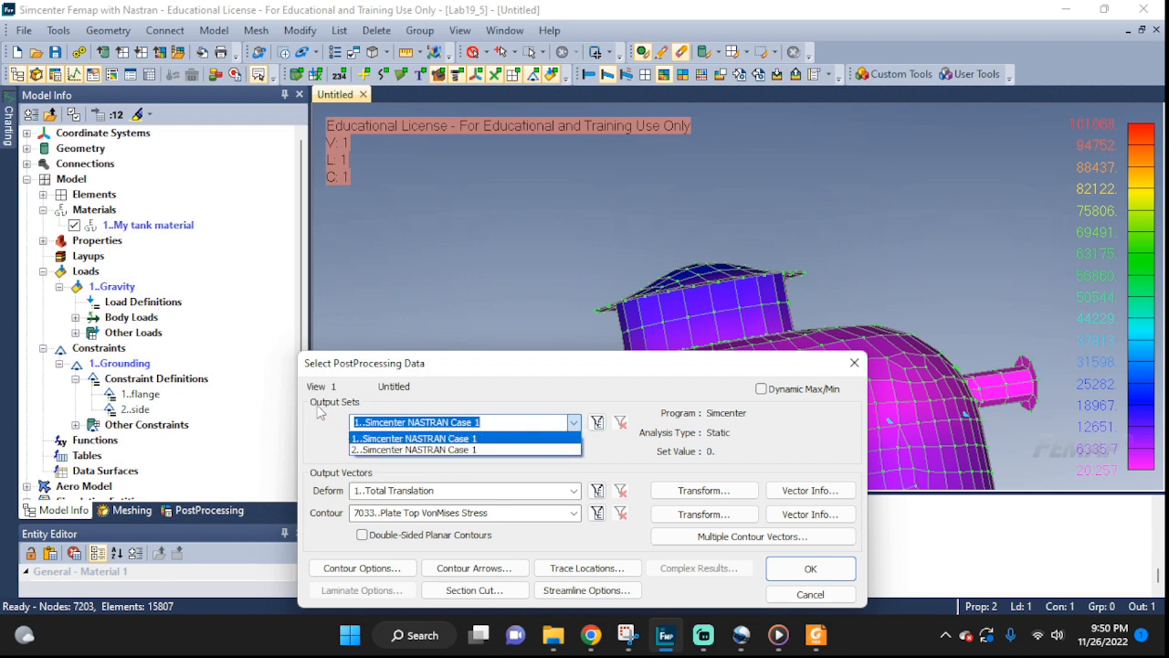
mouse_move(351, 413)
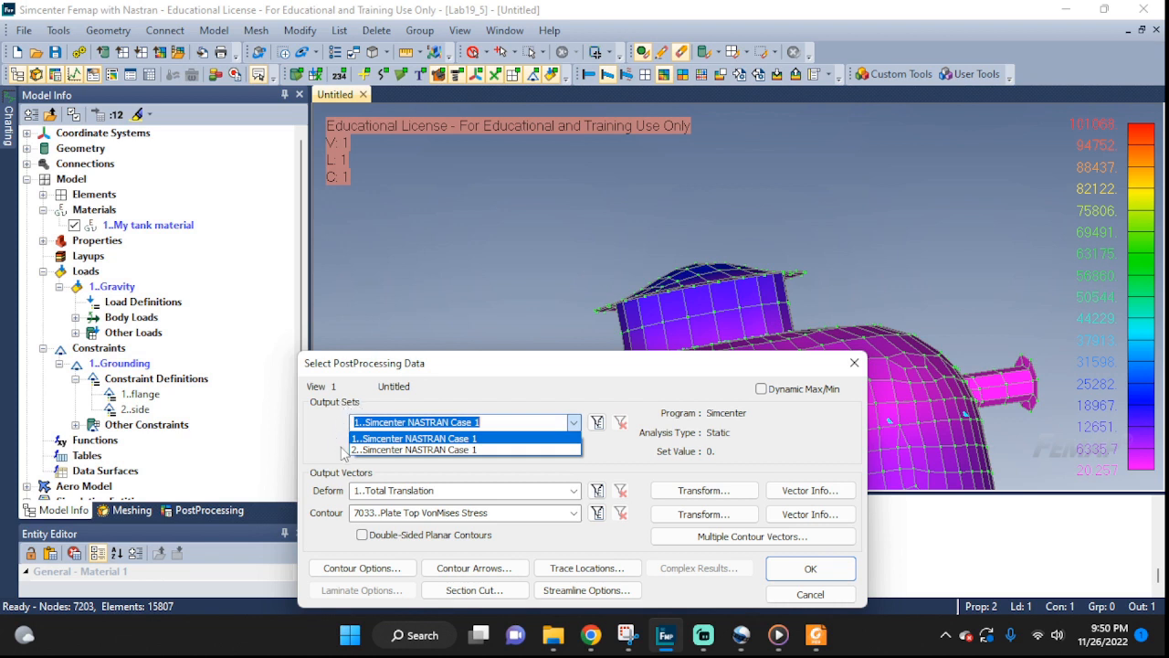
left_click(416, 449)
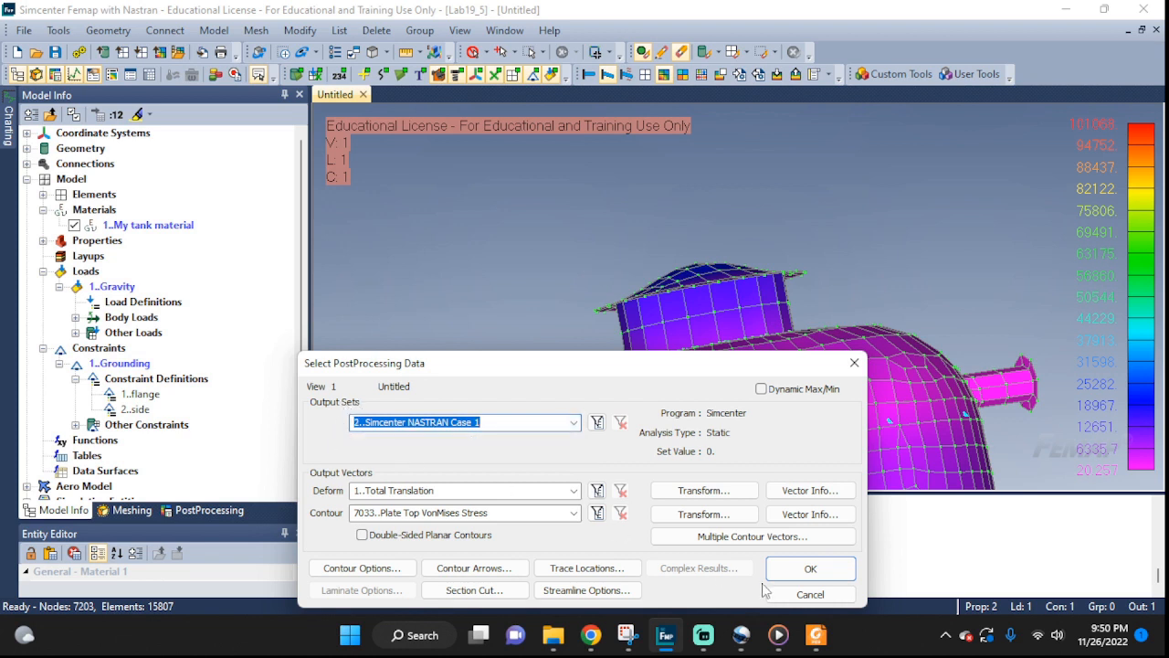
left_click(807, 568)
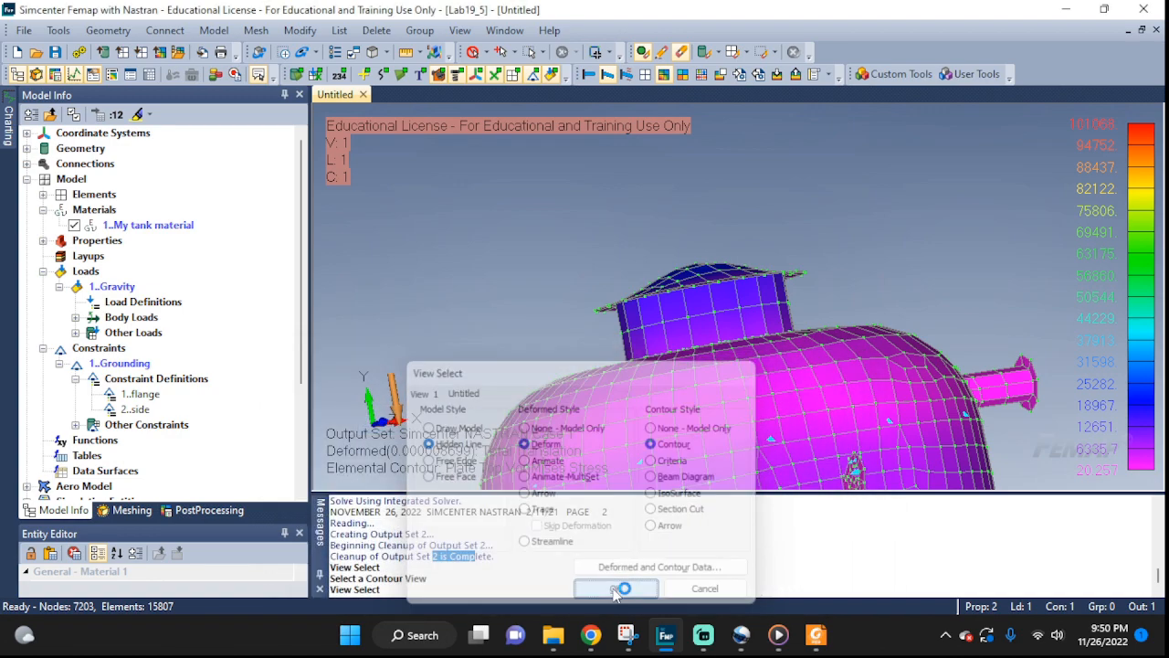
left_click(616, 588)
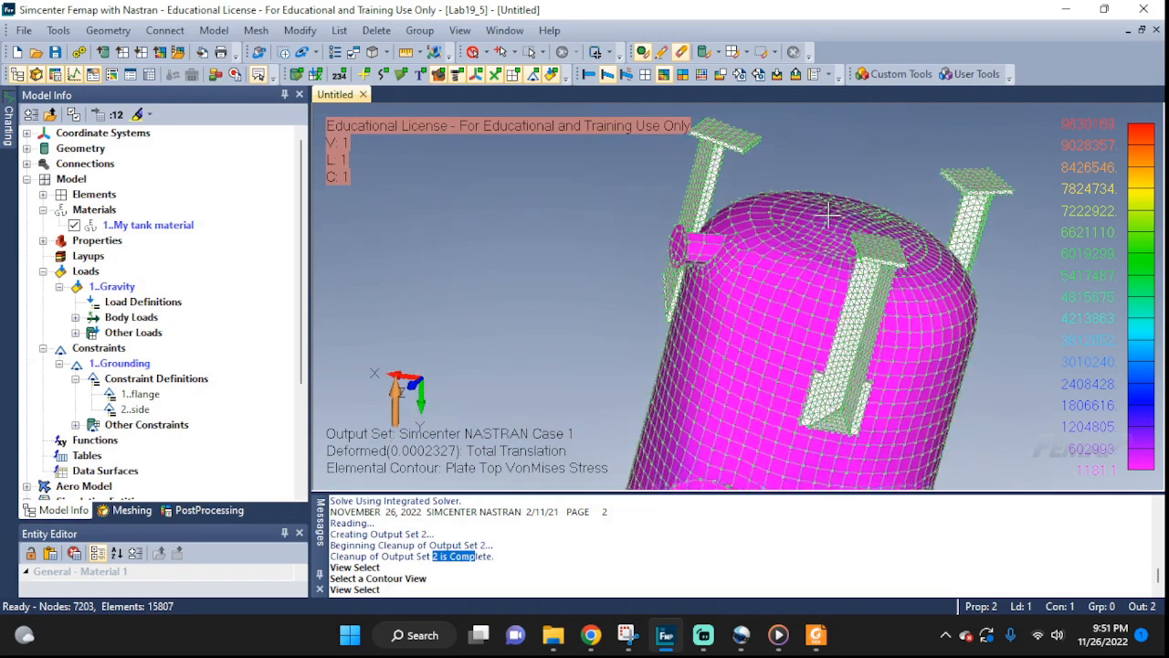
left_click_drag(831, 215, 928, 186)
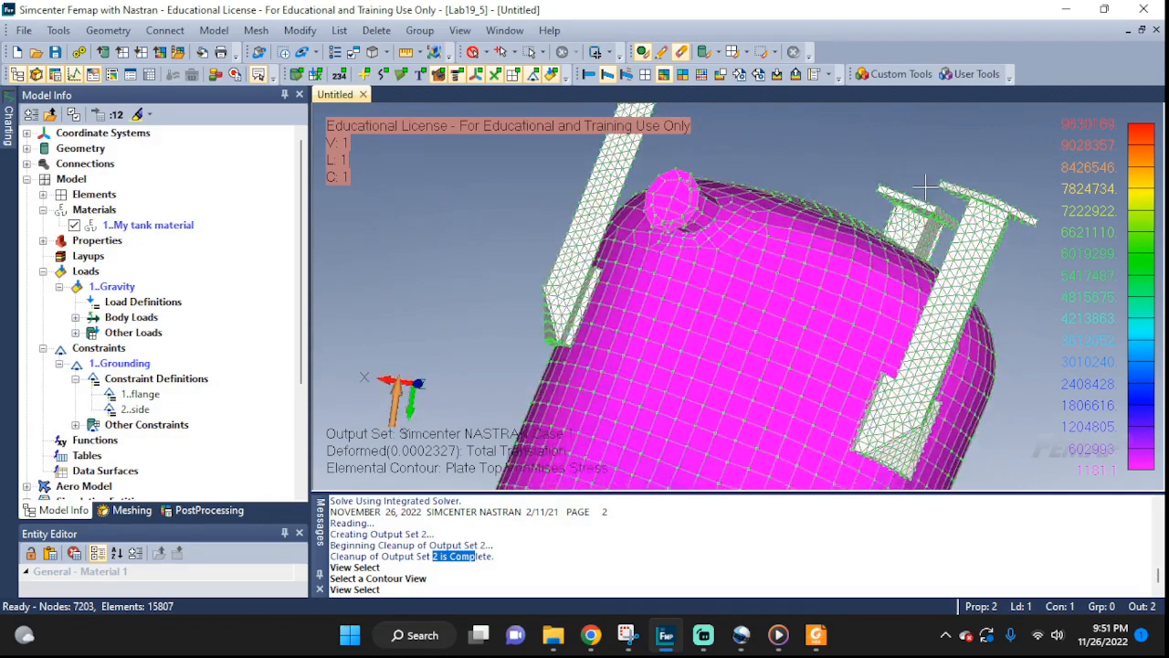